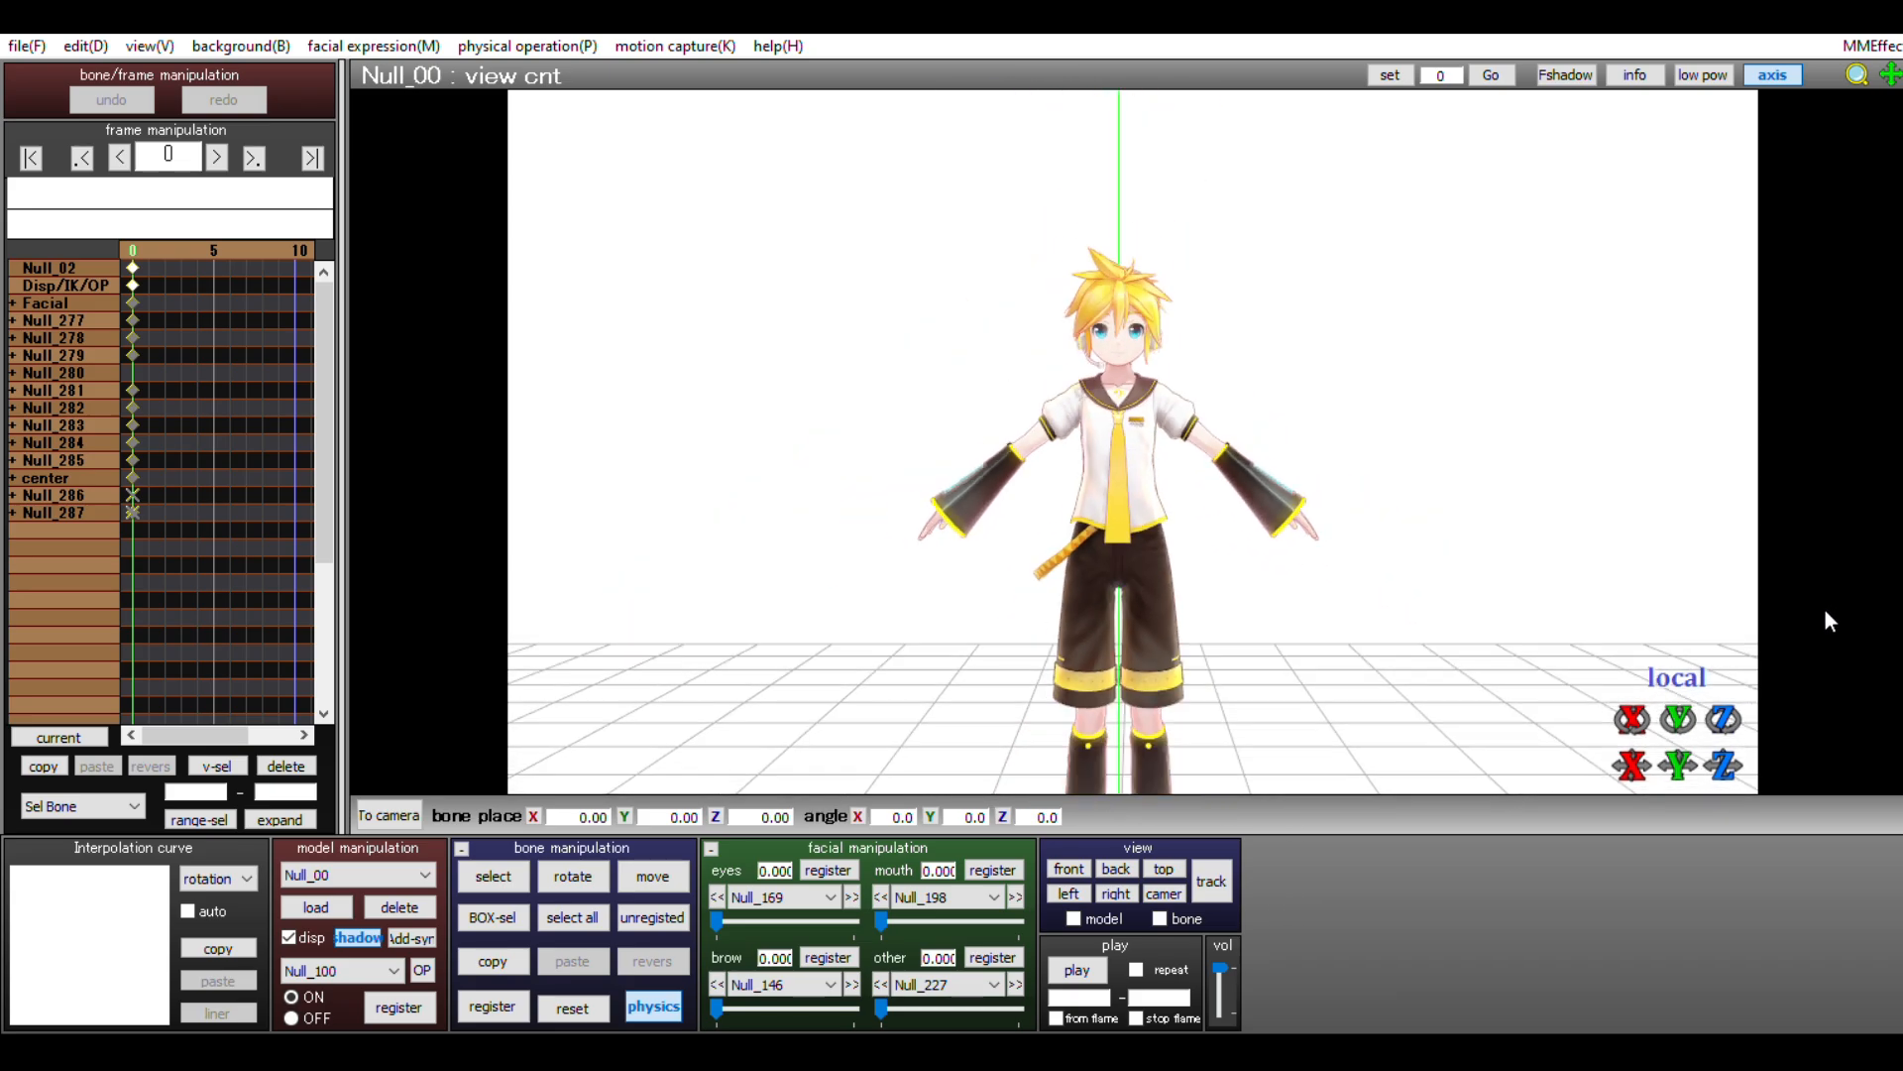
Select the elbow bone and bend the forearm of Len's arm on the viewer's left.
left_click(492, 875)
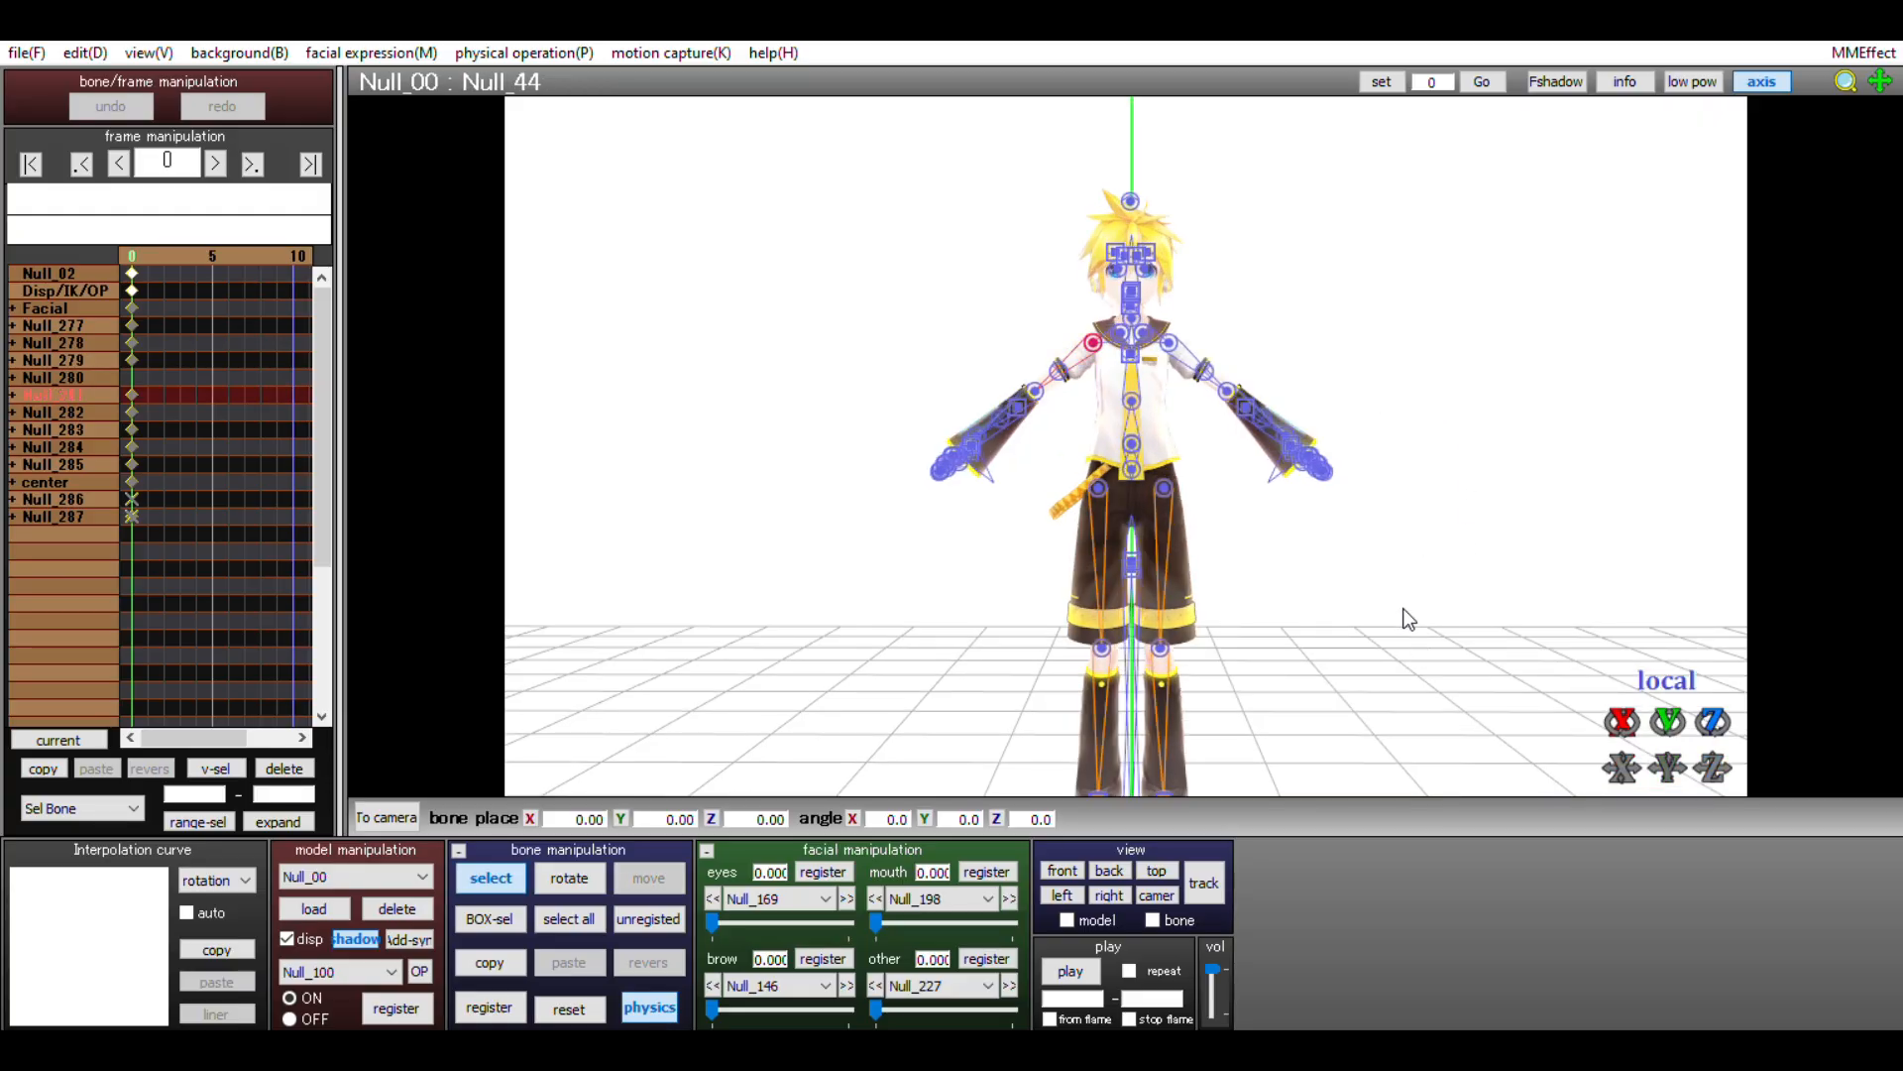
left_click(1129, 567)
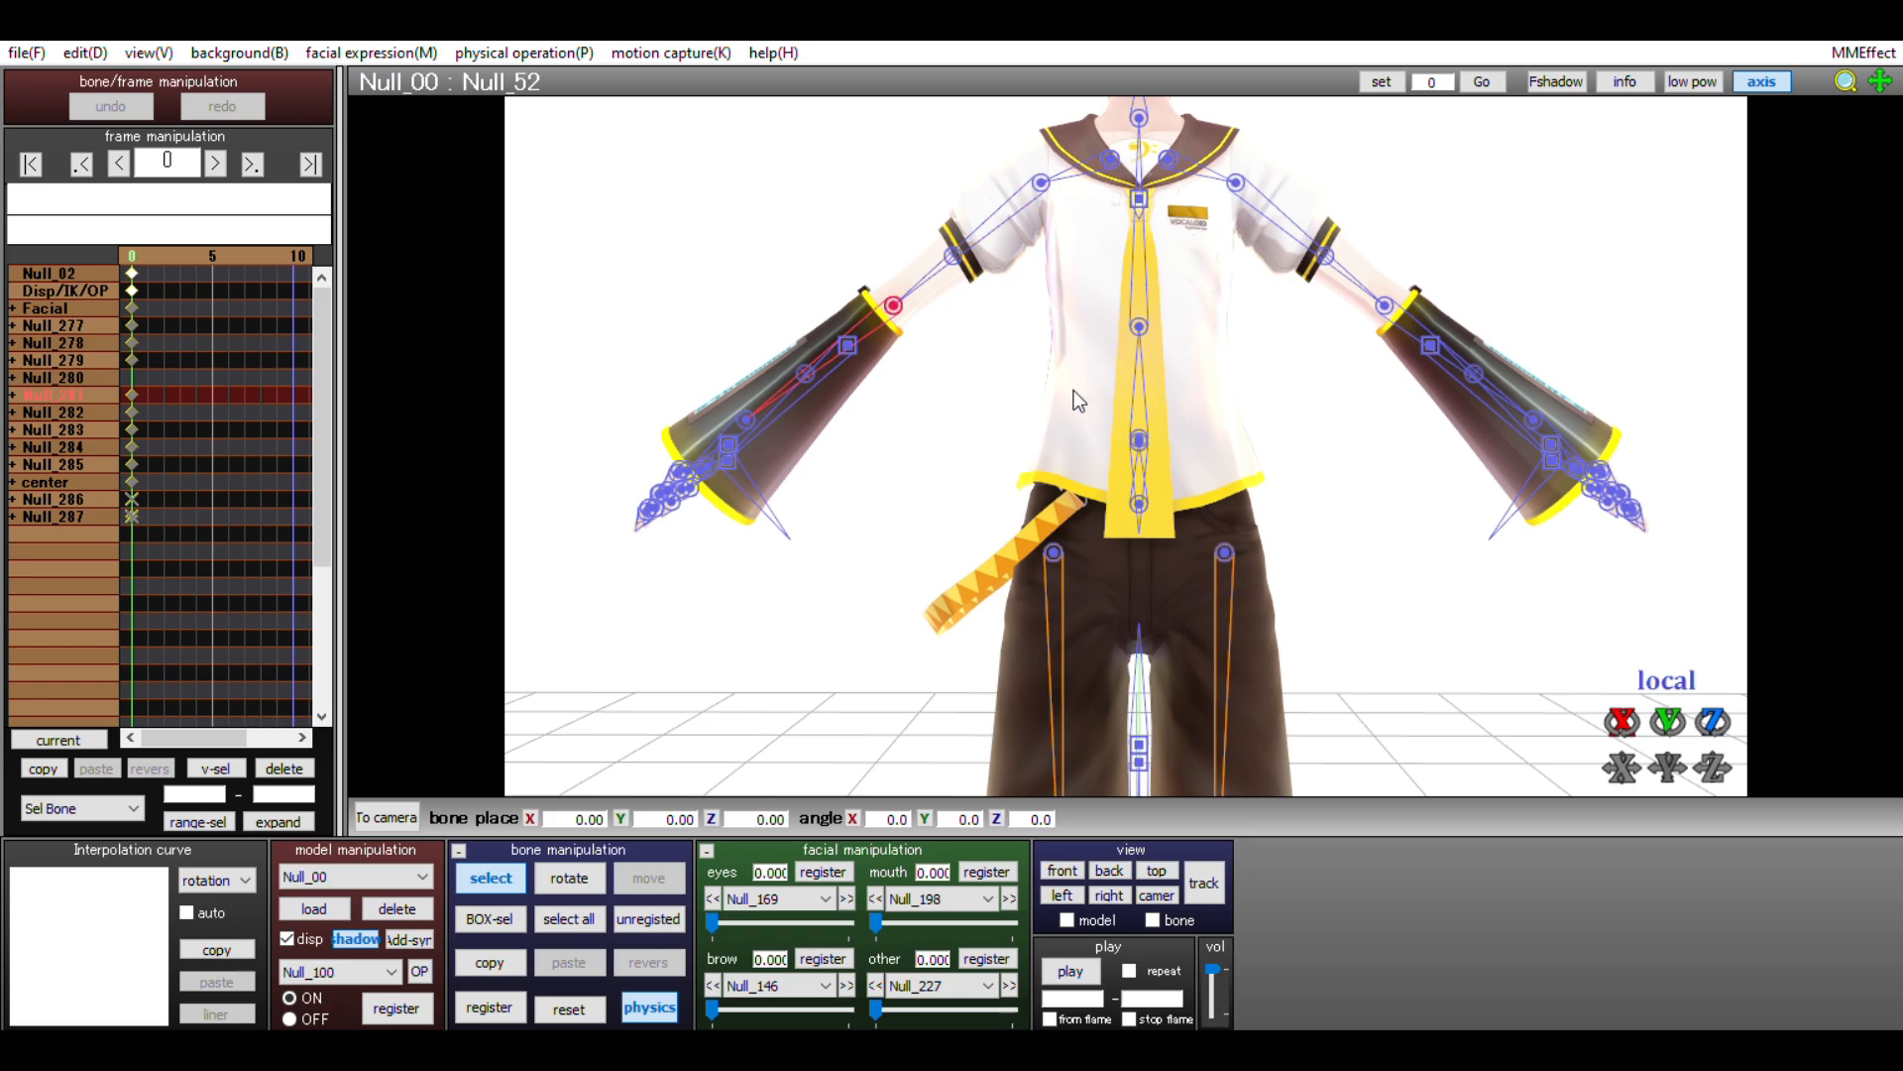
left_click(725, 459)
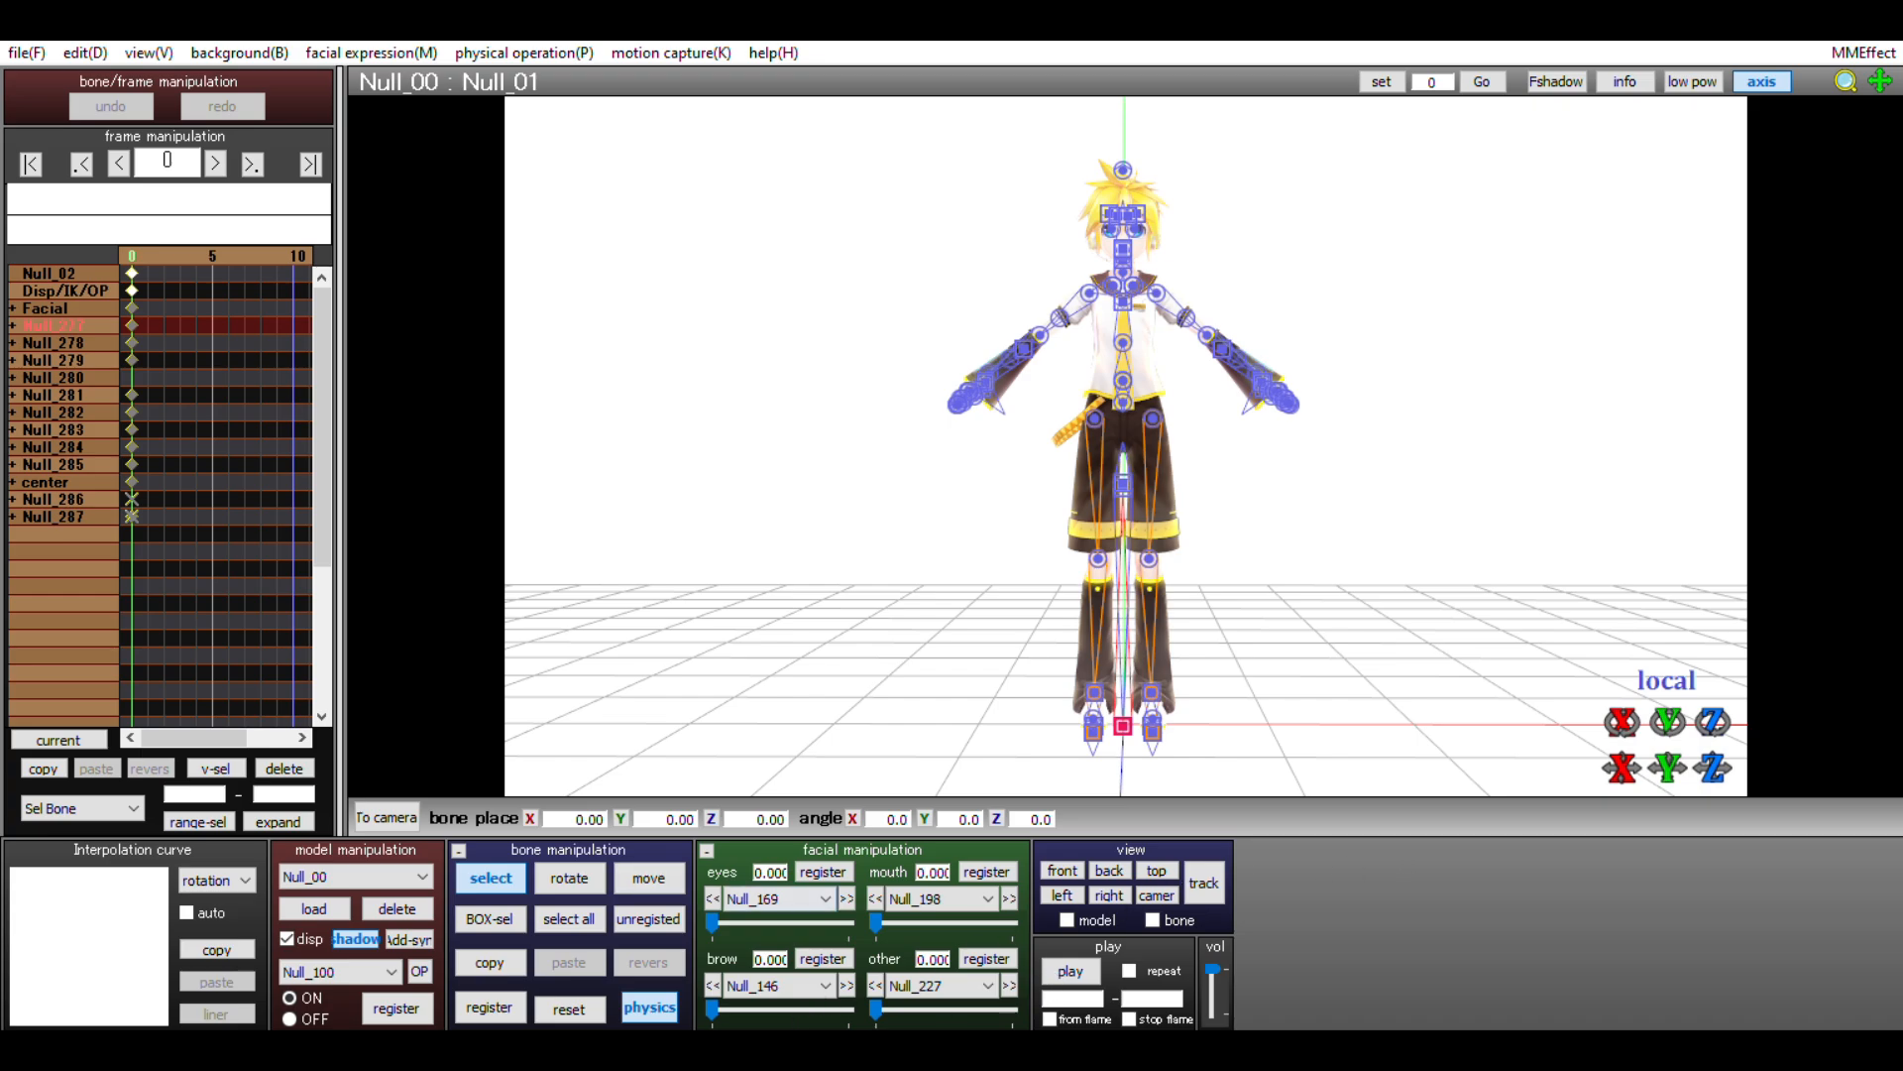
left_click(647, 878)
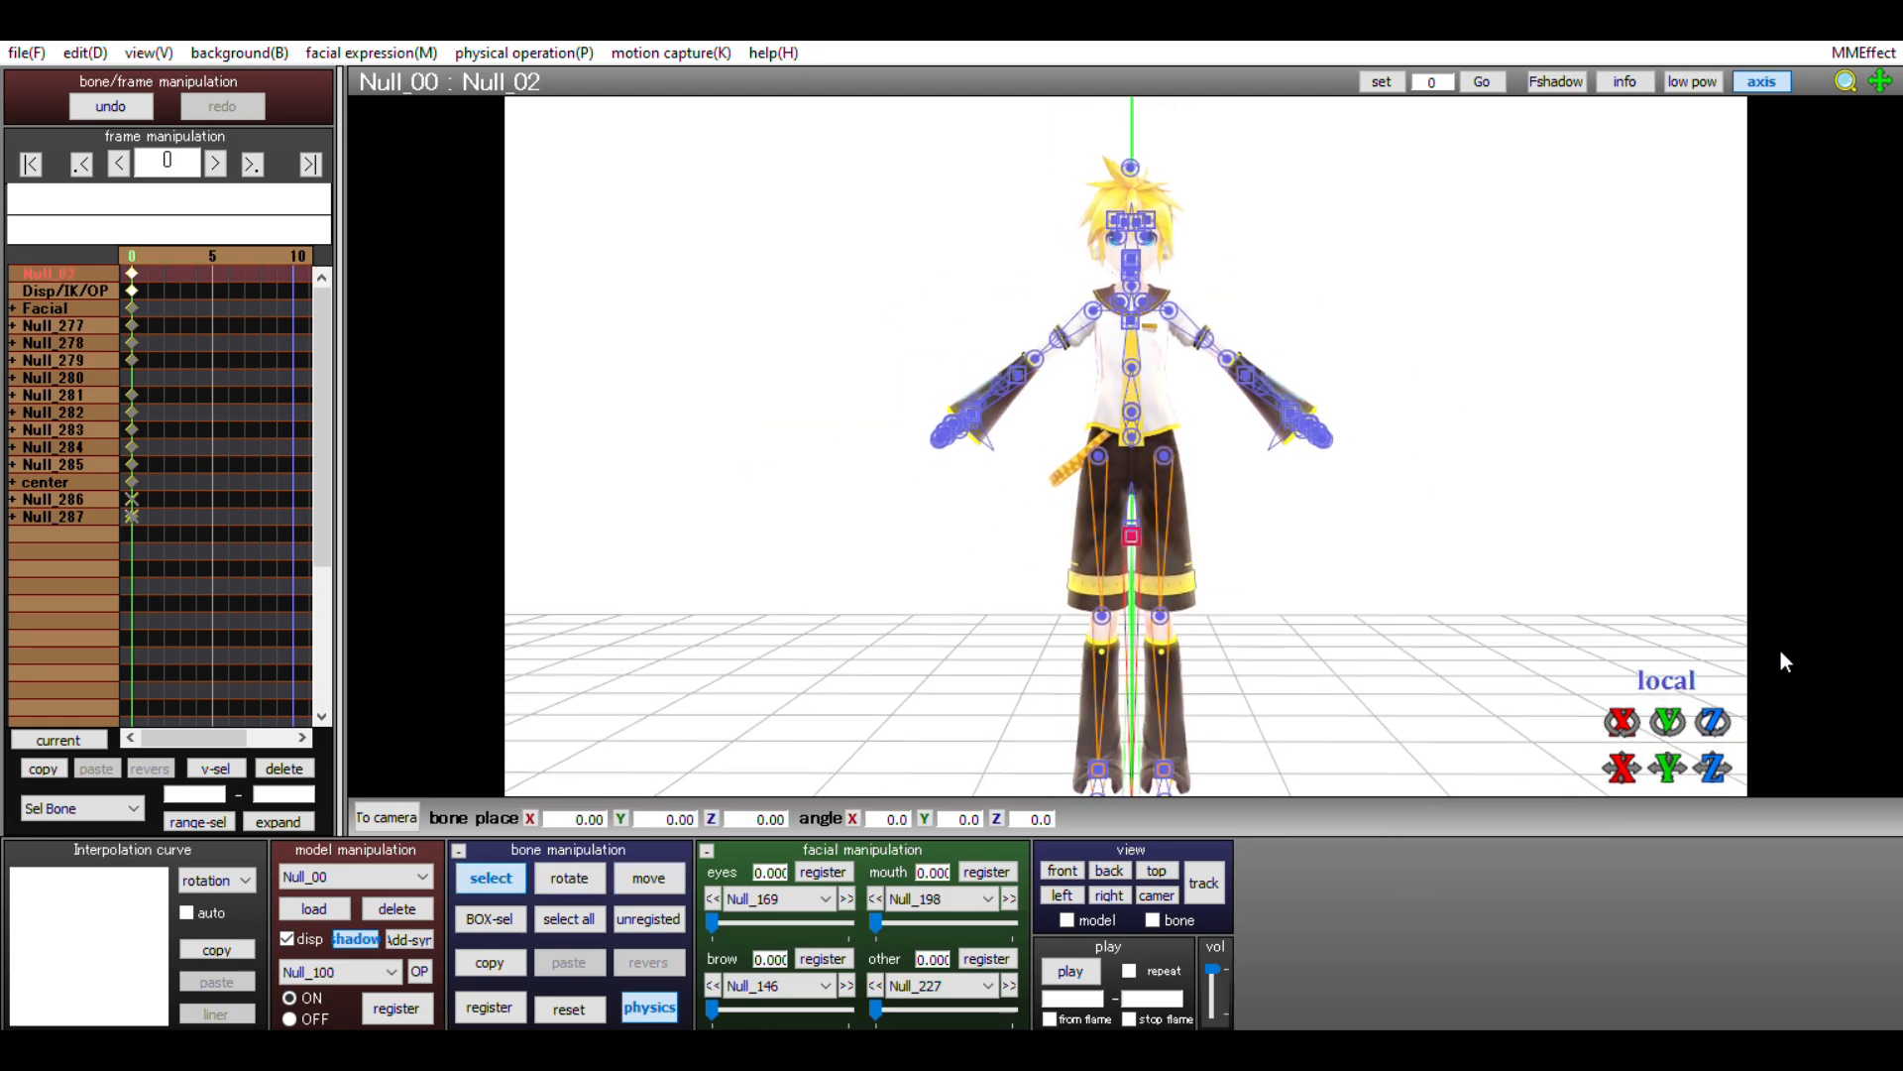
left_click(649, 877)
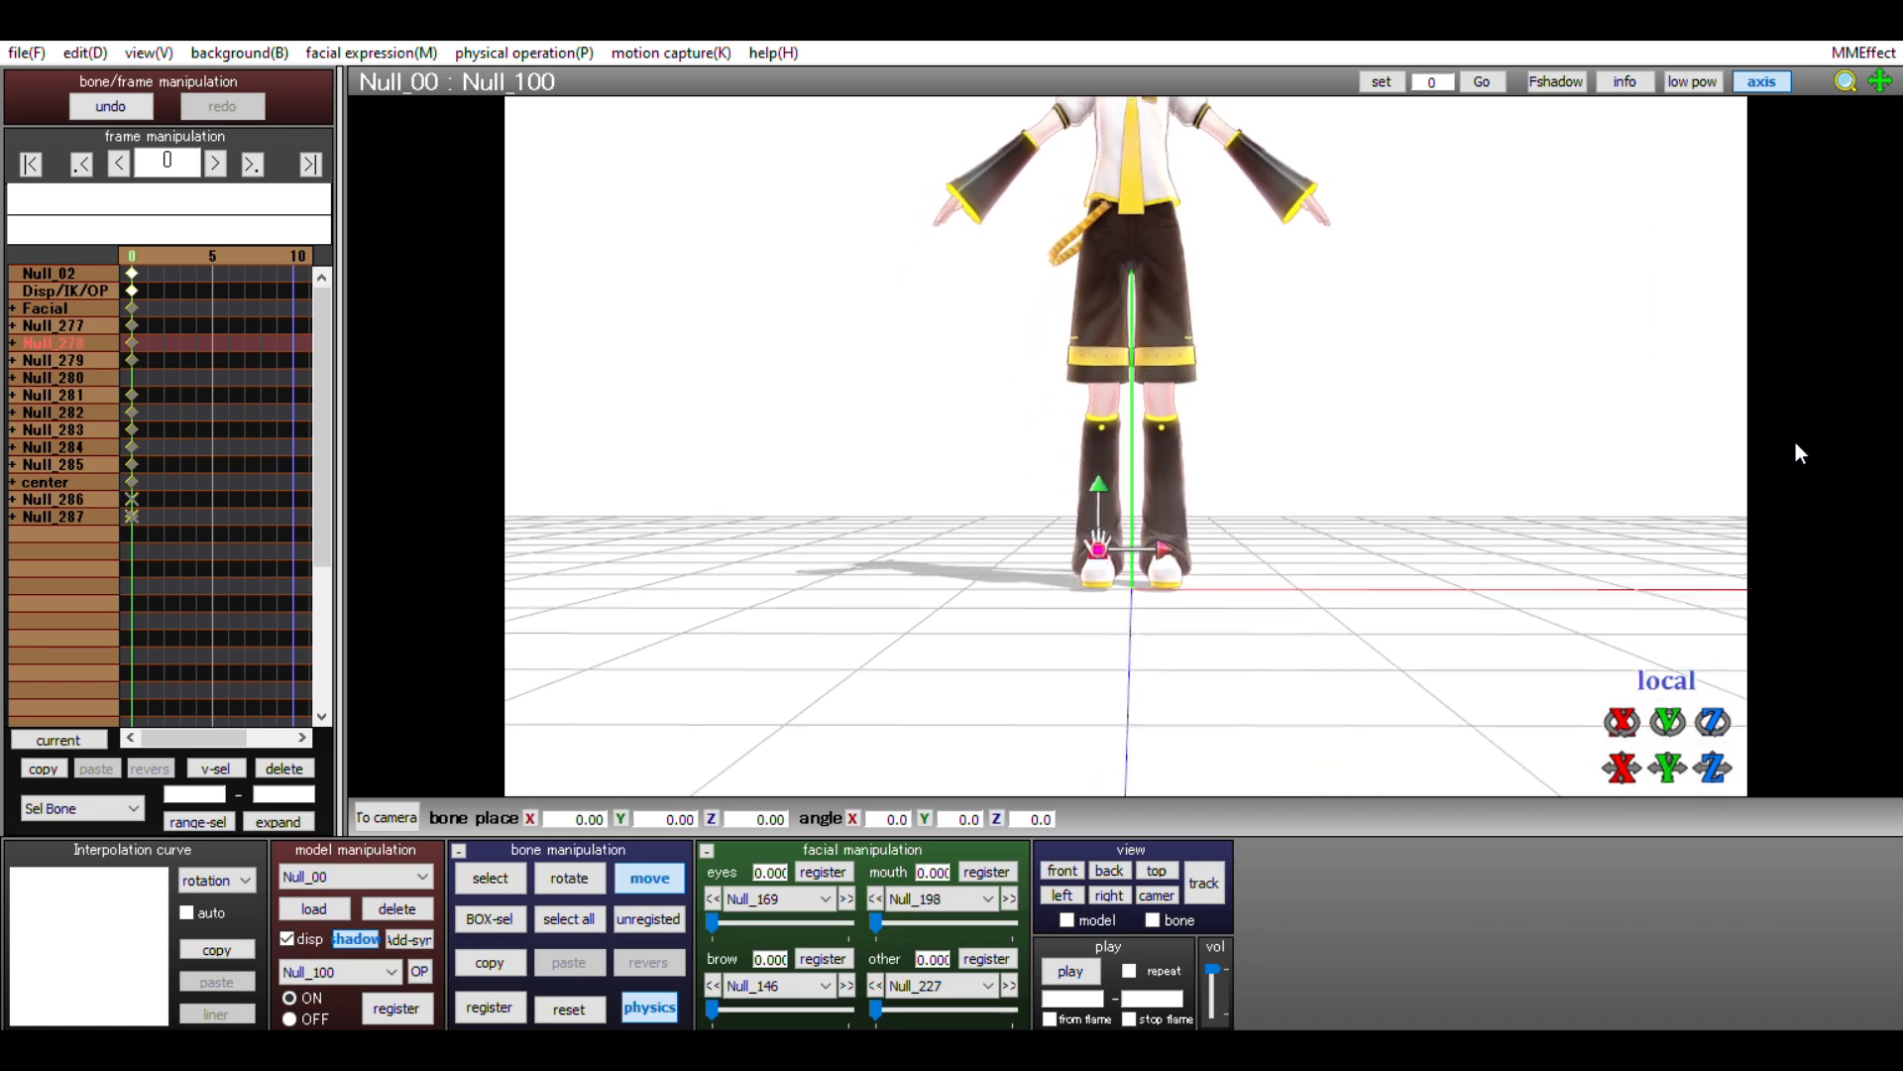
Rotate the wrist so the hand twists toward the camera, and select the head bone.
left_click(489, 877)
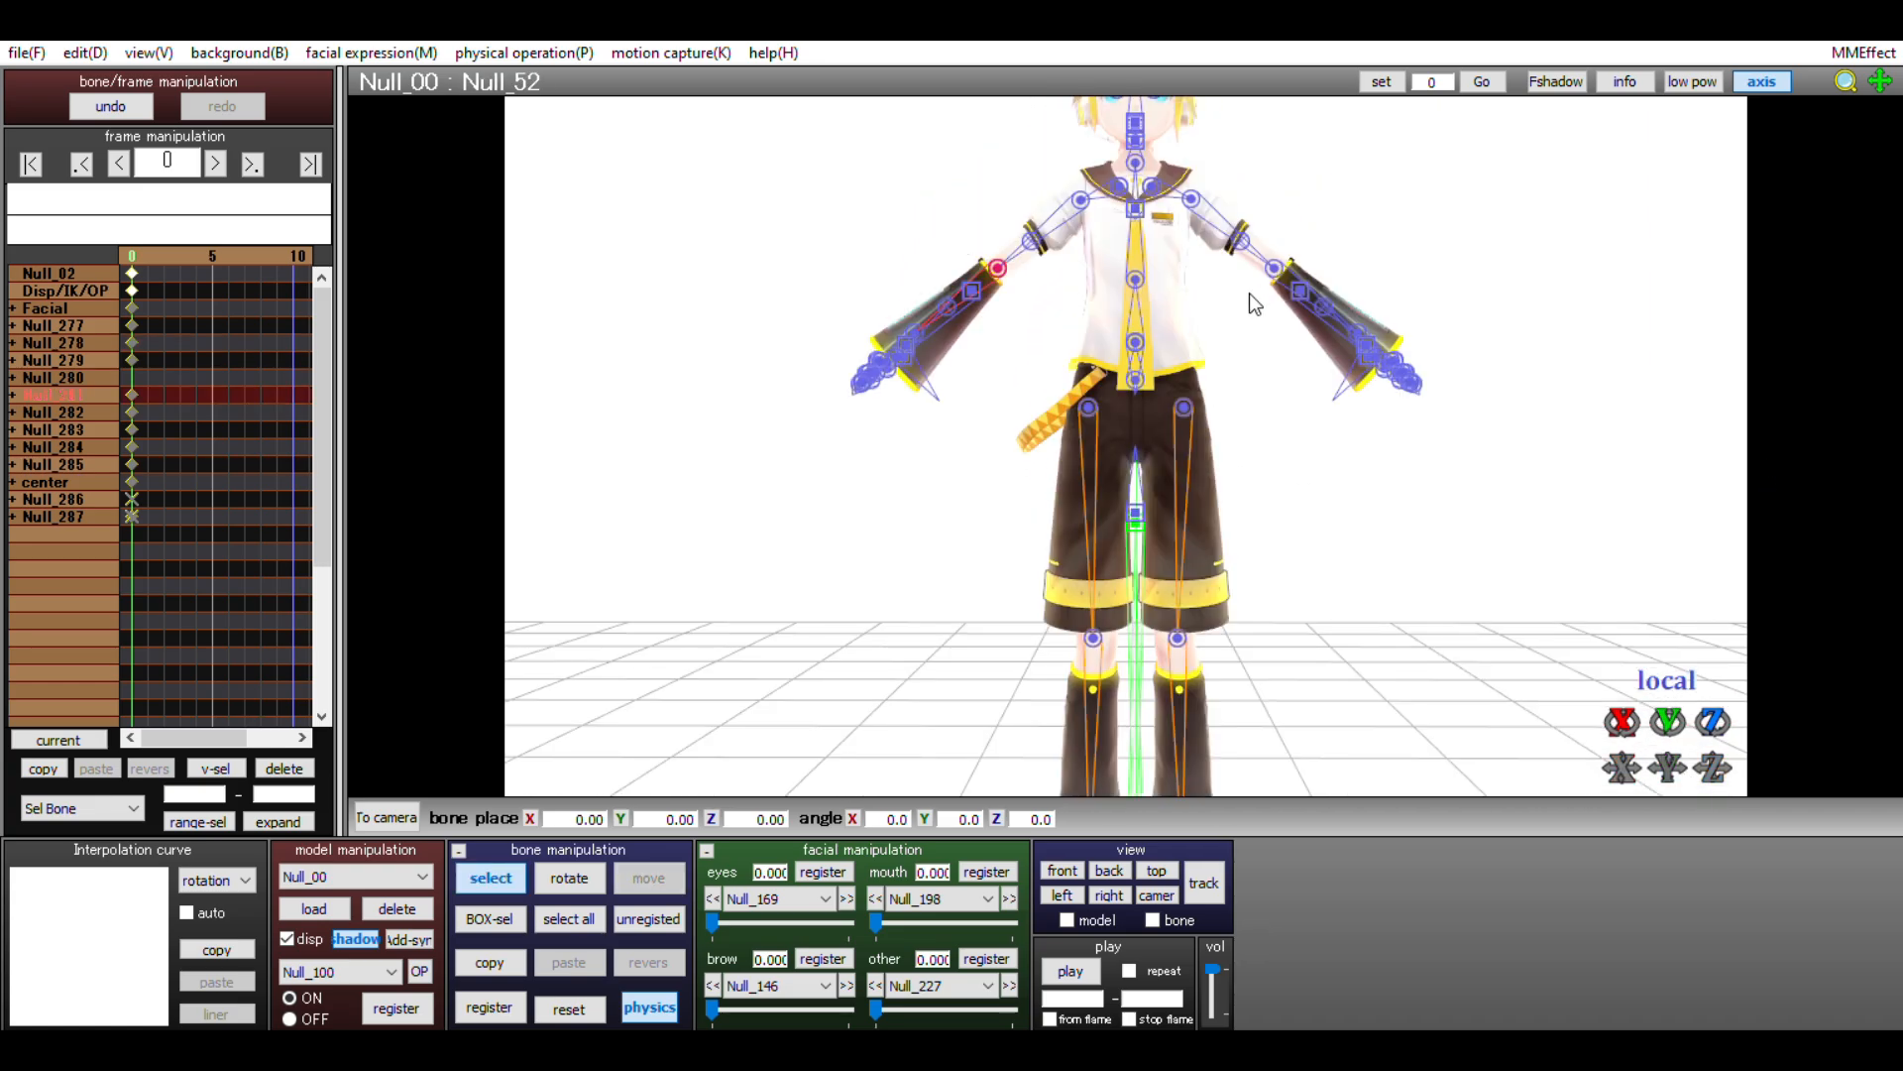
mouse_move(1255, 303)
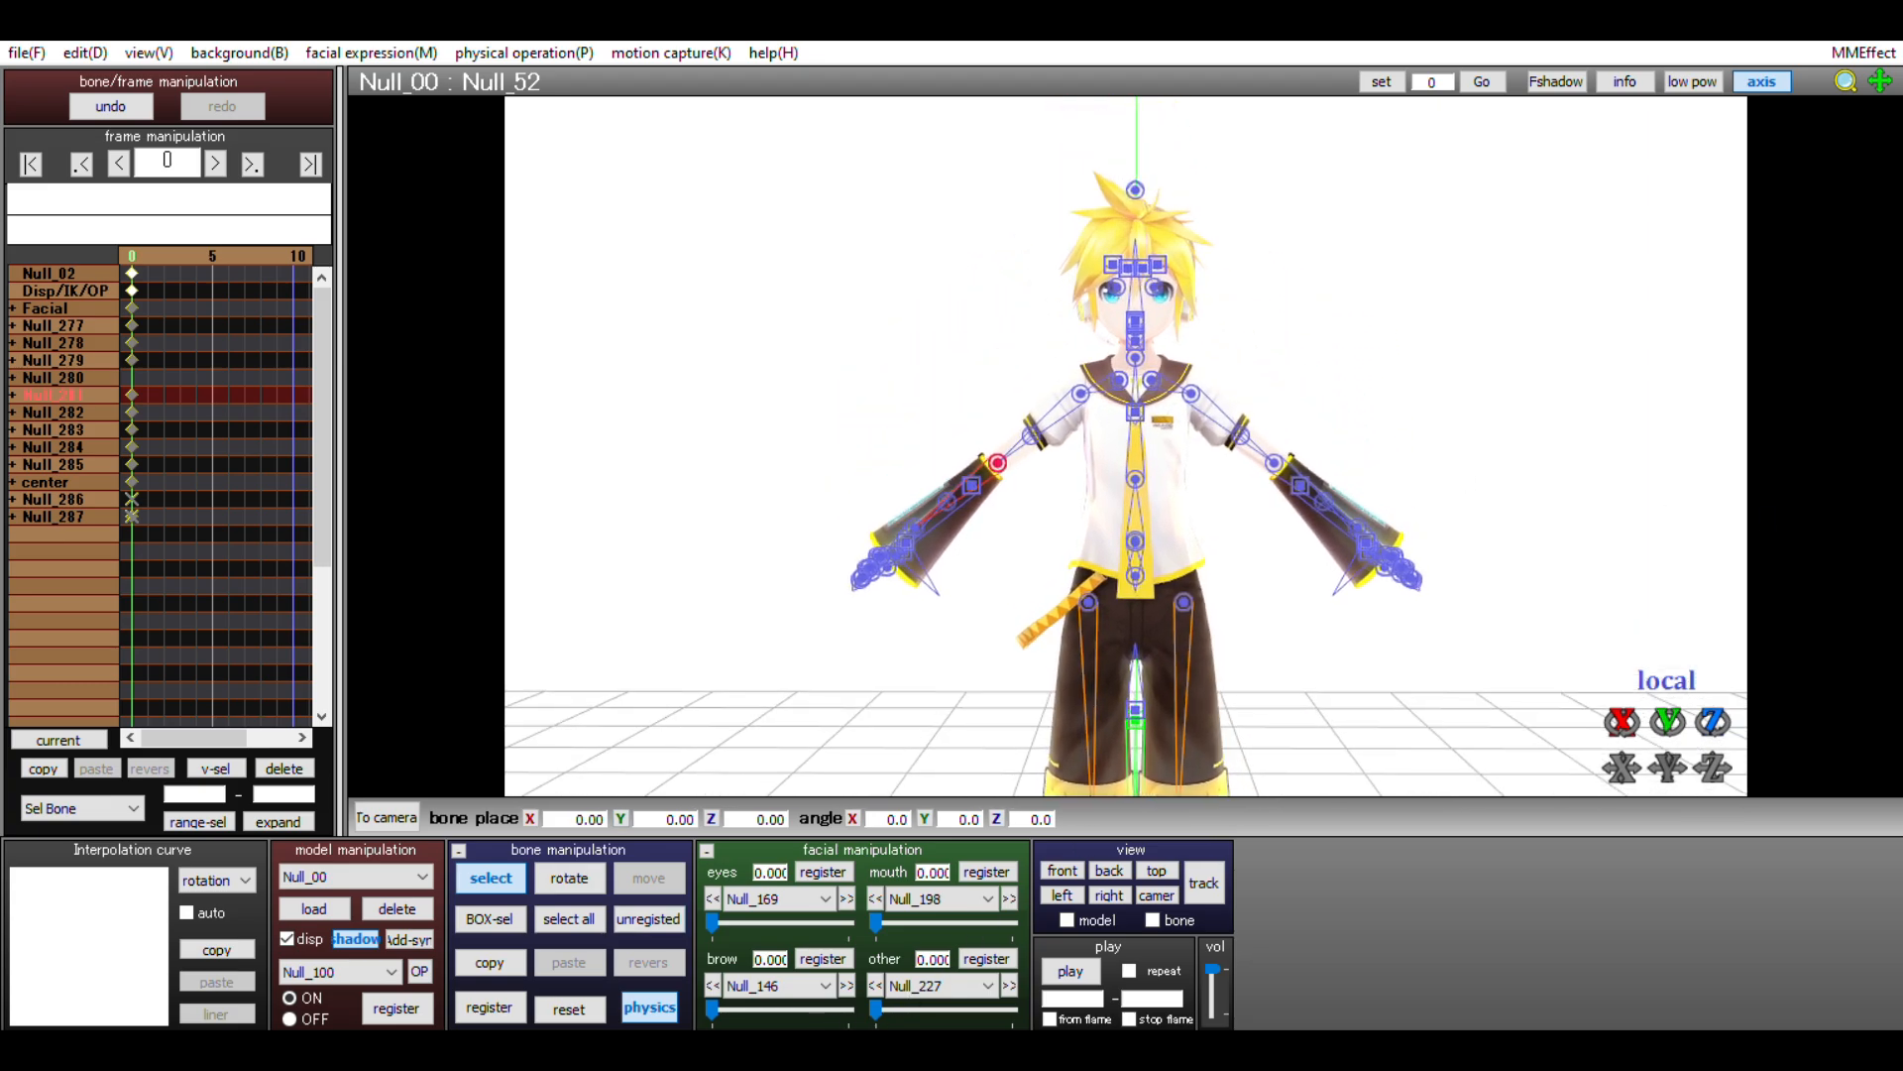
left_click(568, 877)
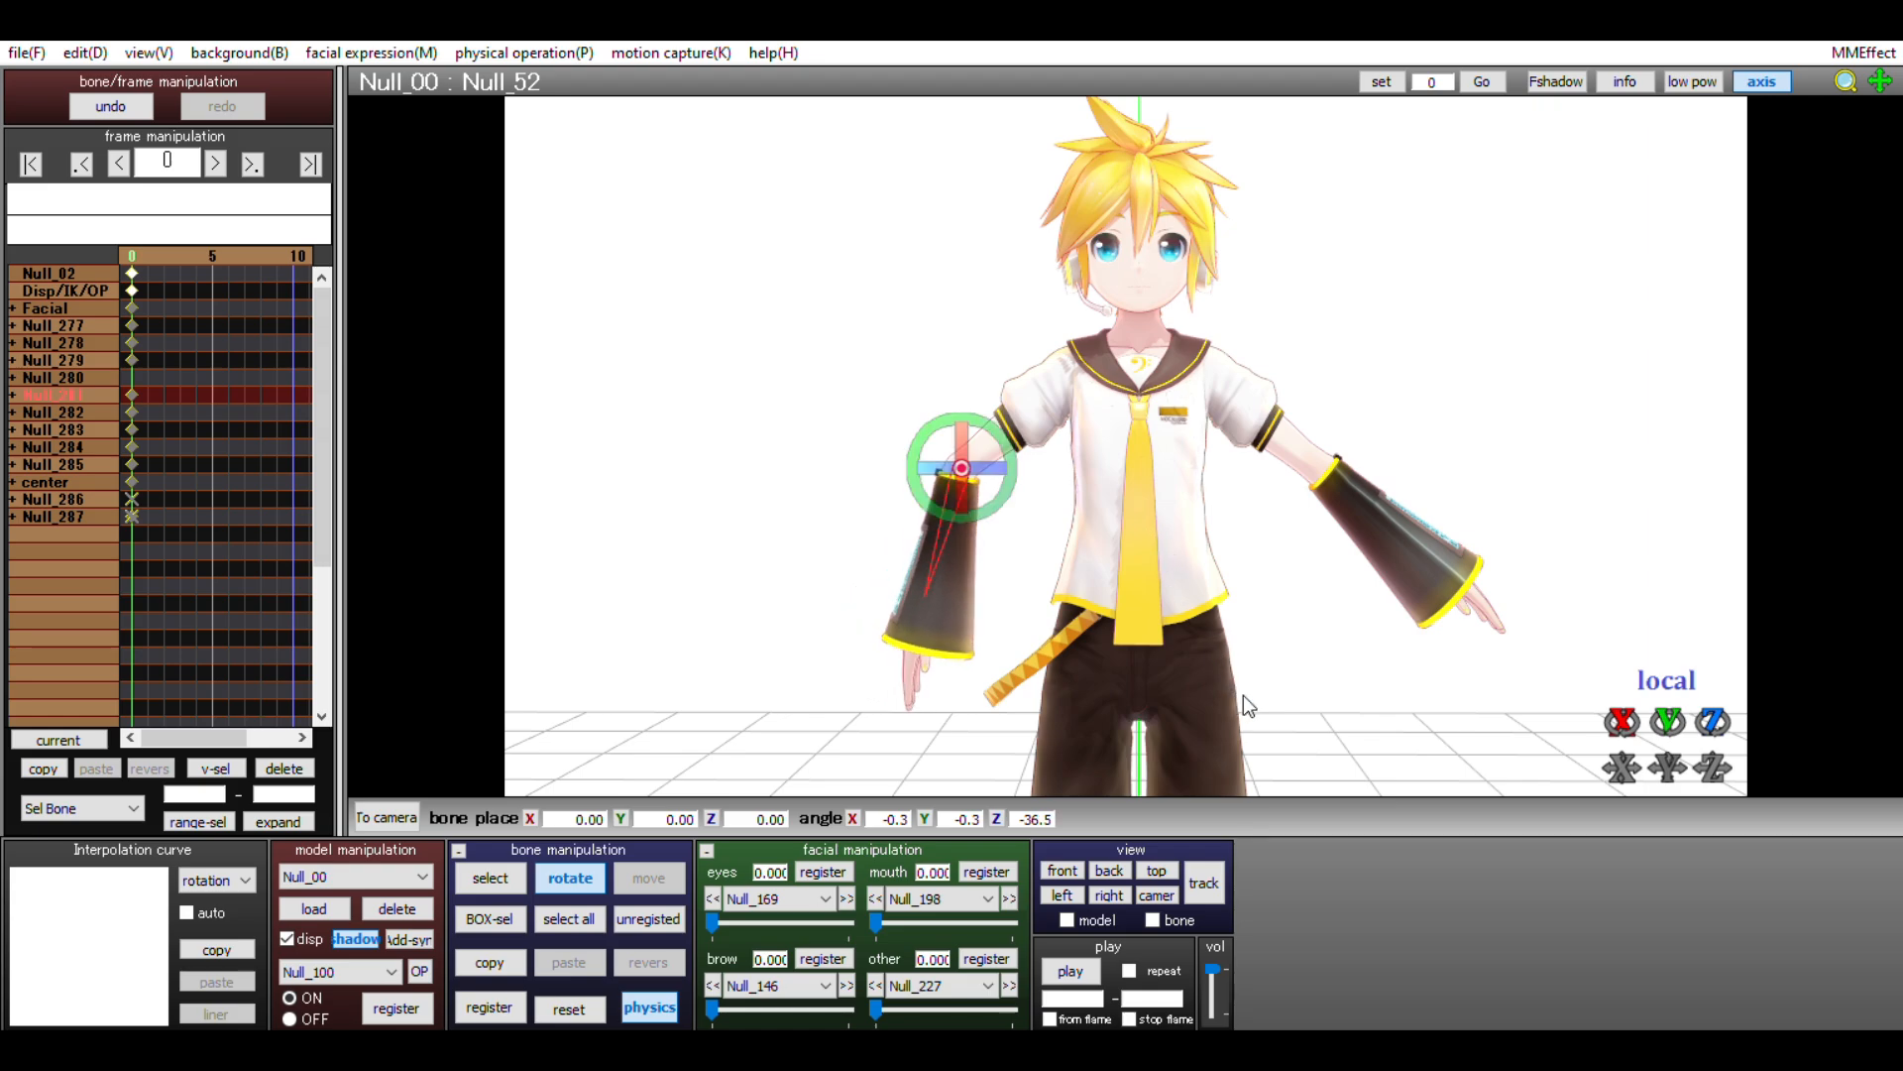
mouse_move(1250, 543)
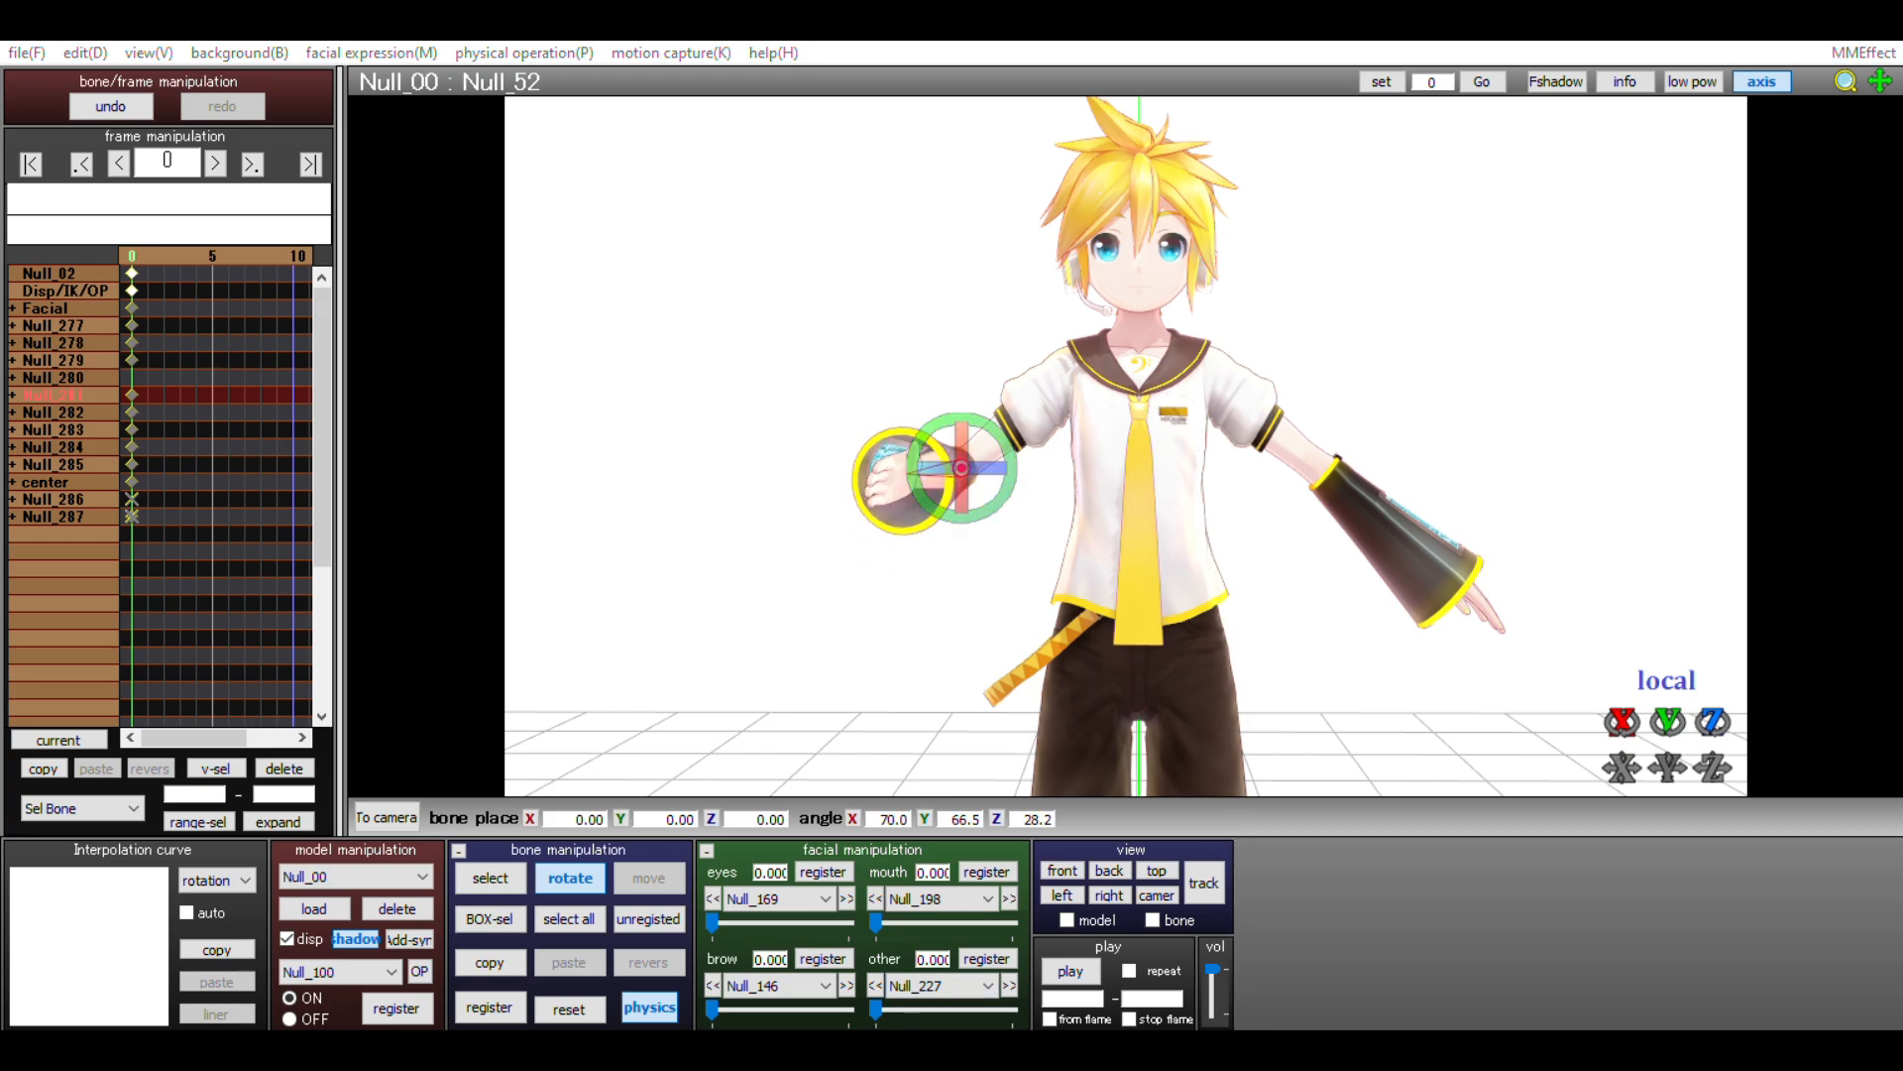
left_click(489, 877)
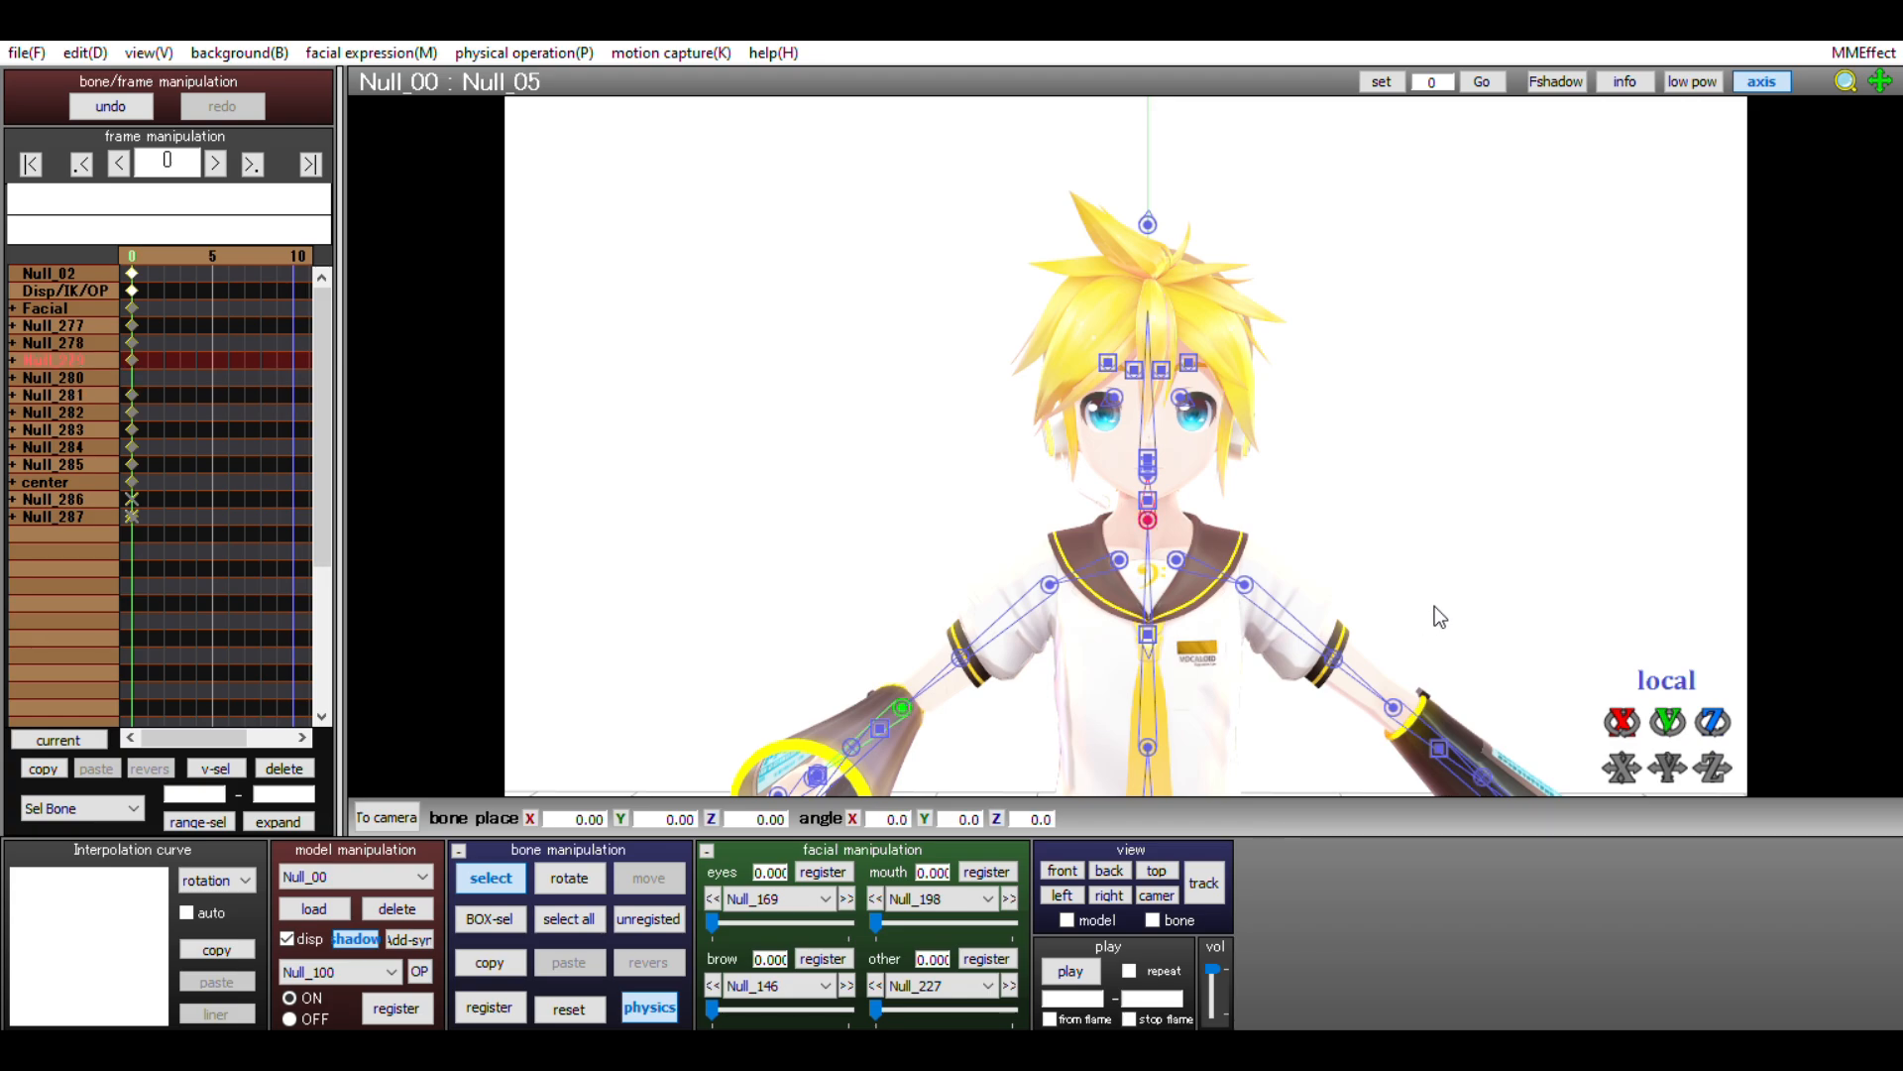
left_click(568, 877)
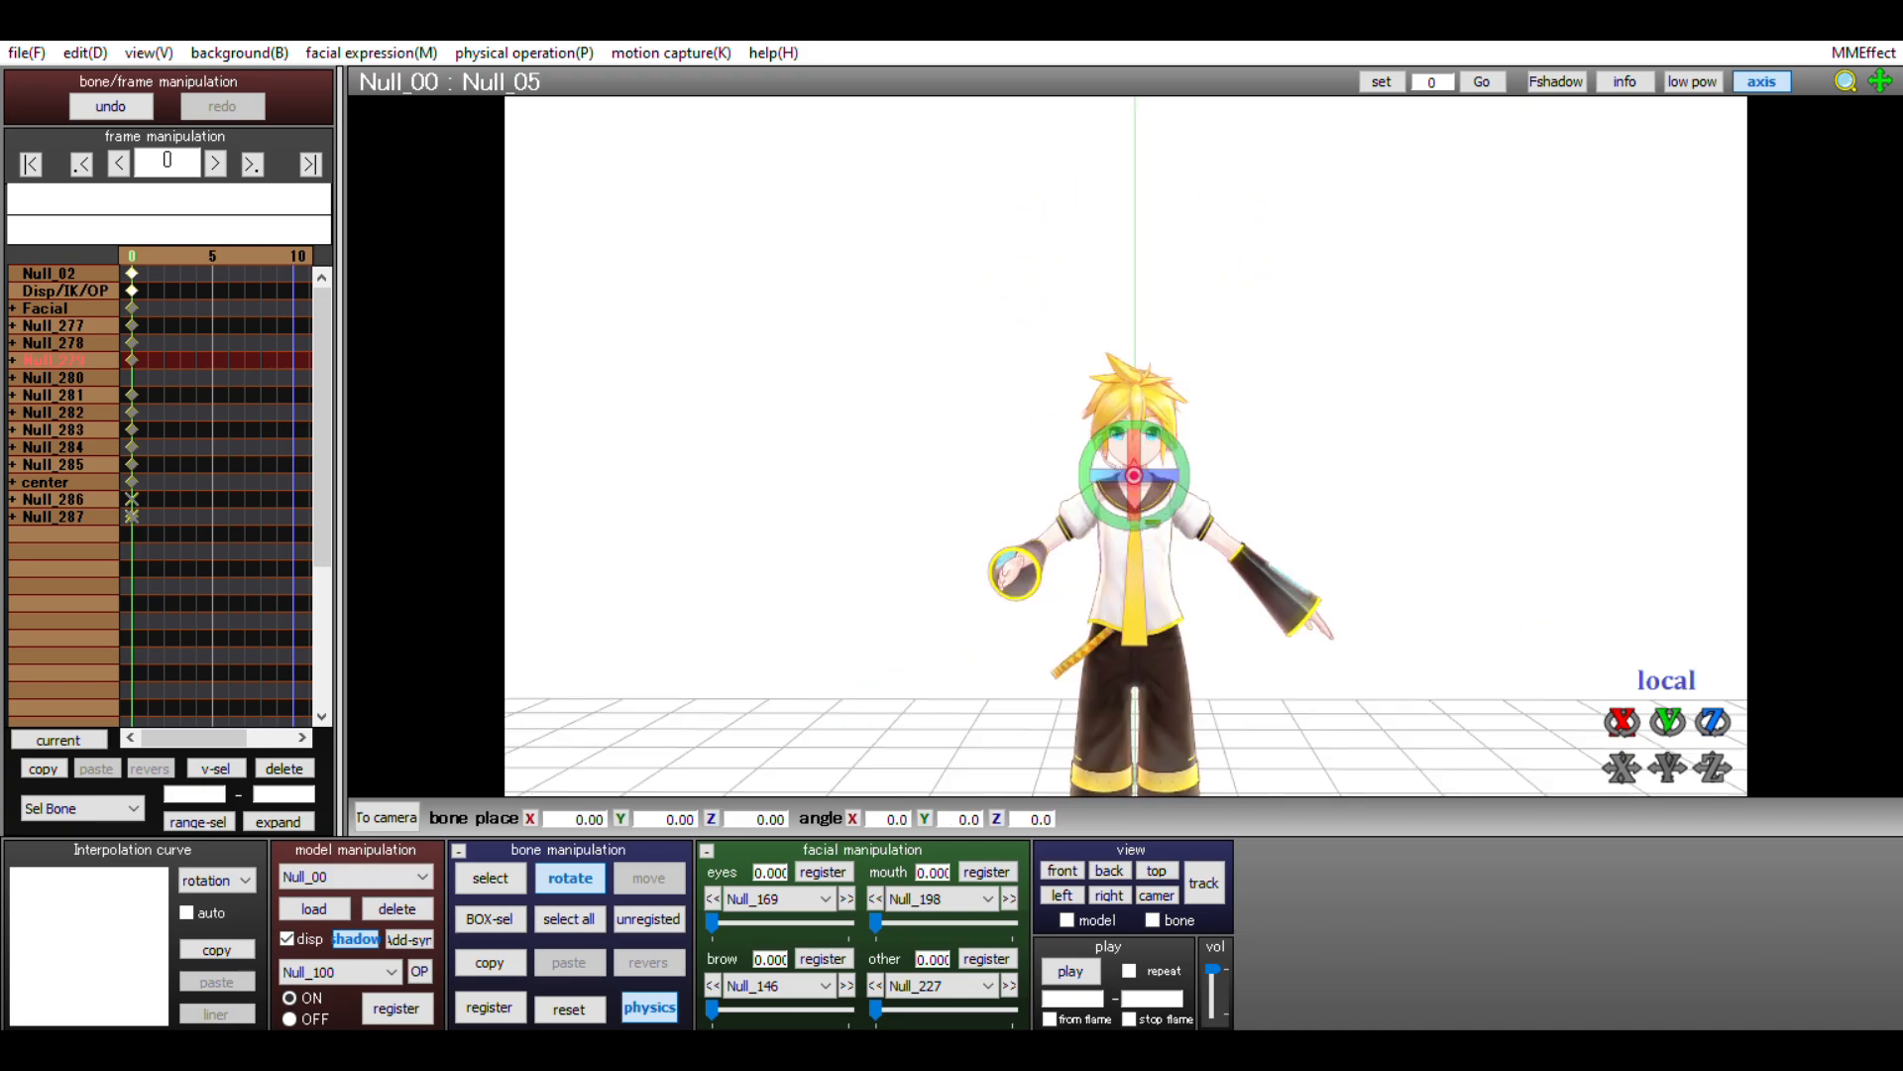
left_click(488, 877)
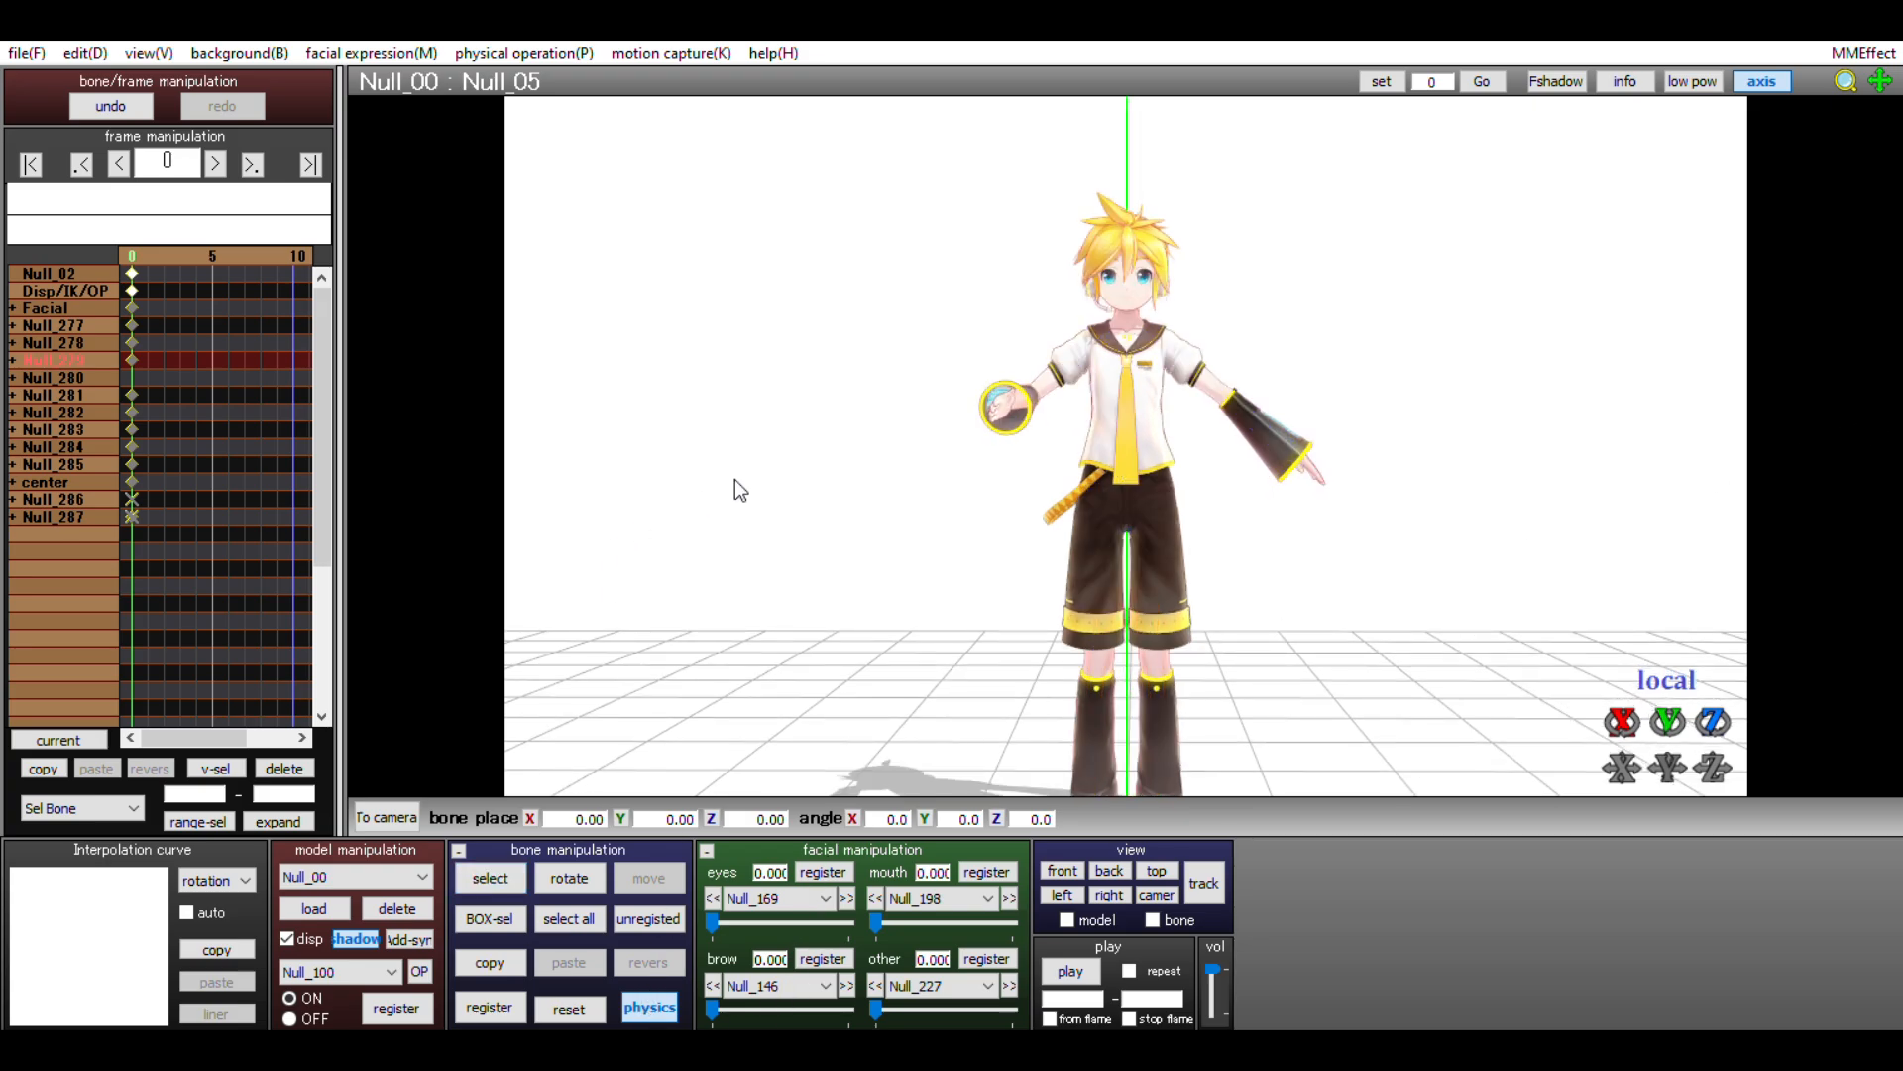
Register the arm bone's bent pose as a keyframe at frame 0.
left_click(215, 163)
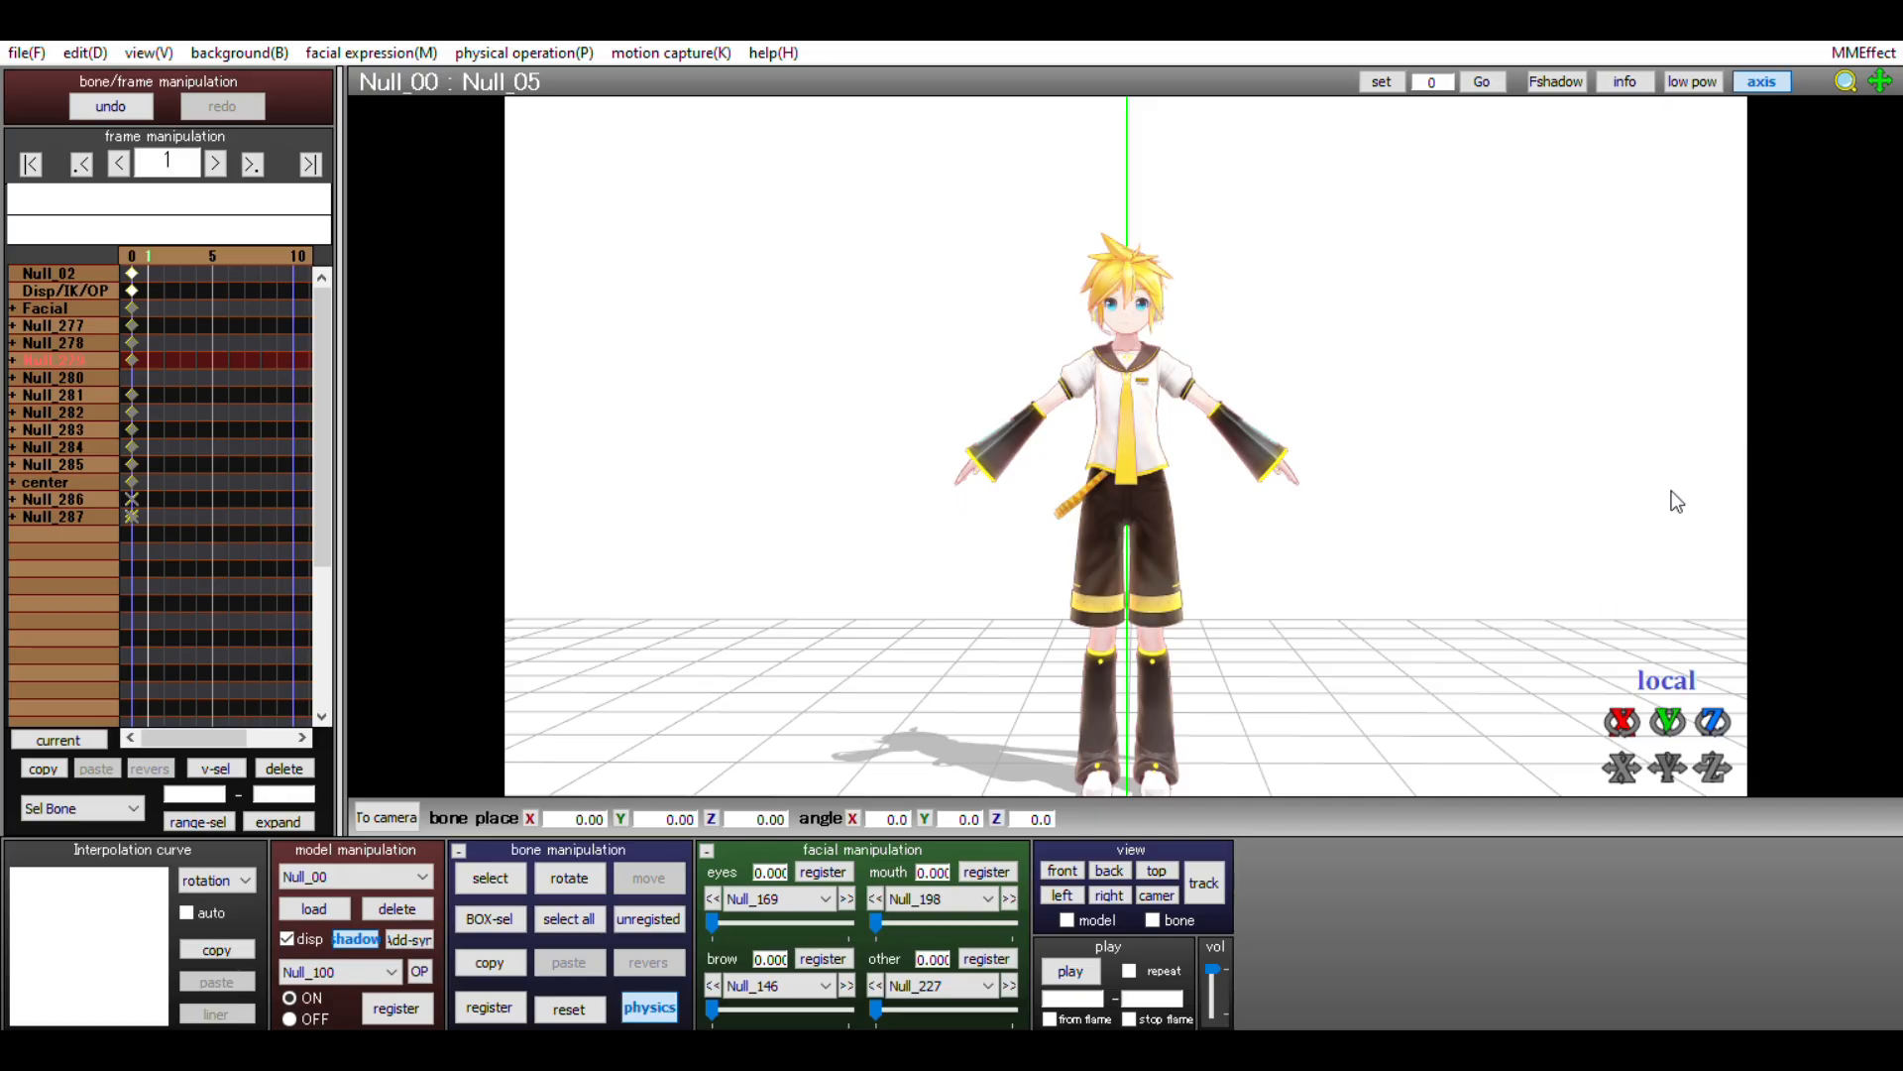
mouse_move(980, 637)
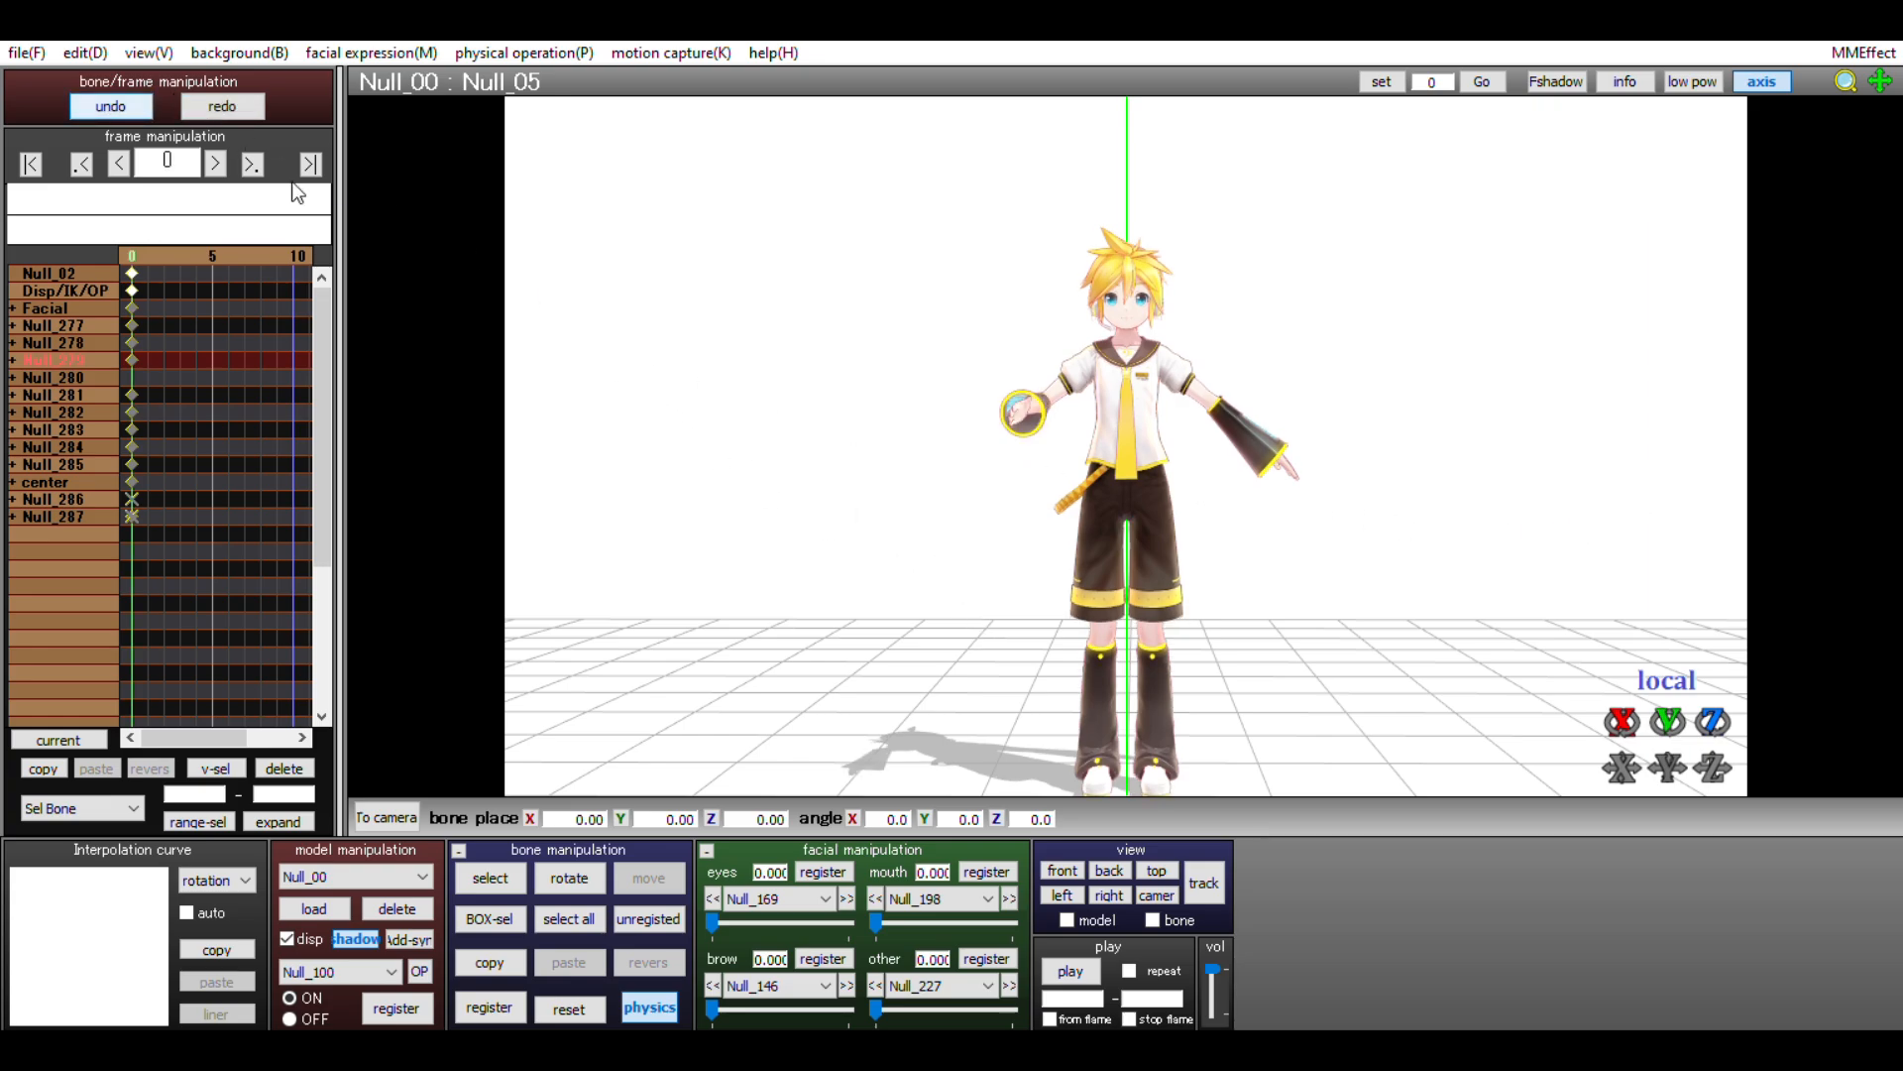
left_click(488, 877)
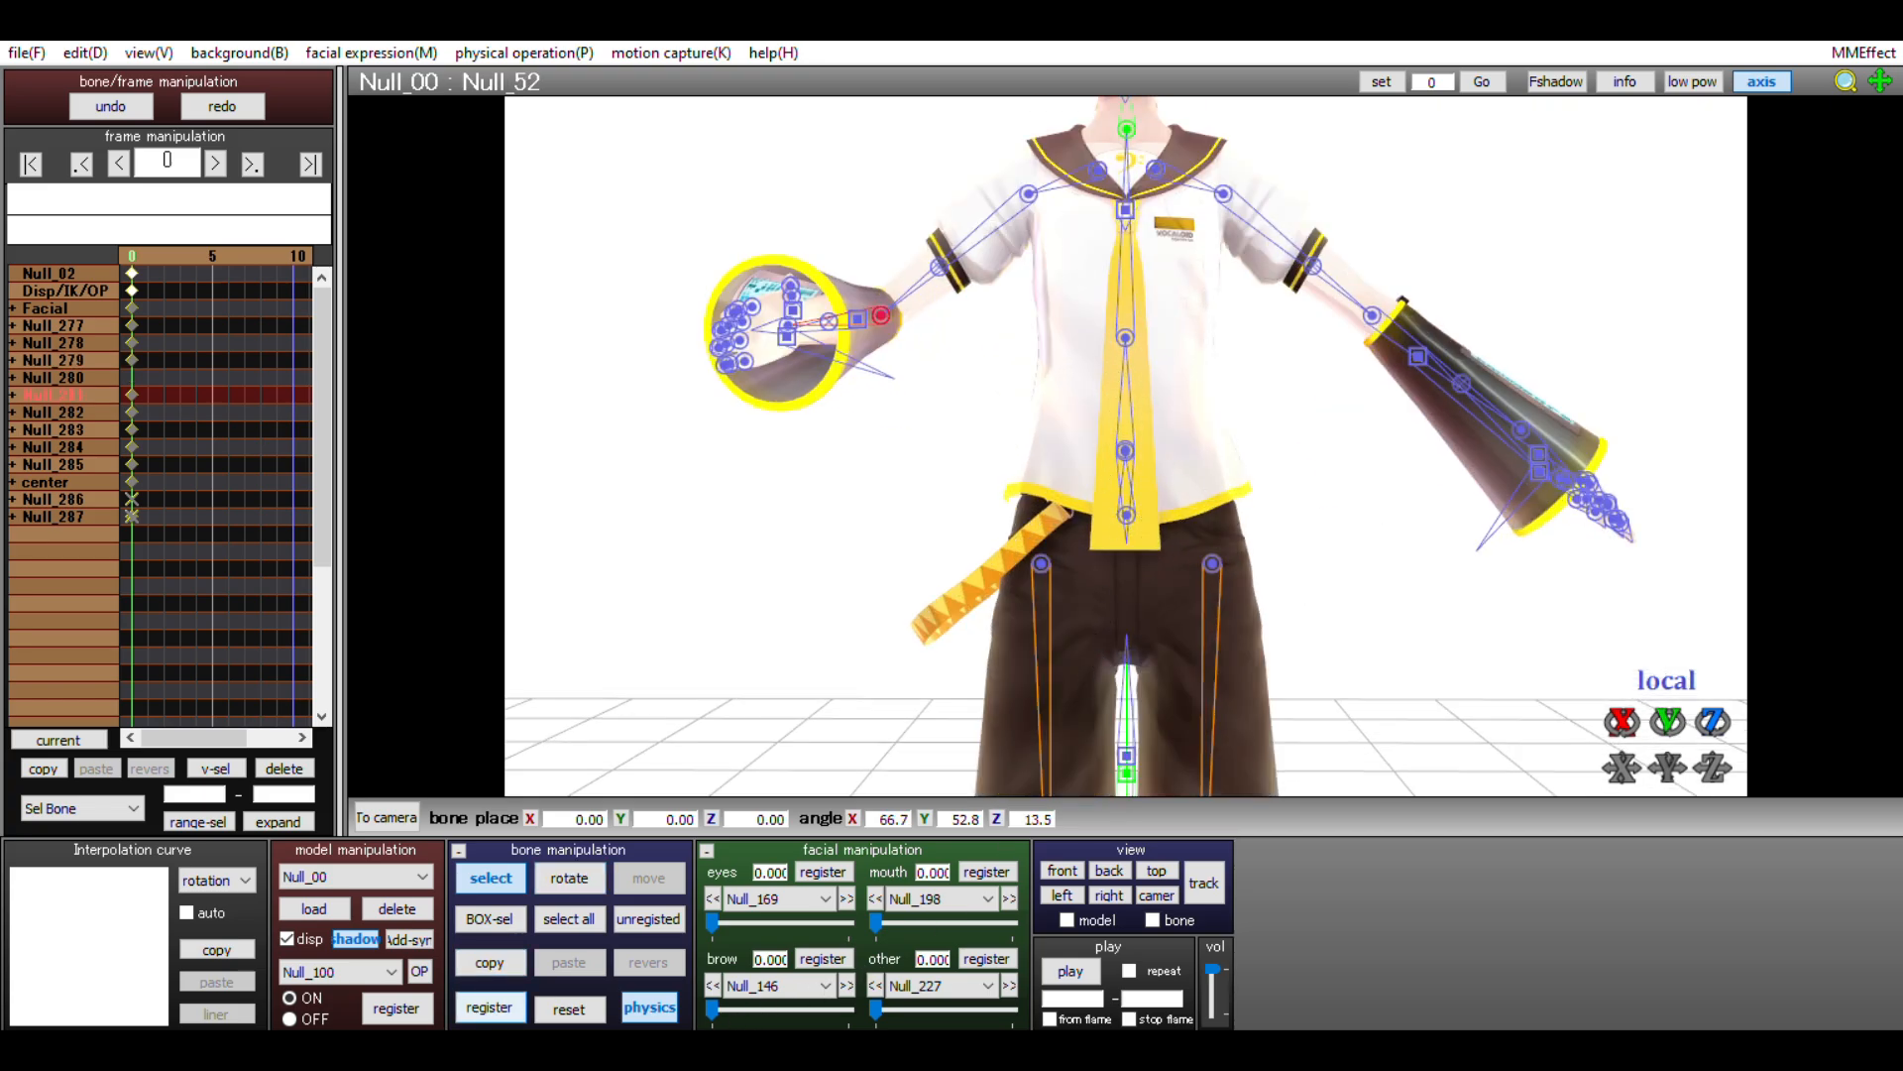
left_click(216, 1012)
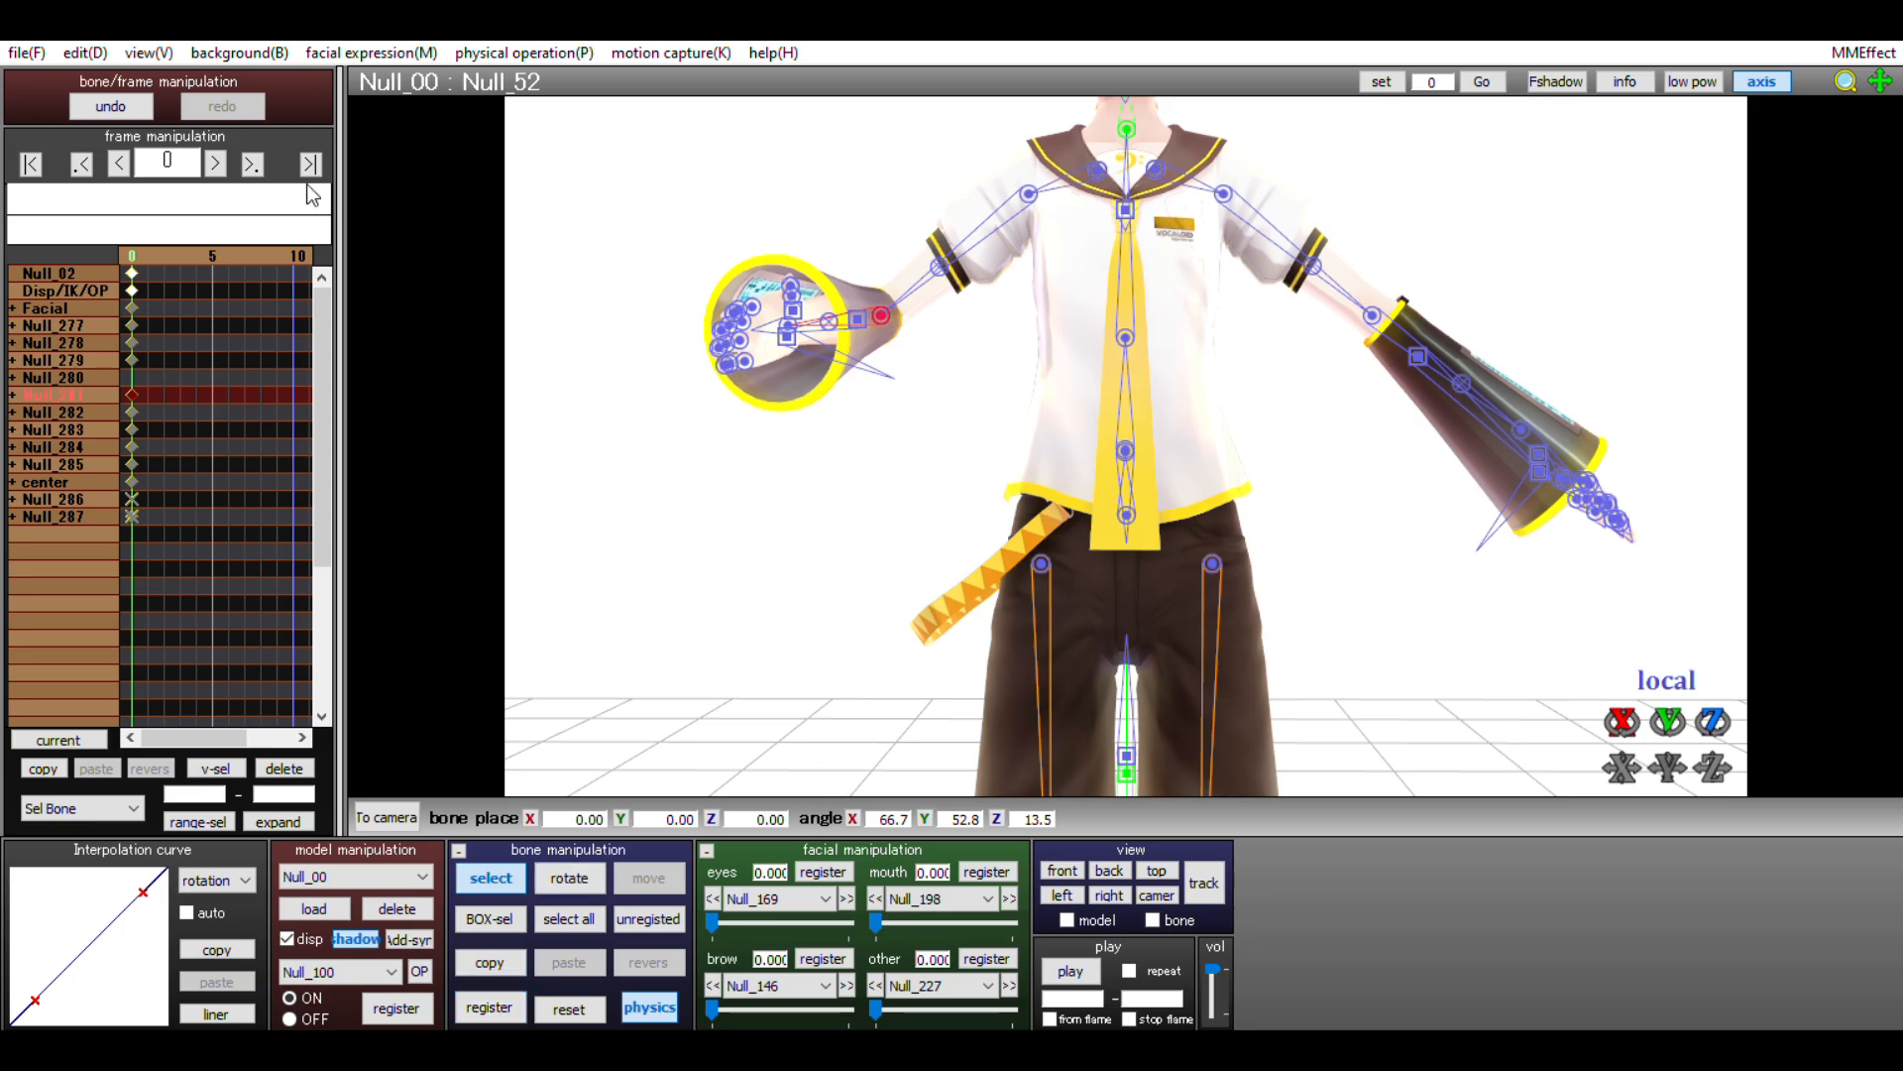
left_click(215, 162)
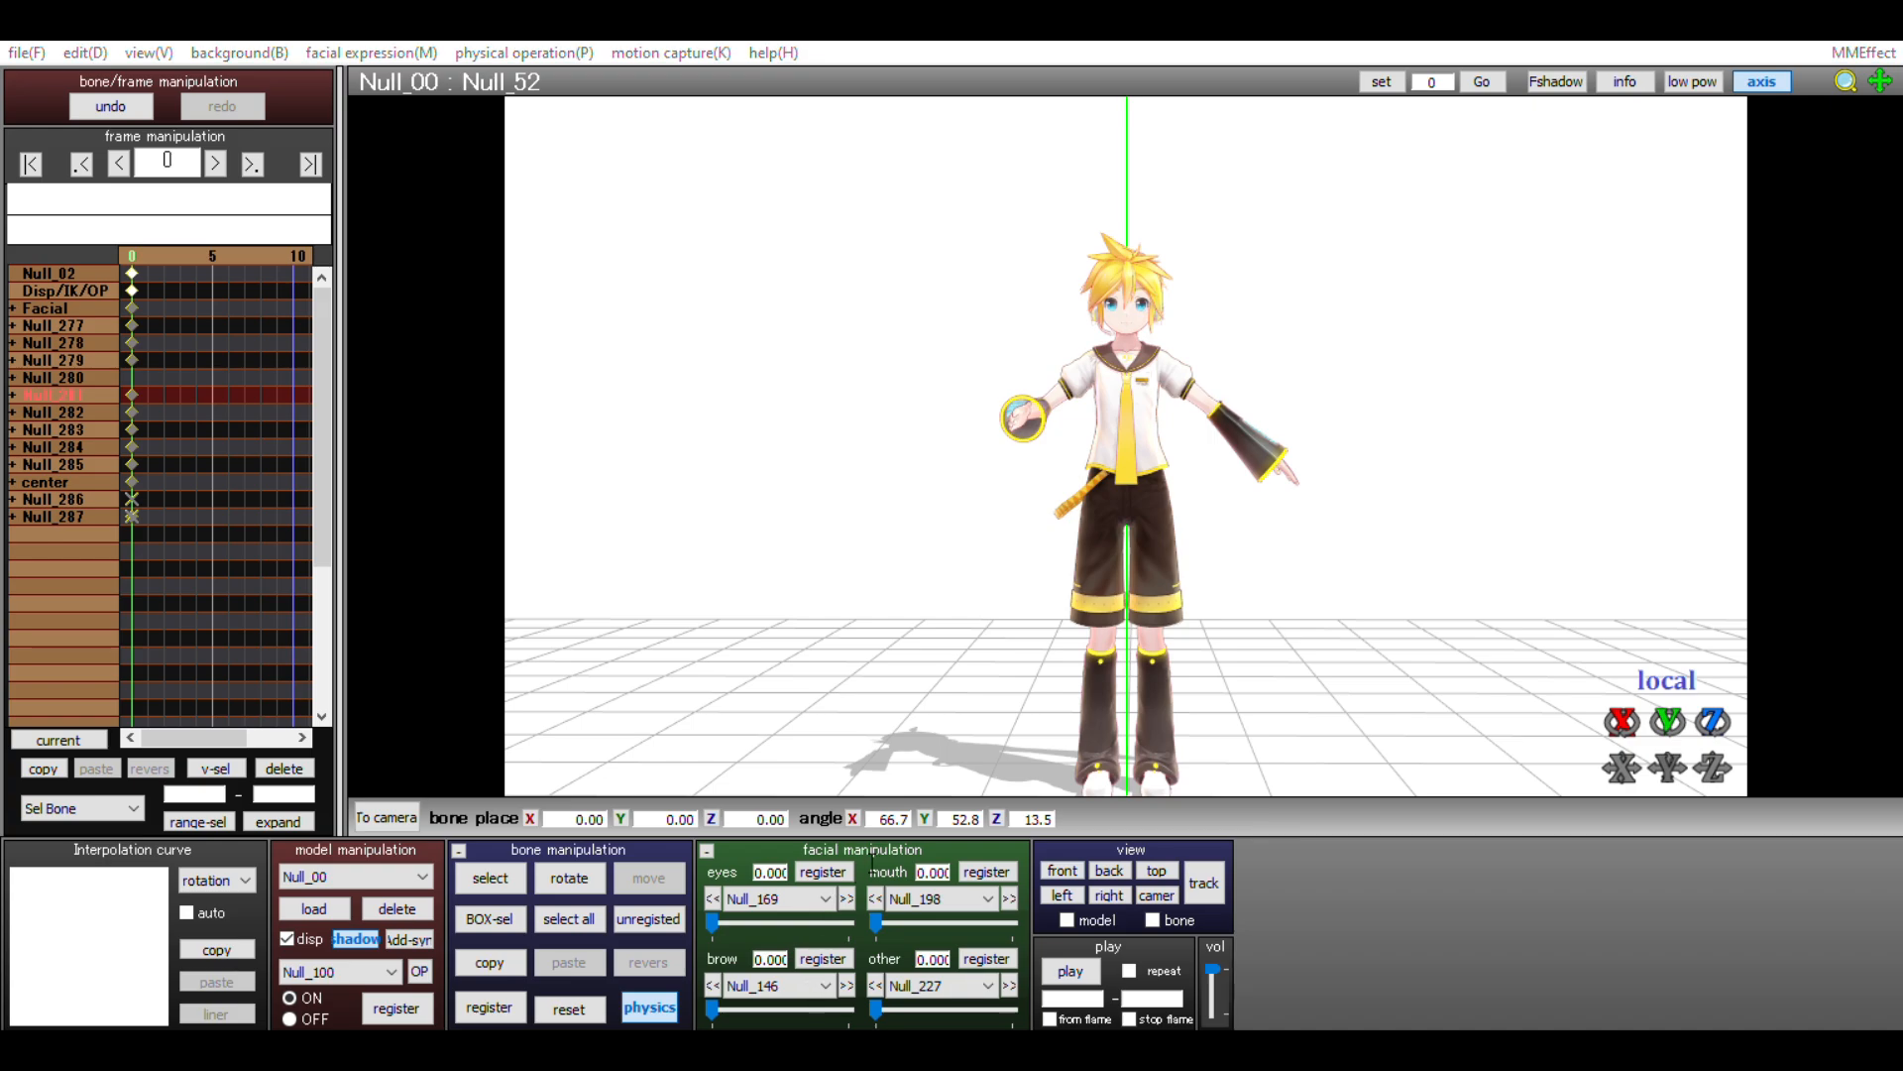
mouse_move(678, 590)
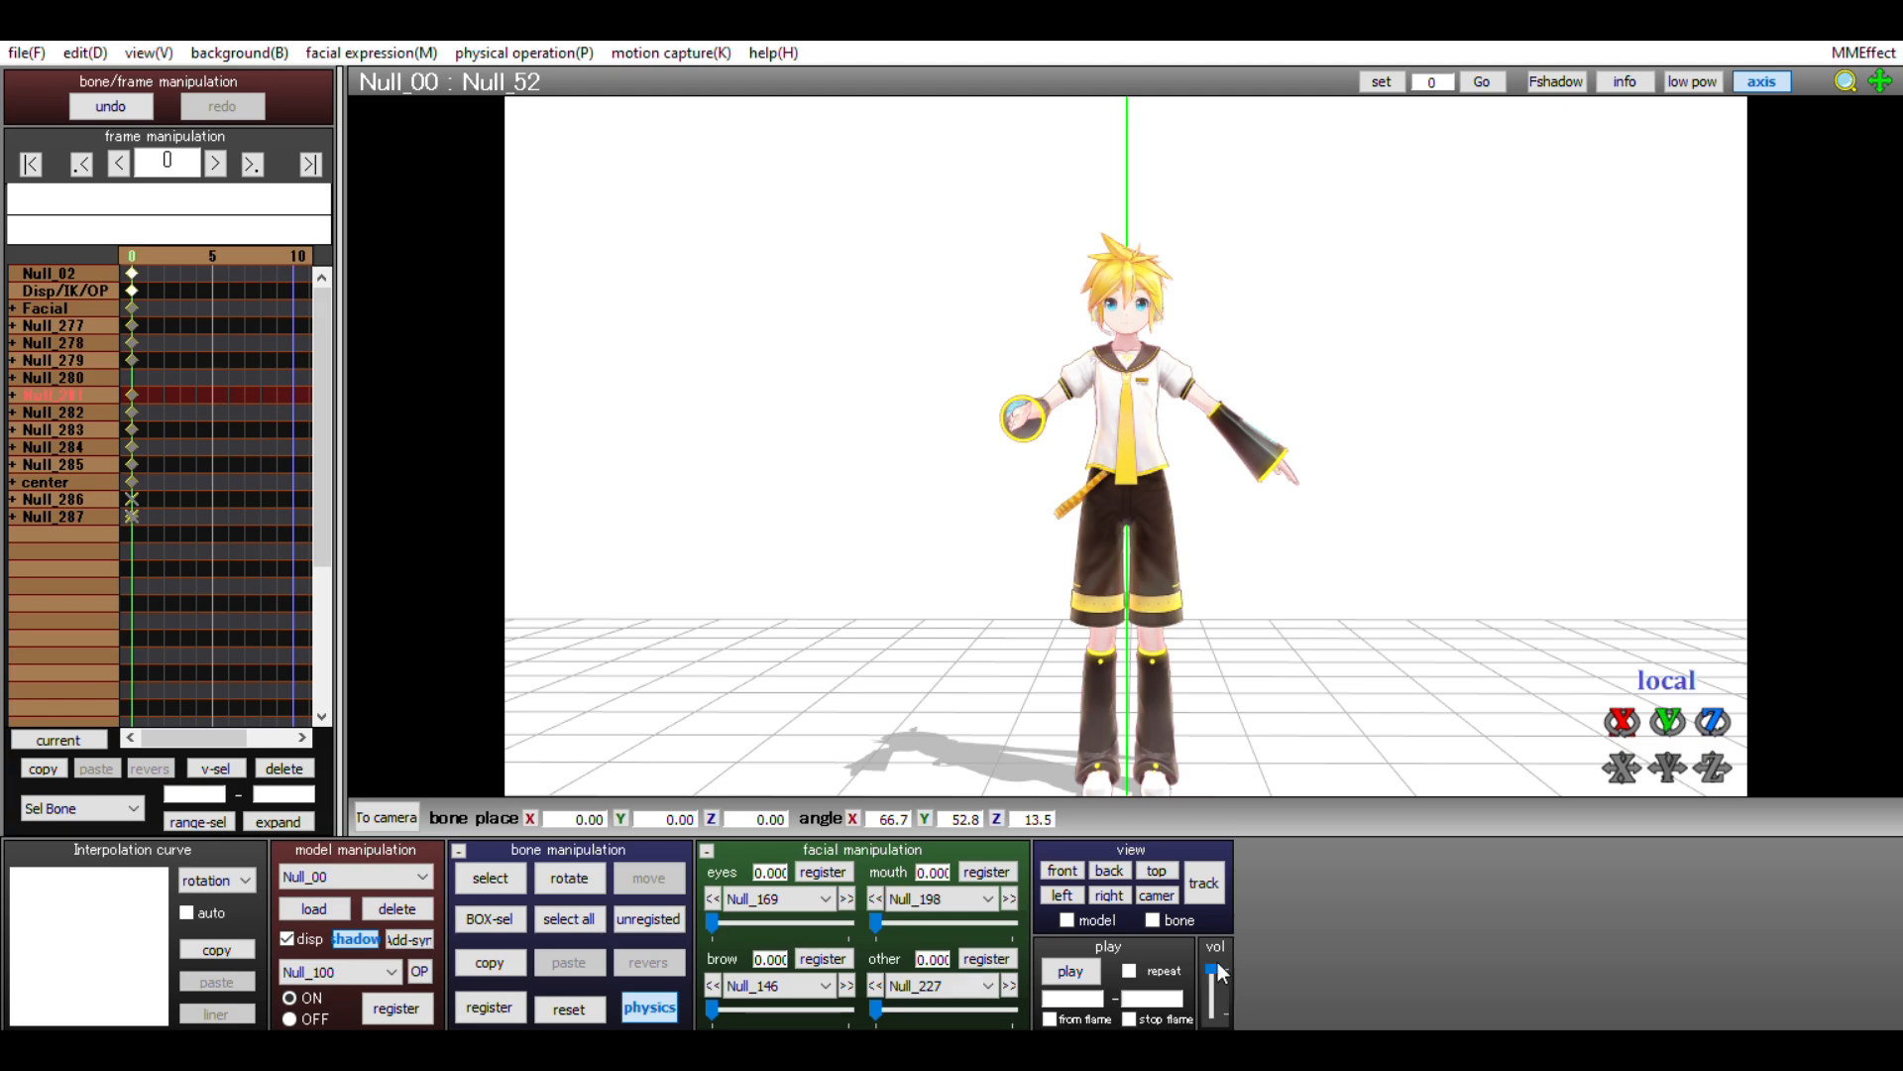
Move the foot IK bone on the screen's right outward and register it.
left_click(489, 877)
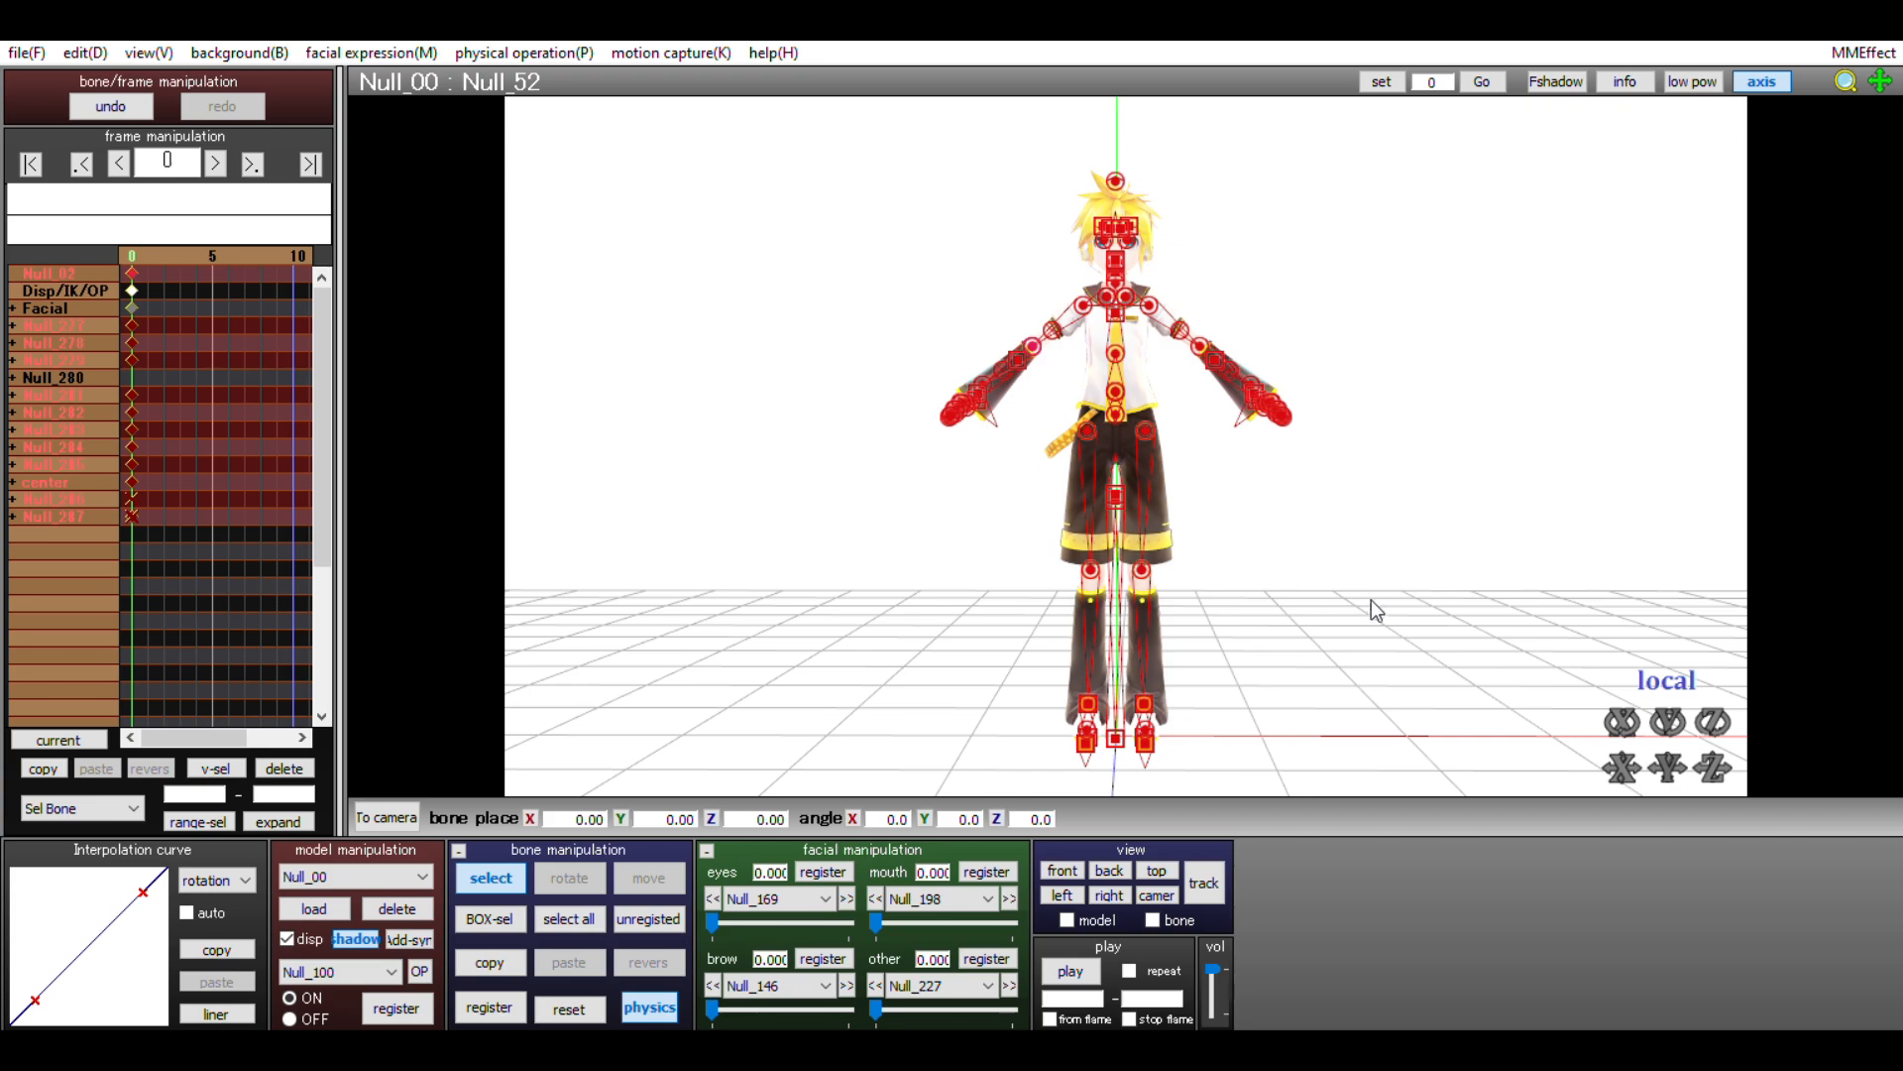
left_click(648, 877)
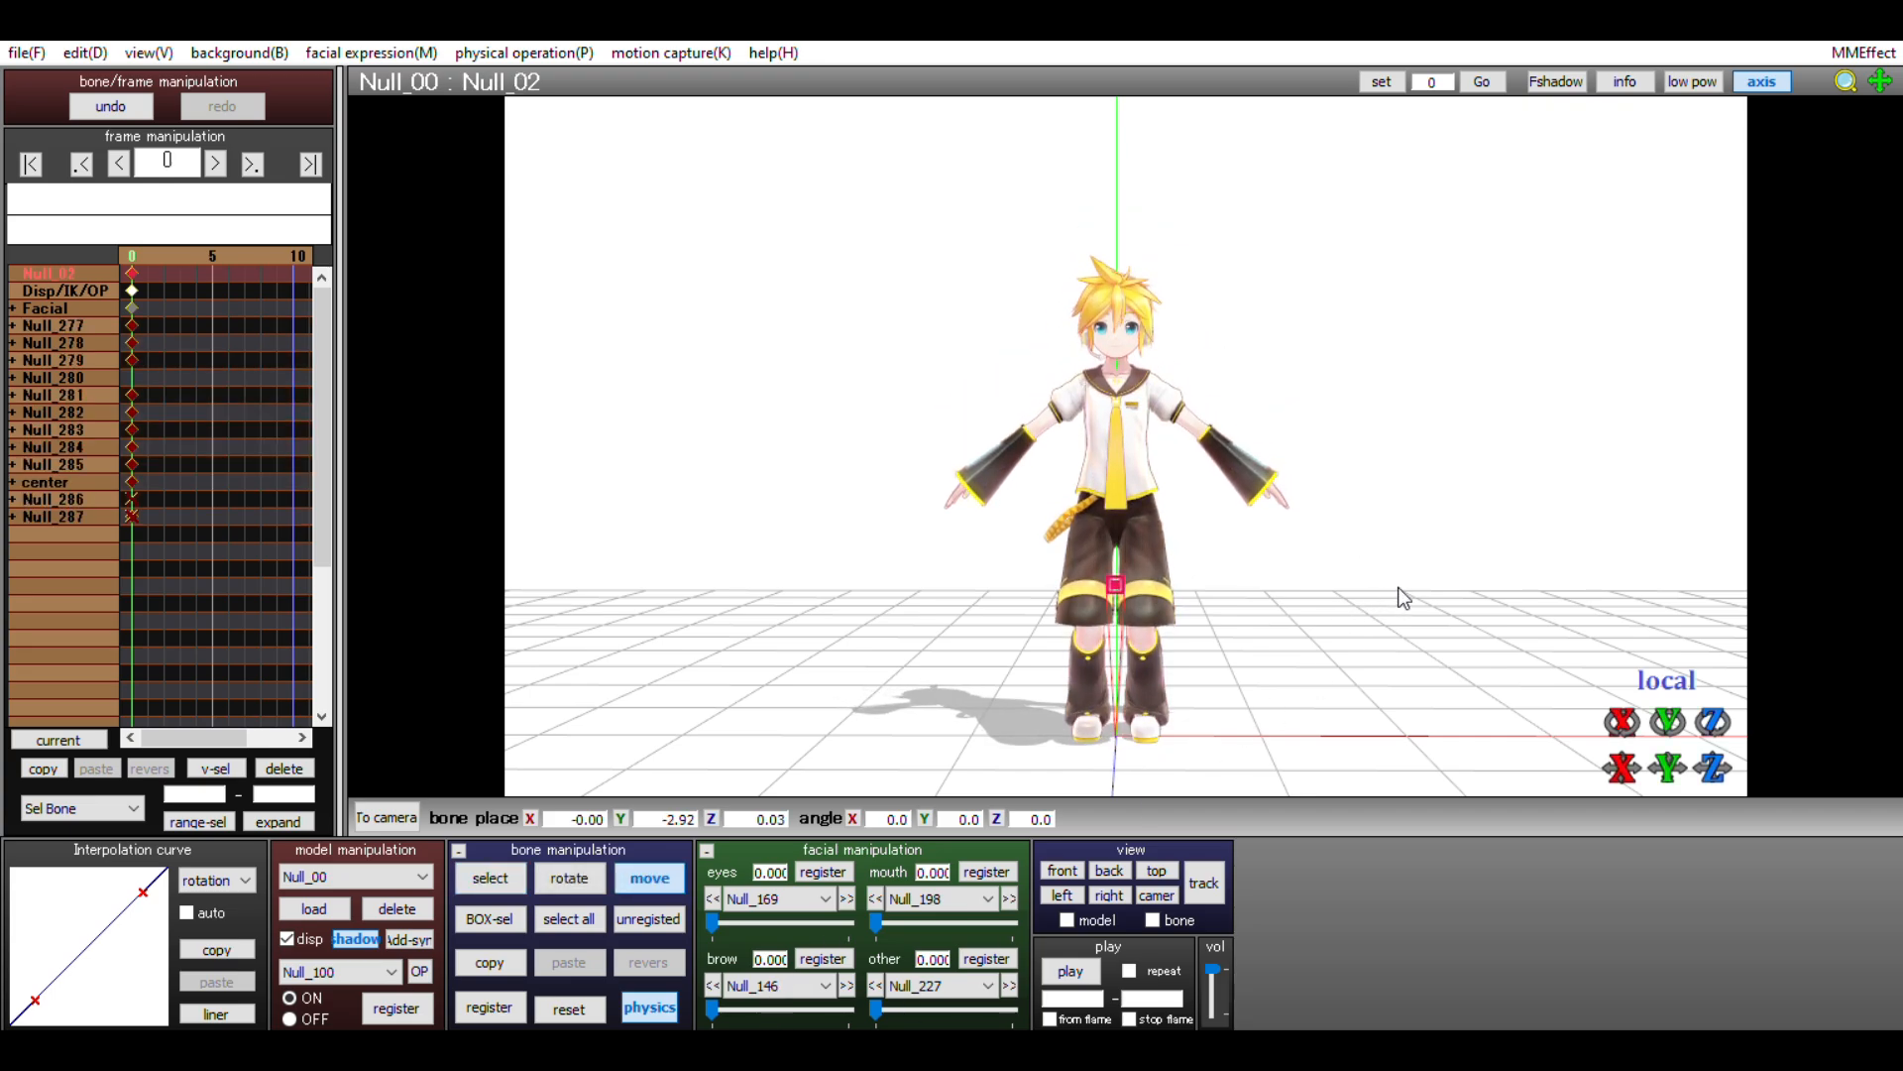
left_click(489, 878)
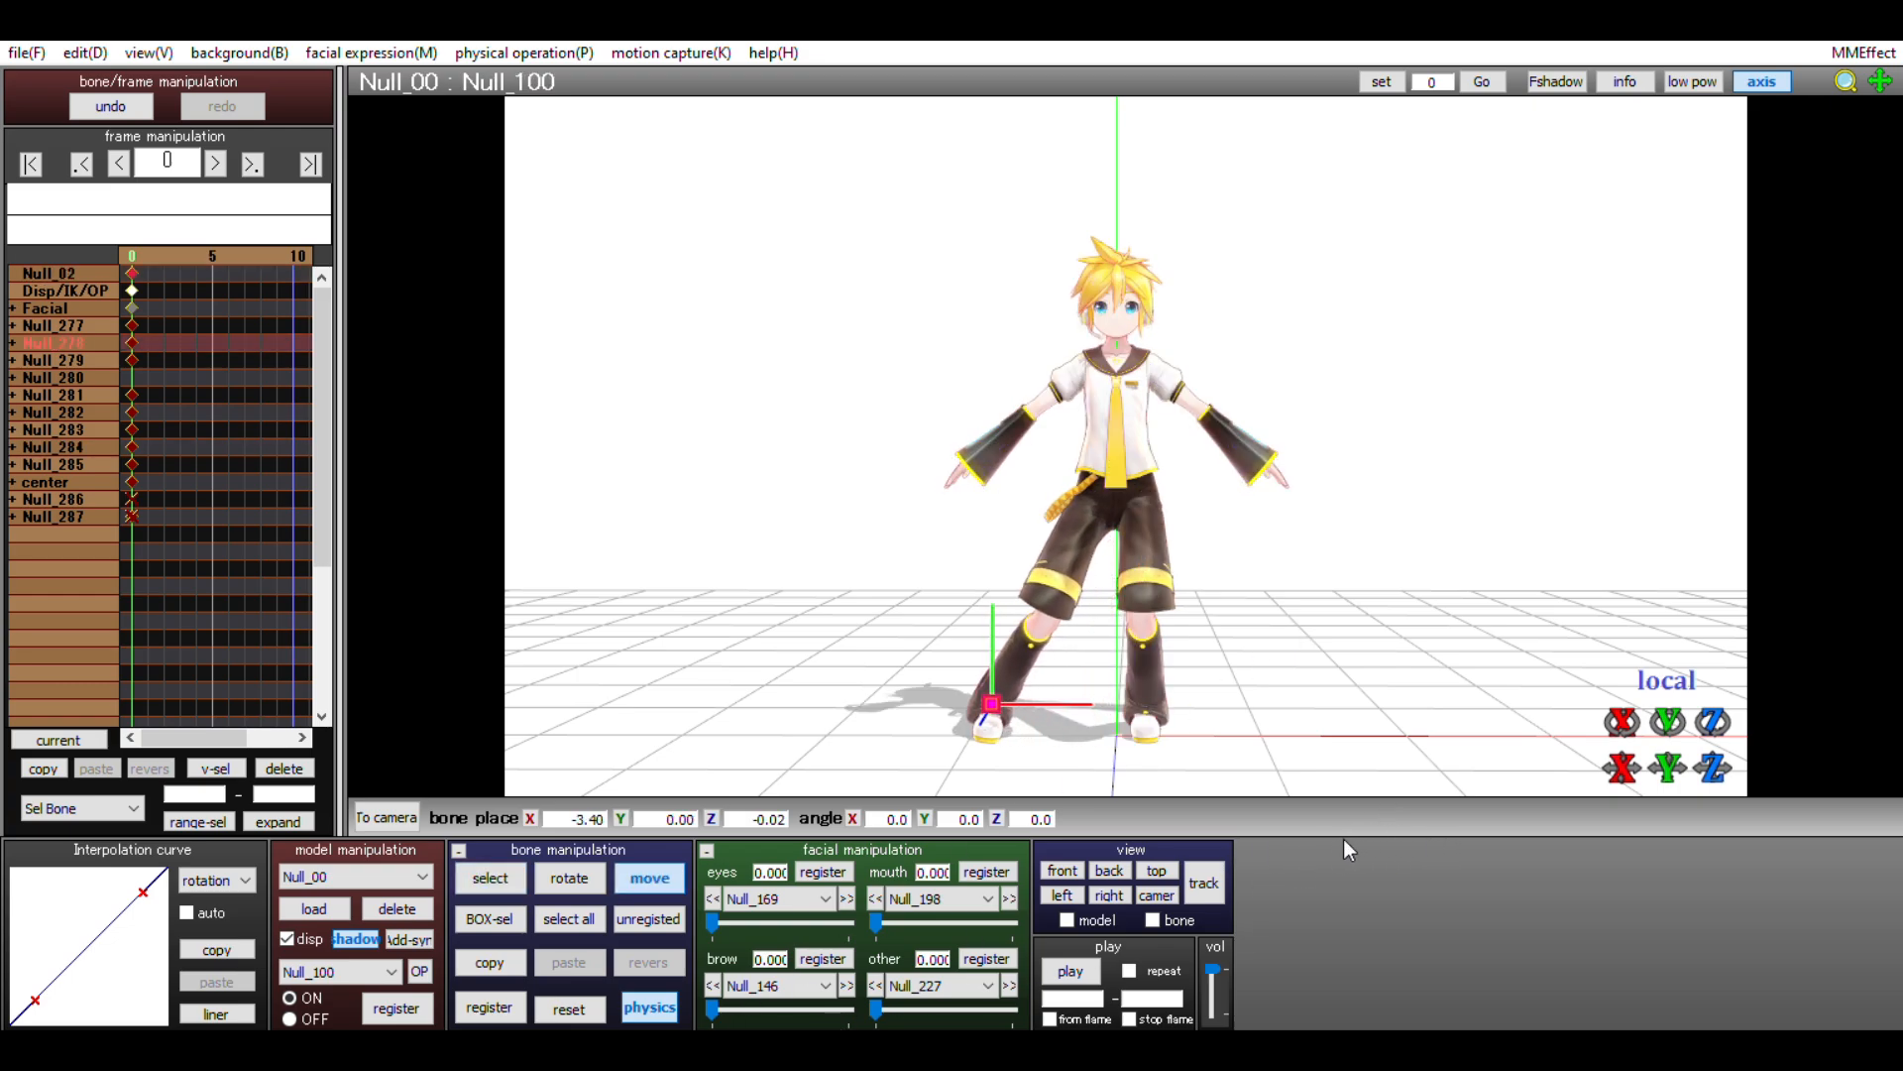
left_click(488, 877)
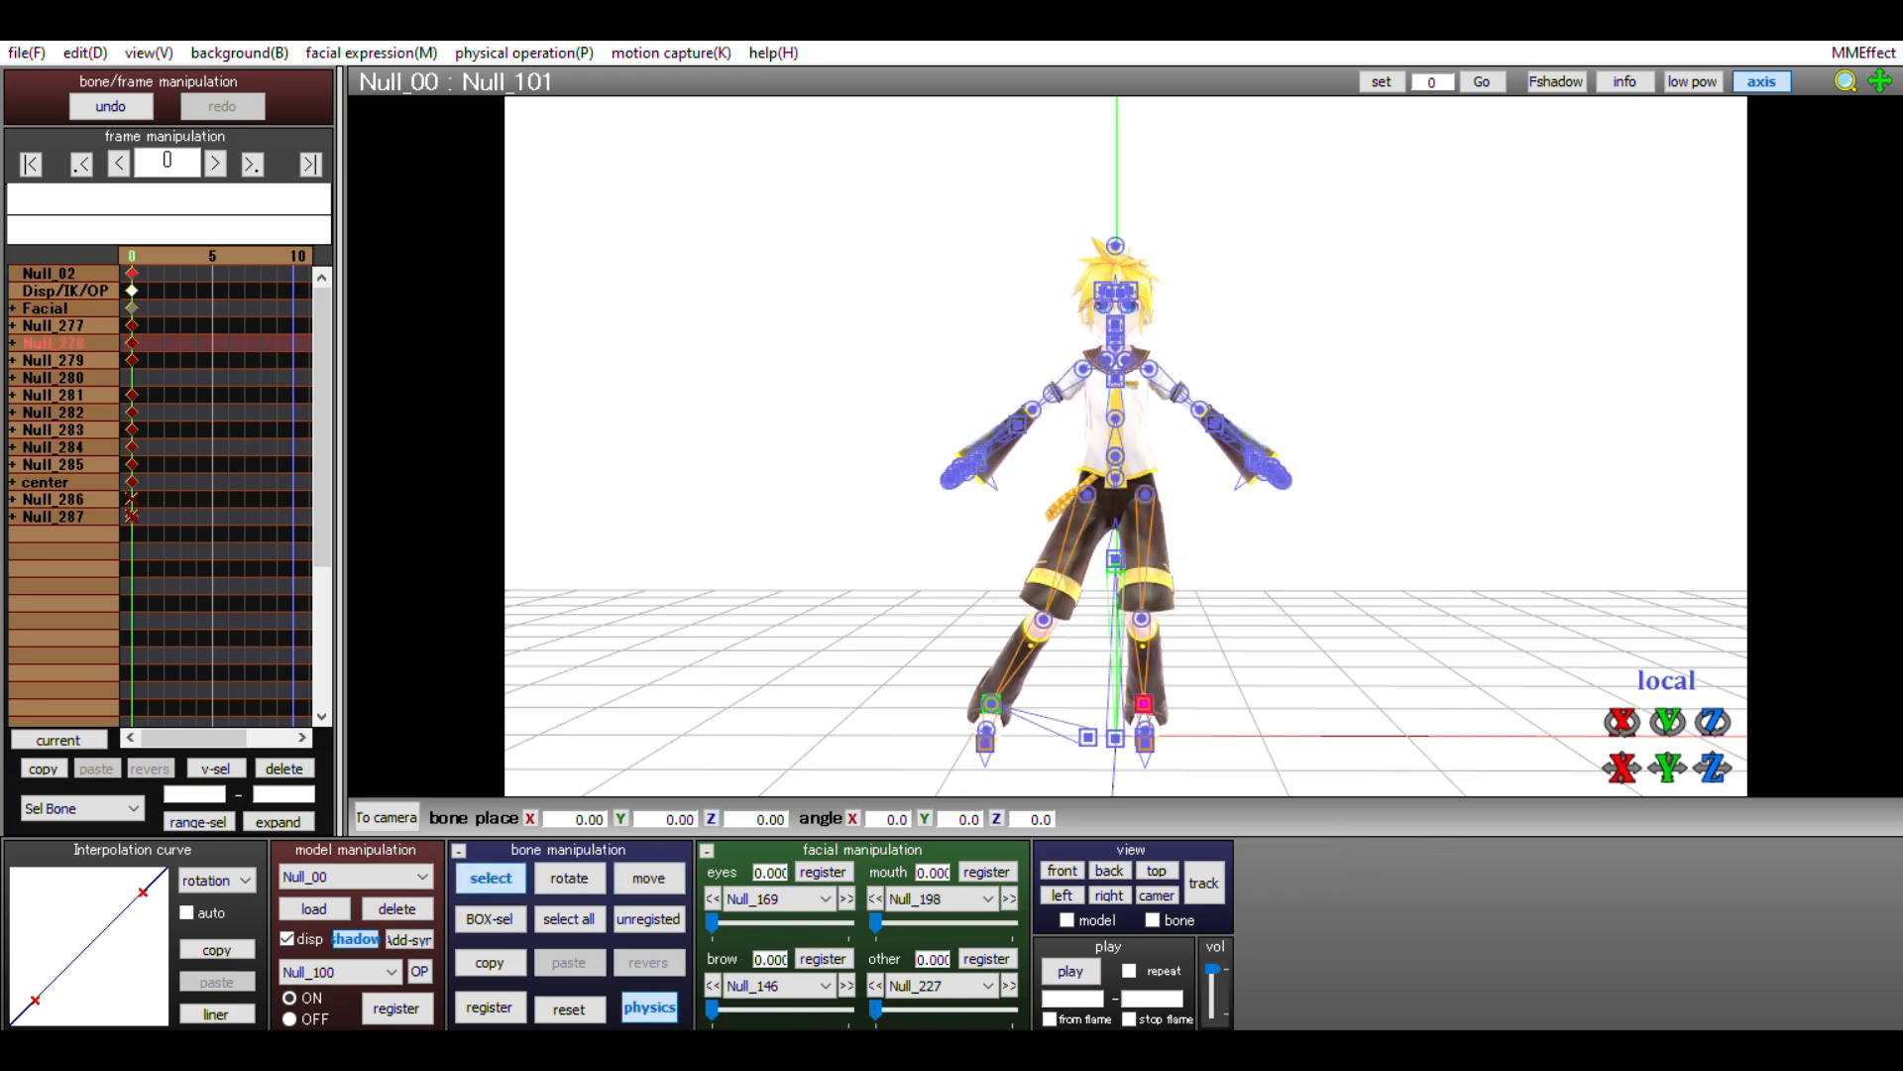
left_click(647, 877)
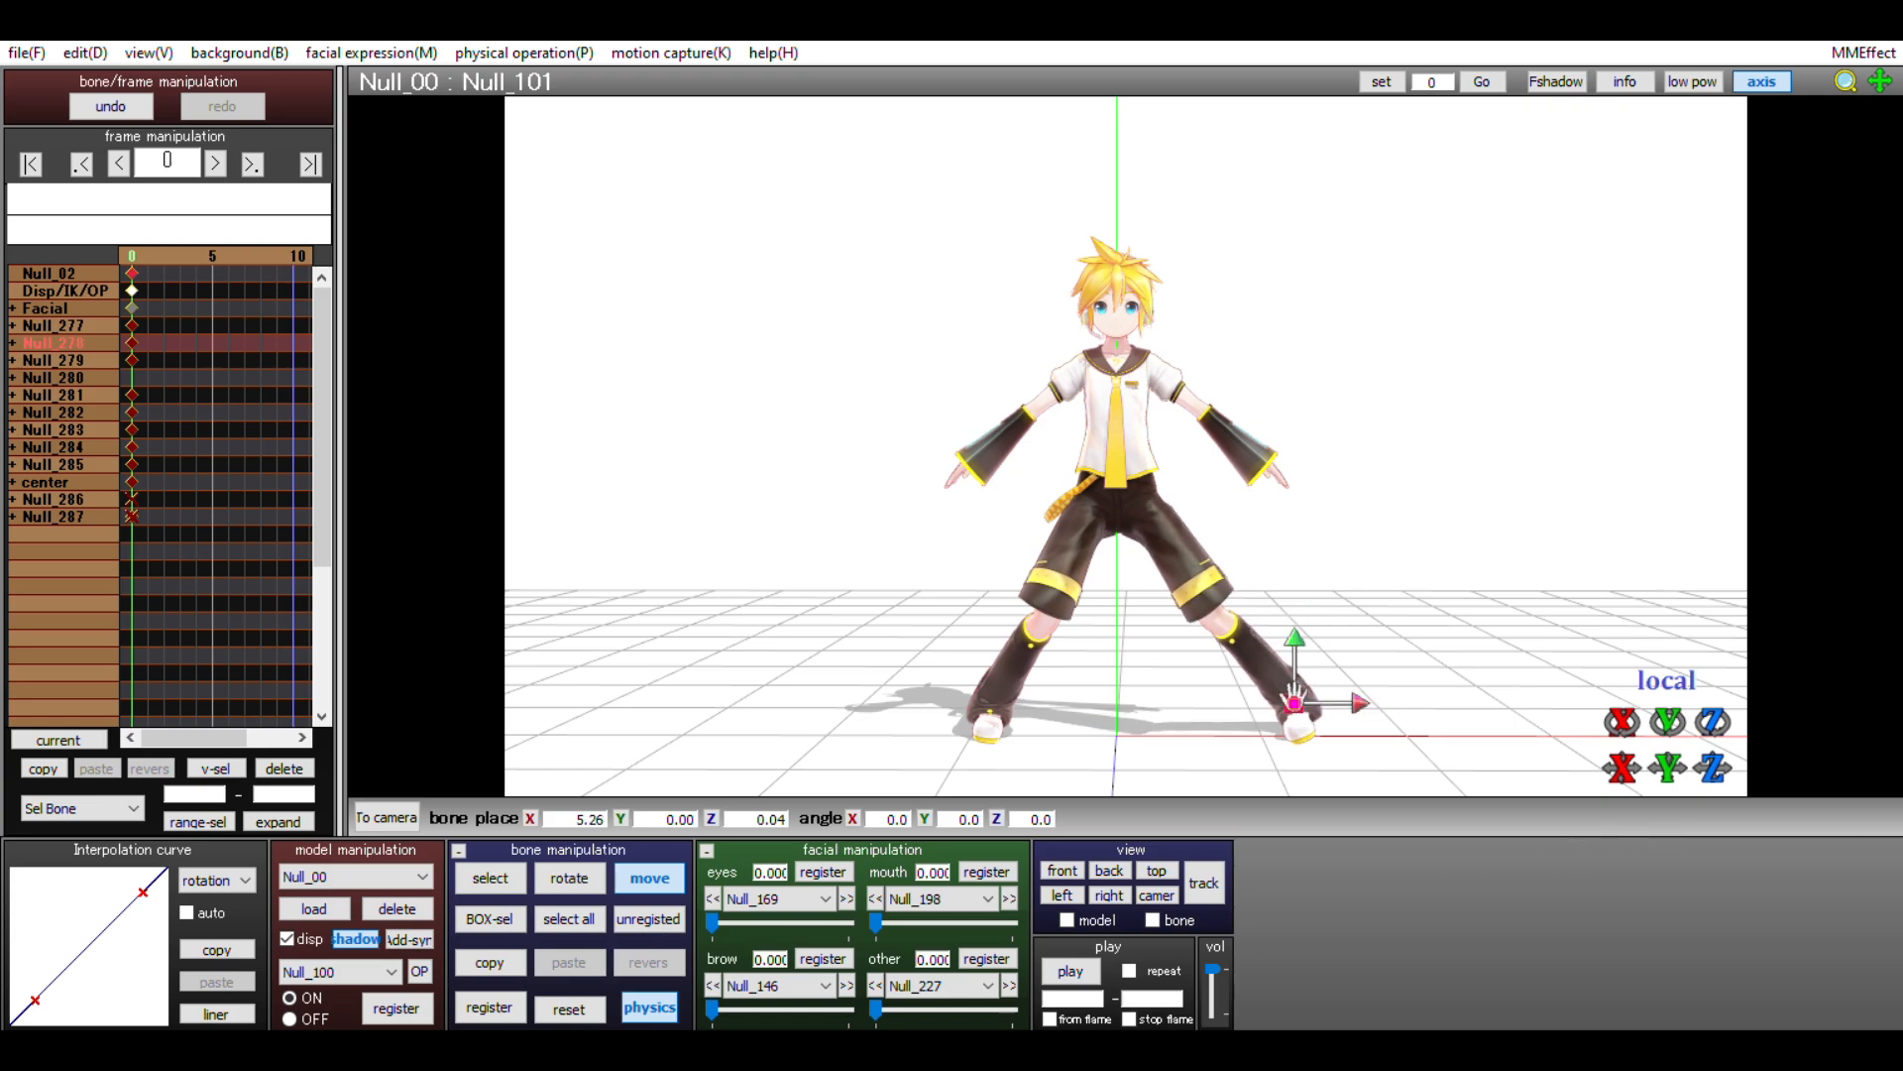
left_click(491, 877)
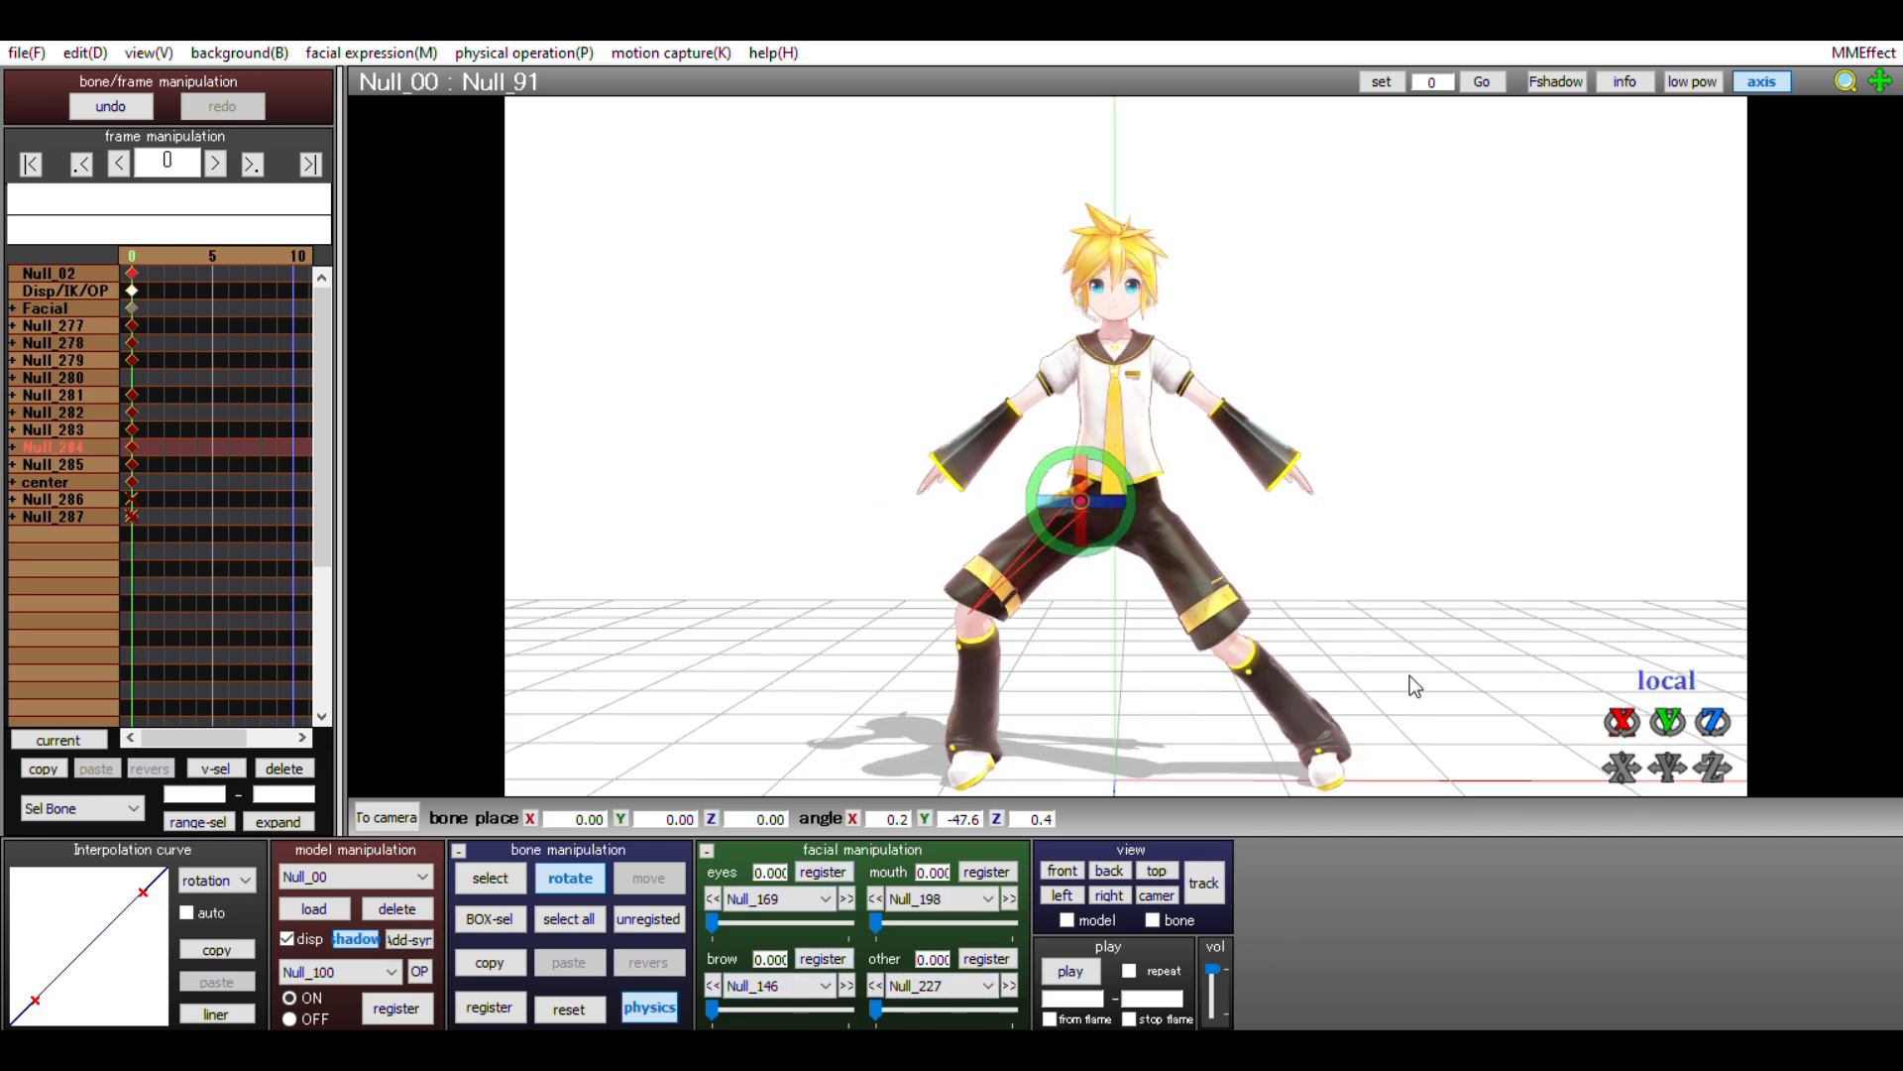
Register the twisted lower body and the other foot's wider position.
left_click(489, 877)
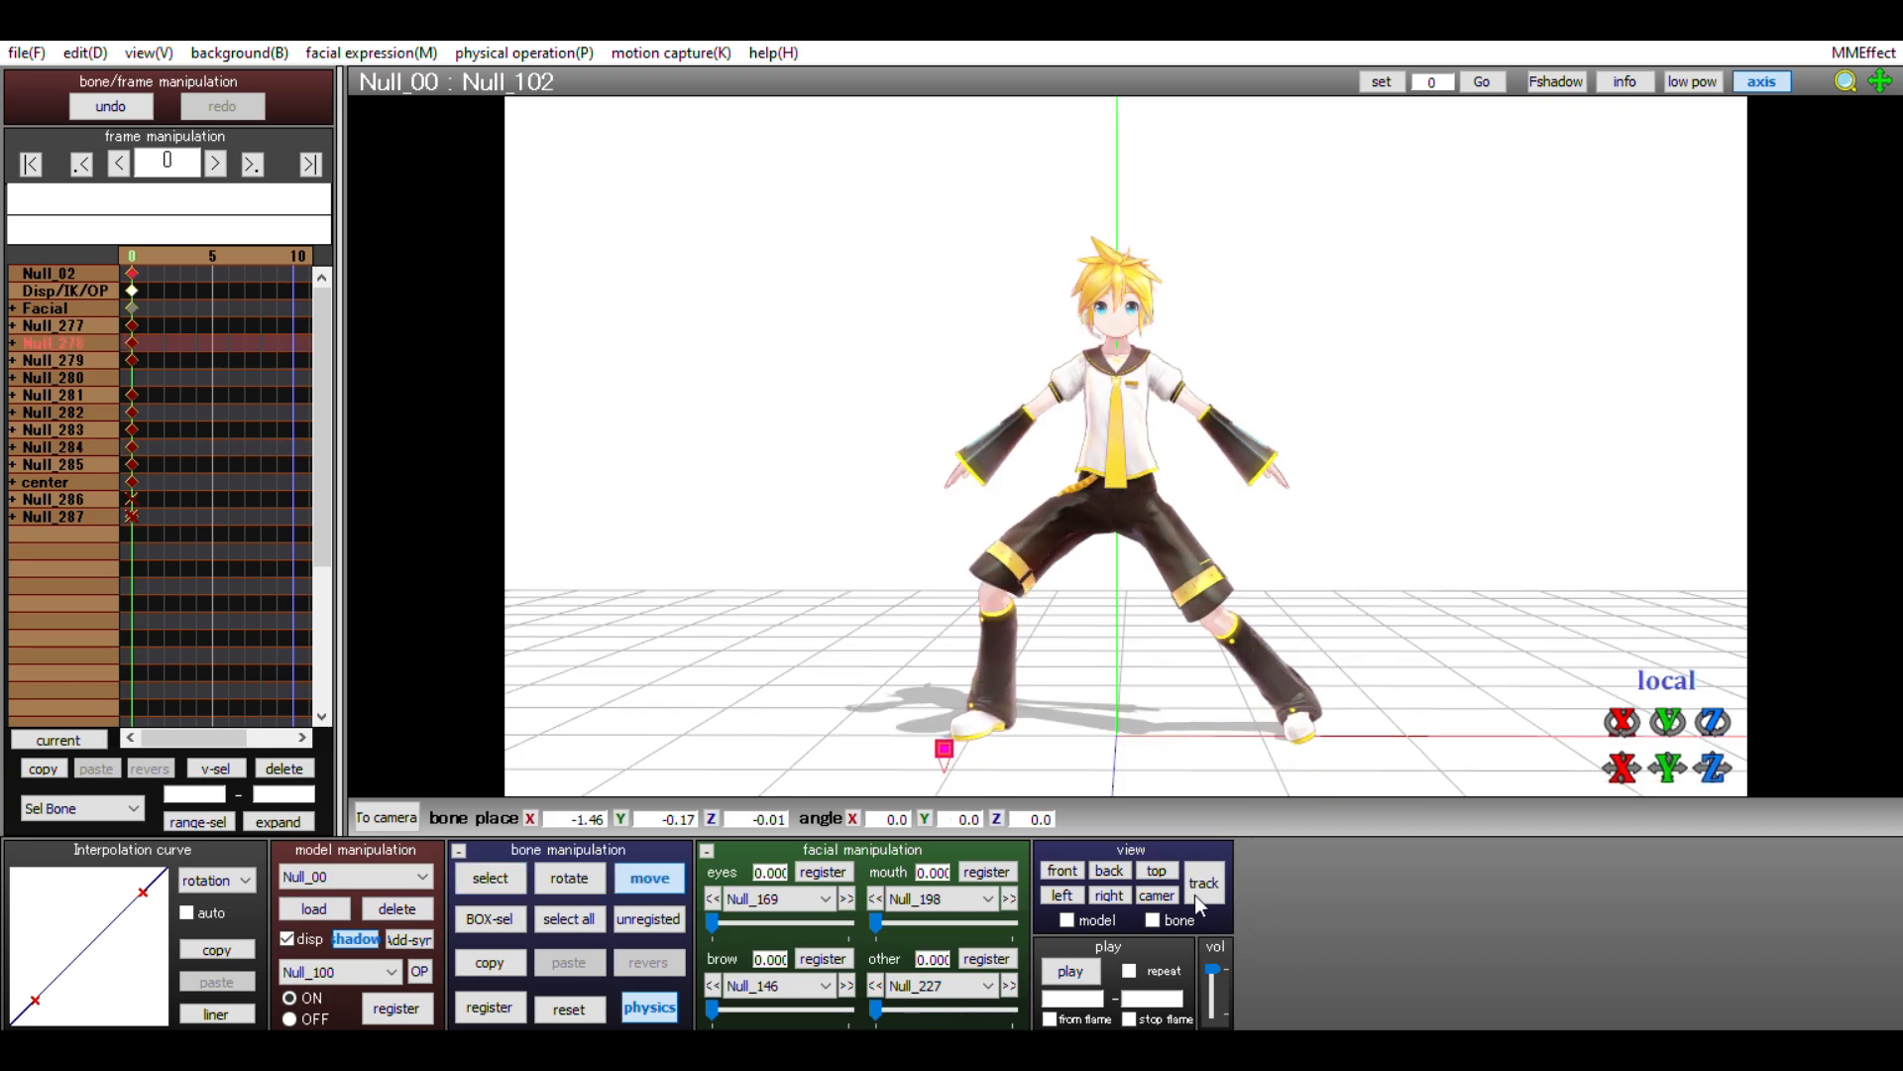
left_click(489, 878)
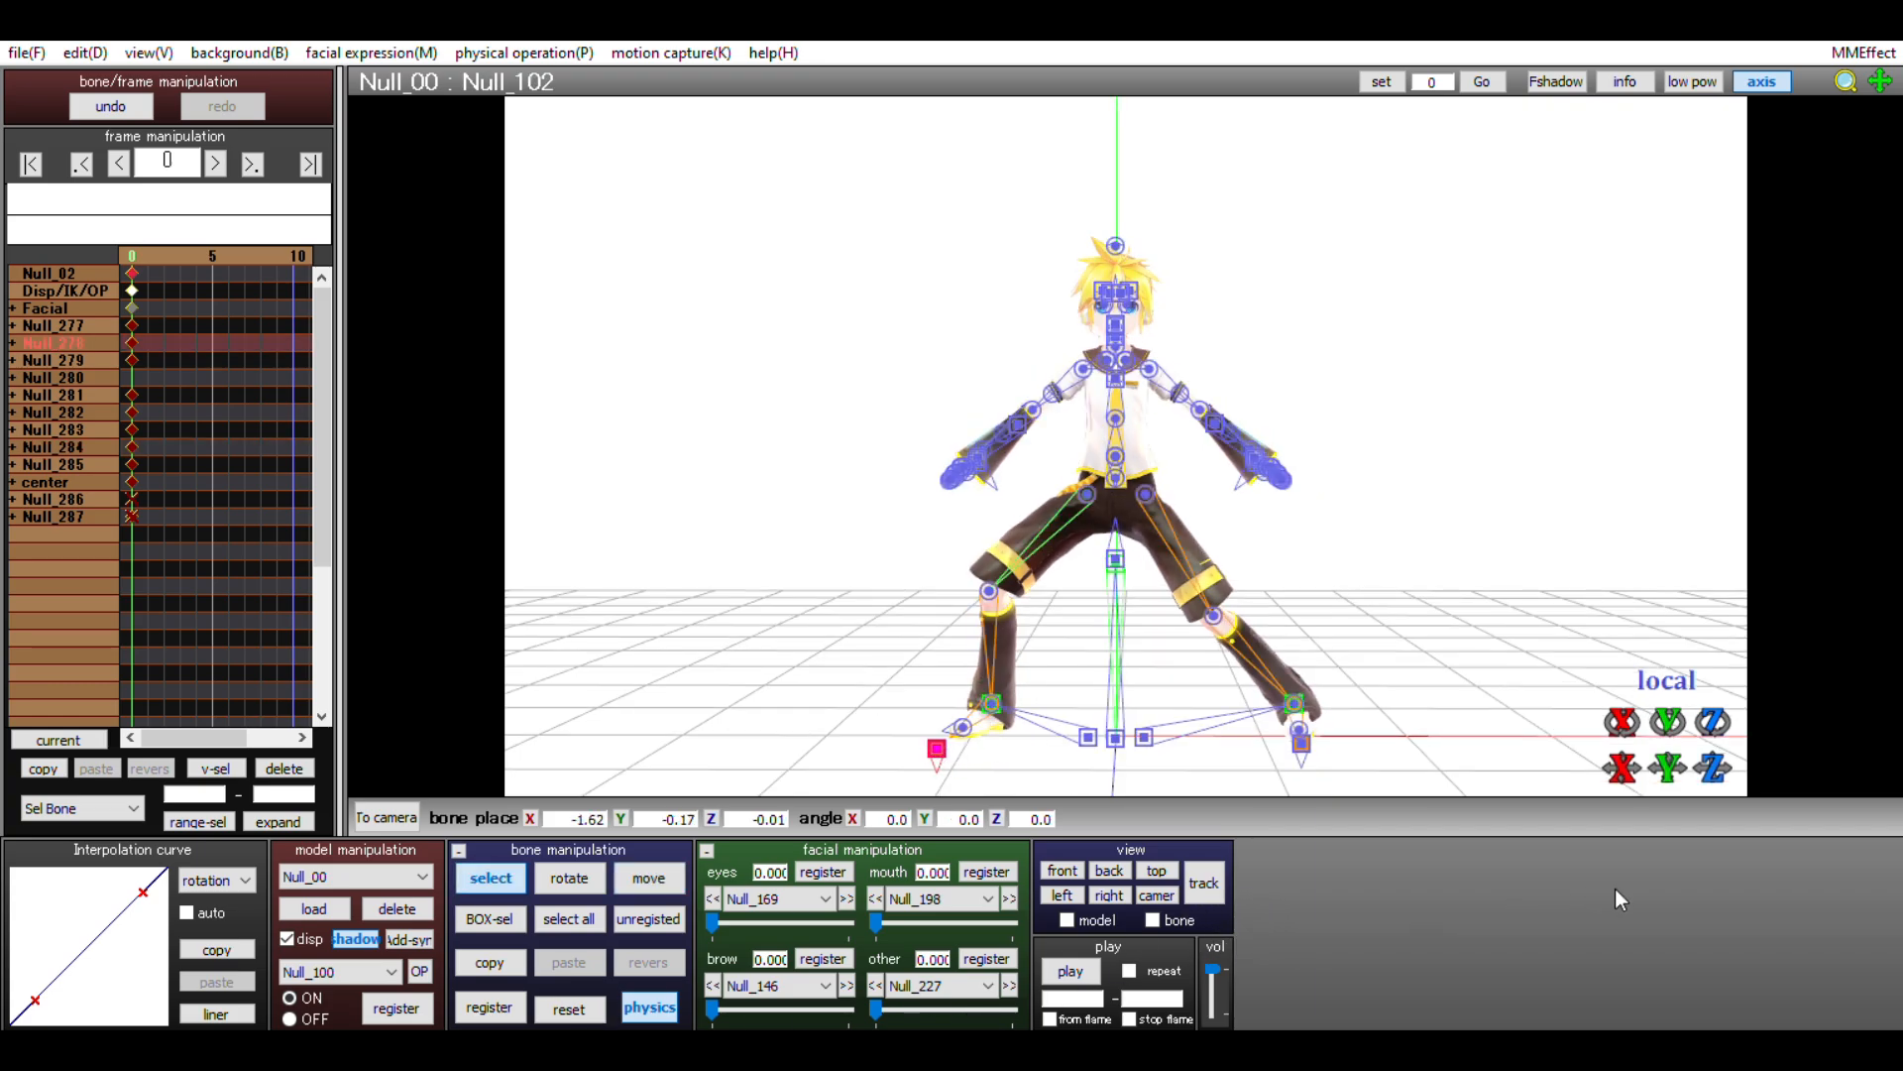
left_click(648, 877)
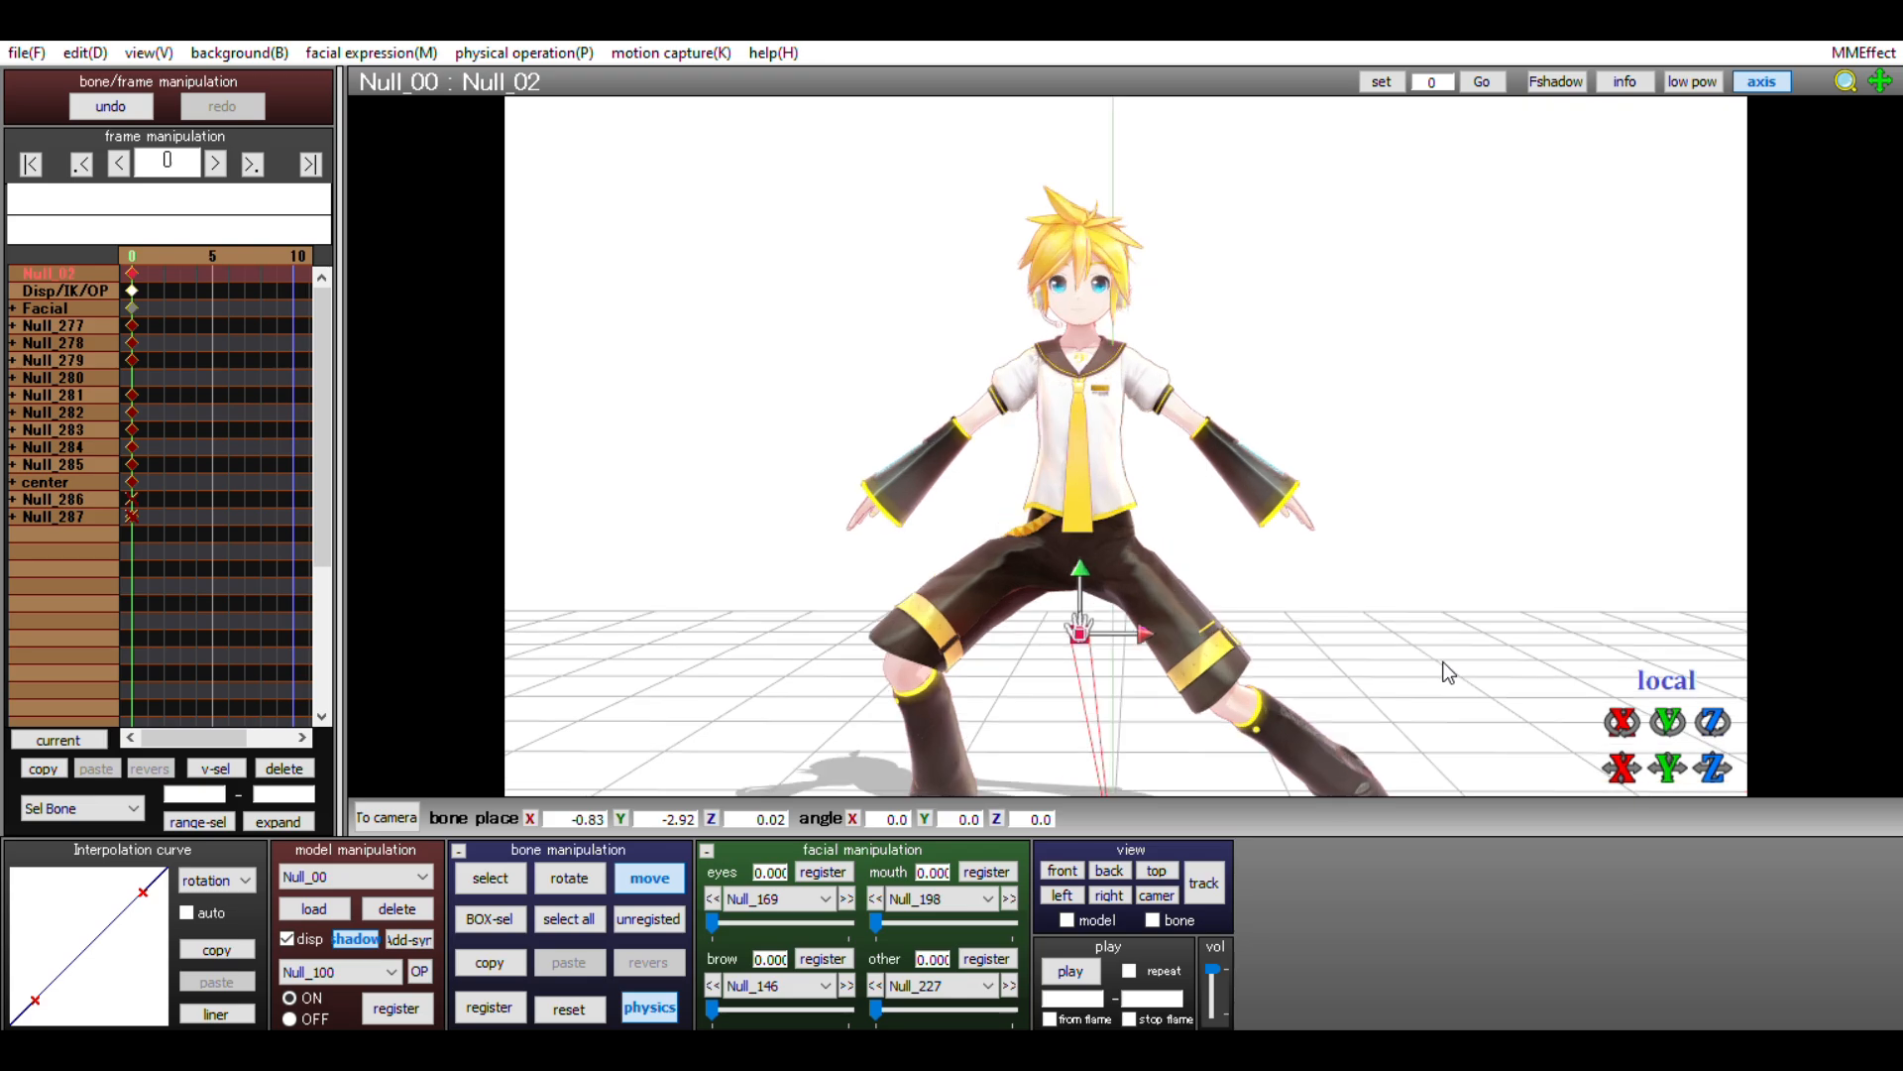
Register the lowered center, upper-body tilt, torso lean and lowered arm rotation.
left_click(490, 877)
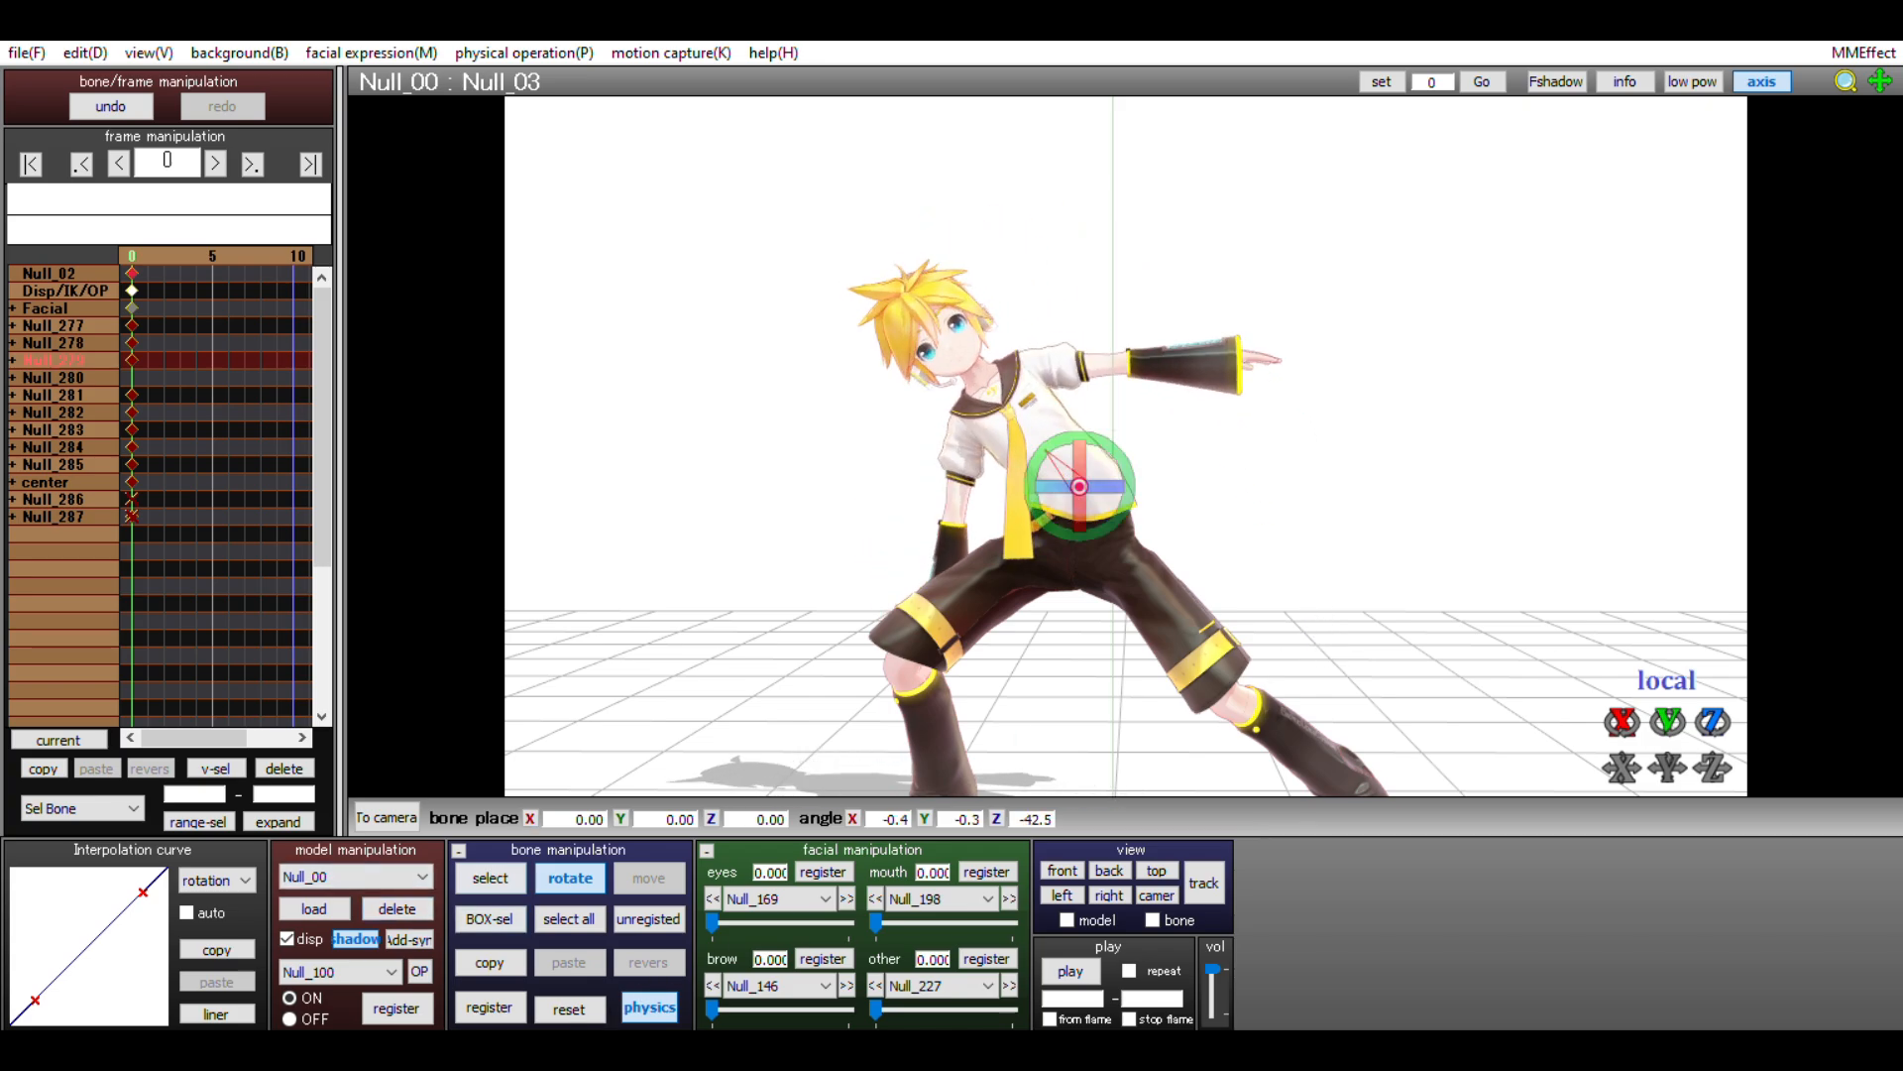
left_click(491, 877)
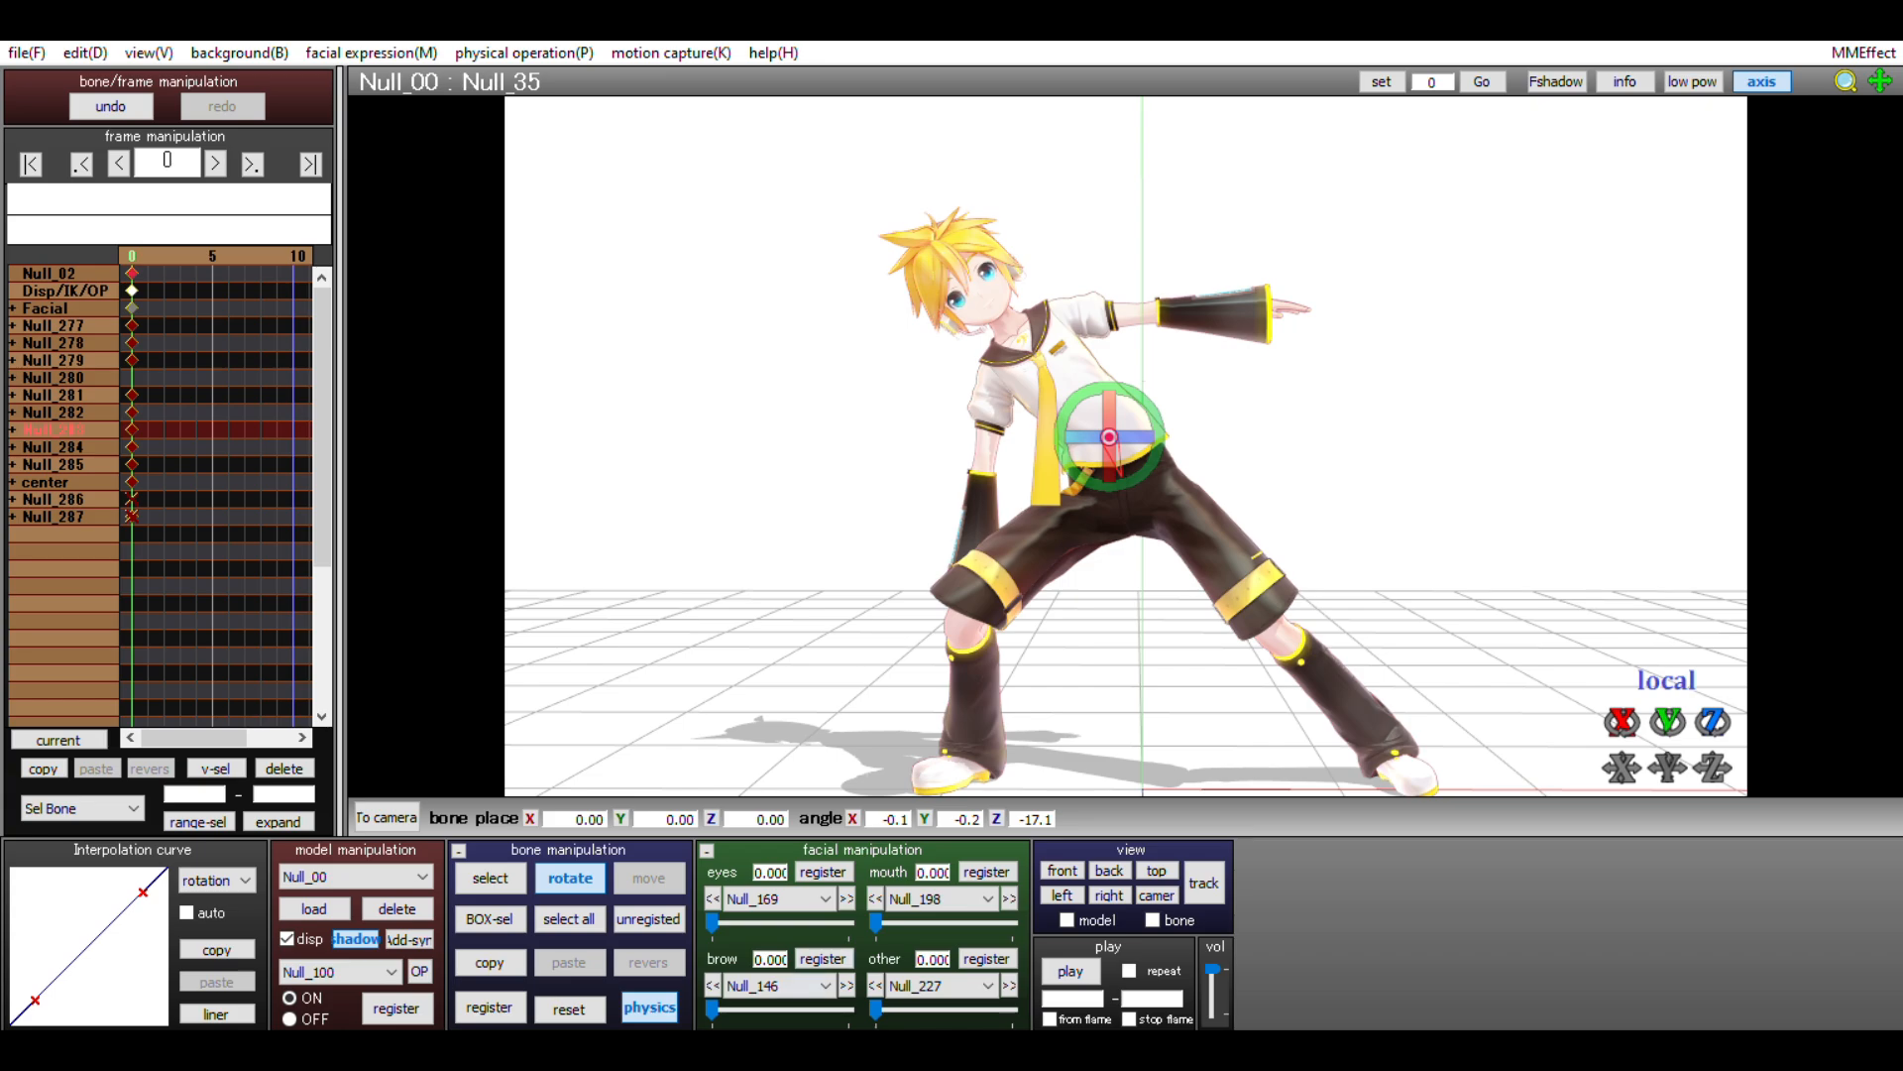
left_click(489, 877)
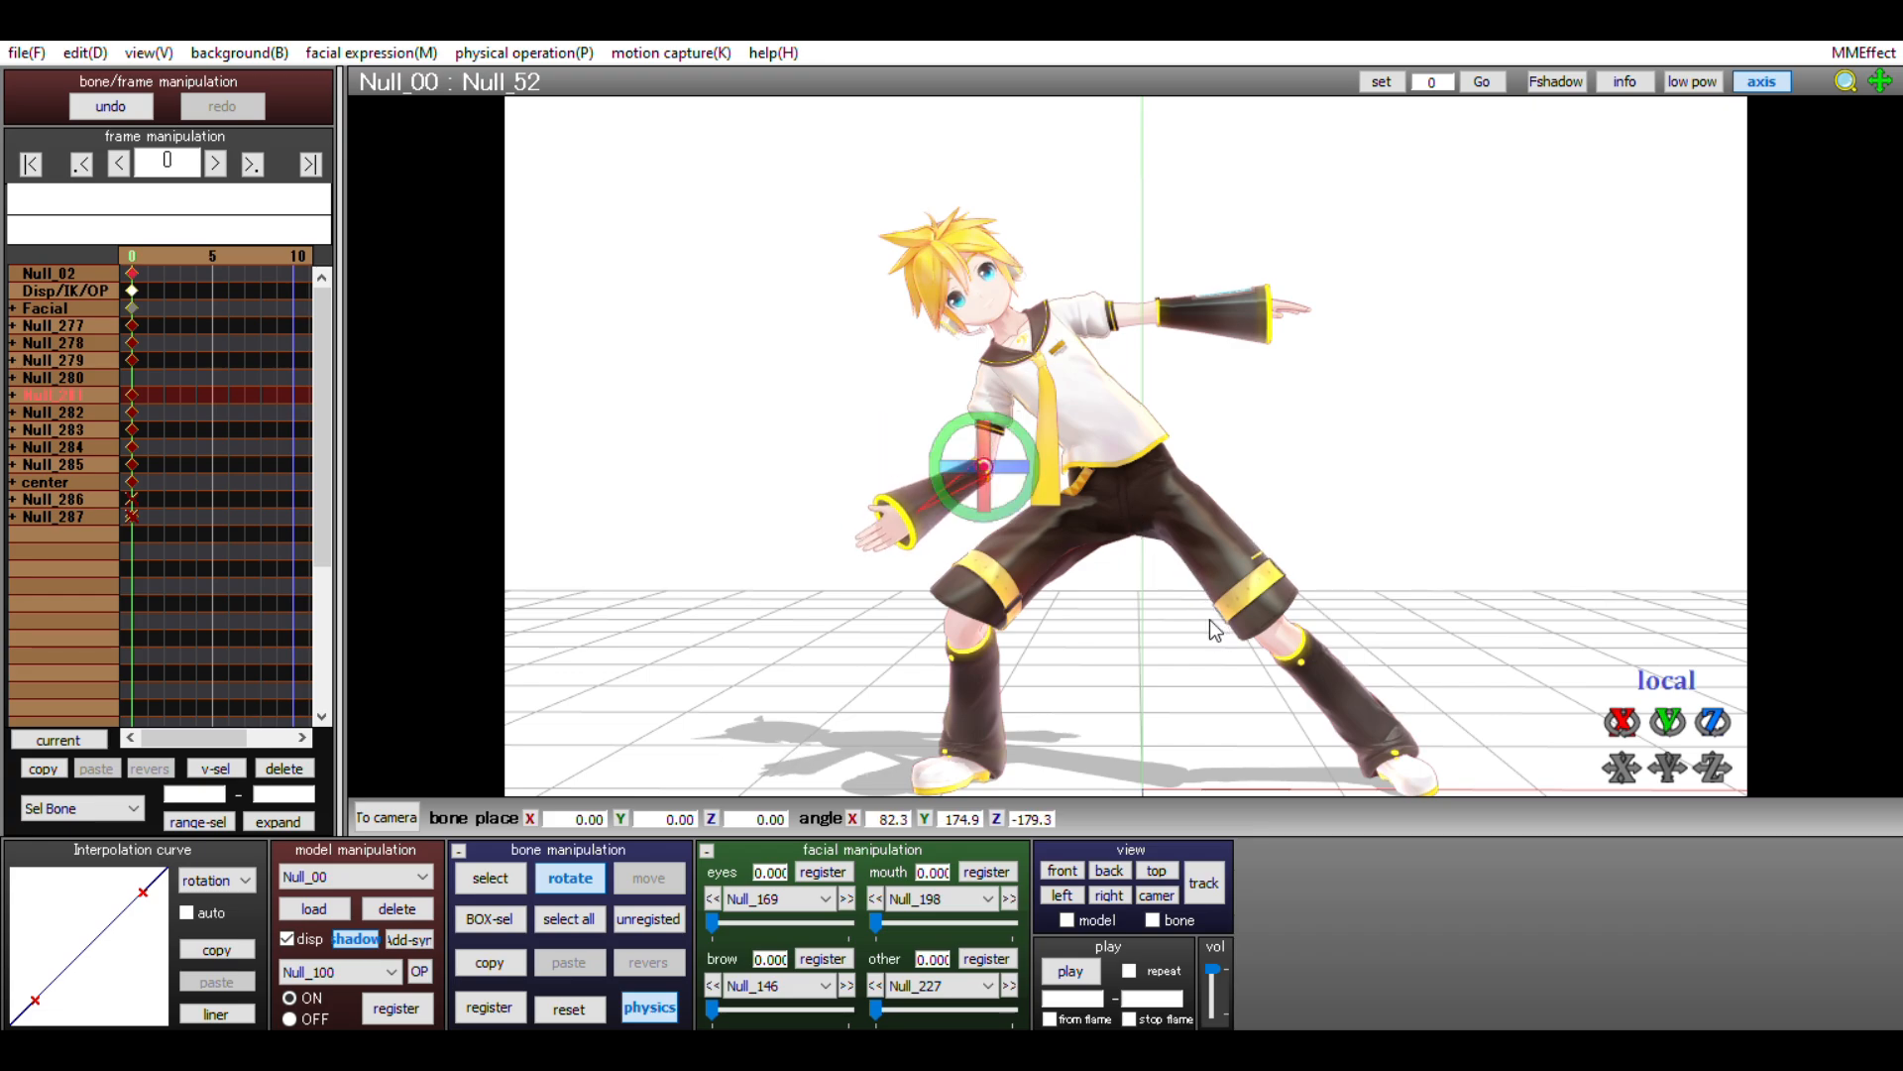
left_click(489, 878)
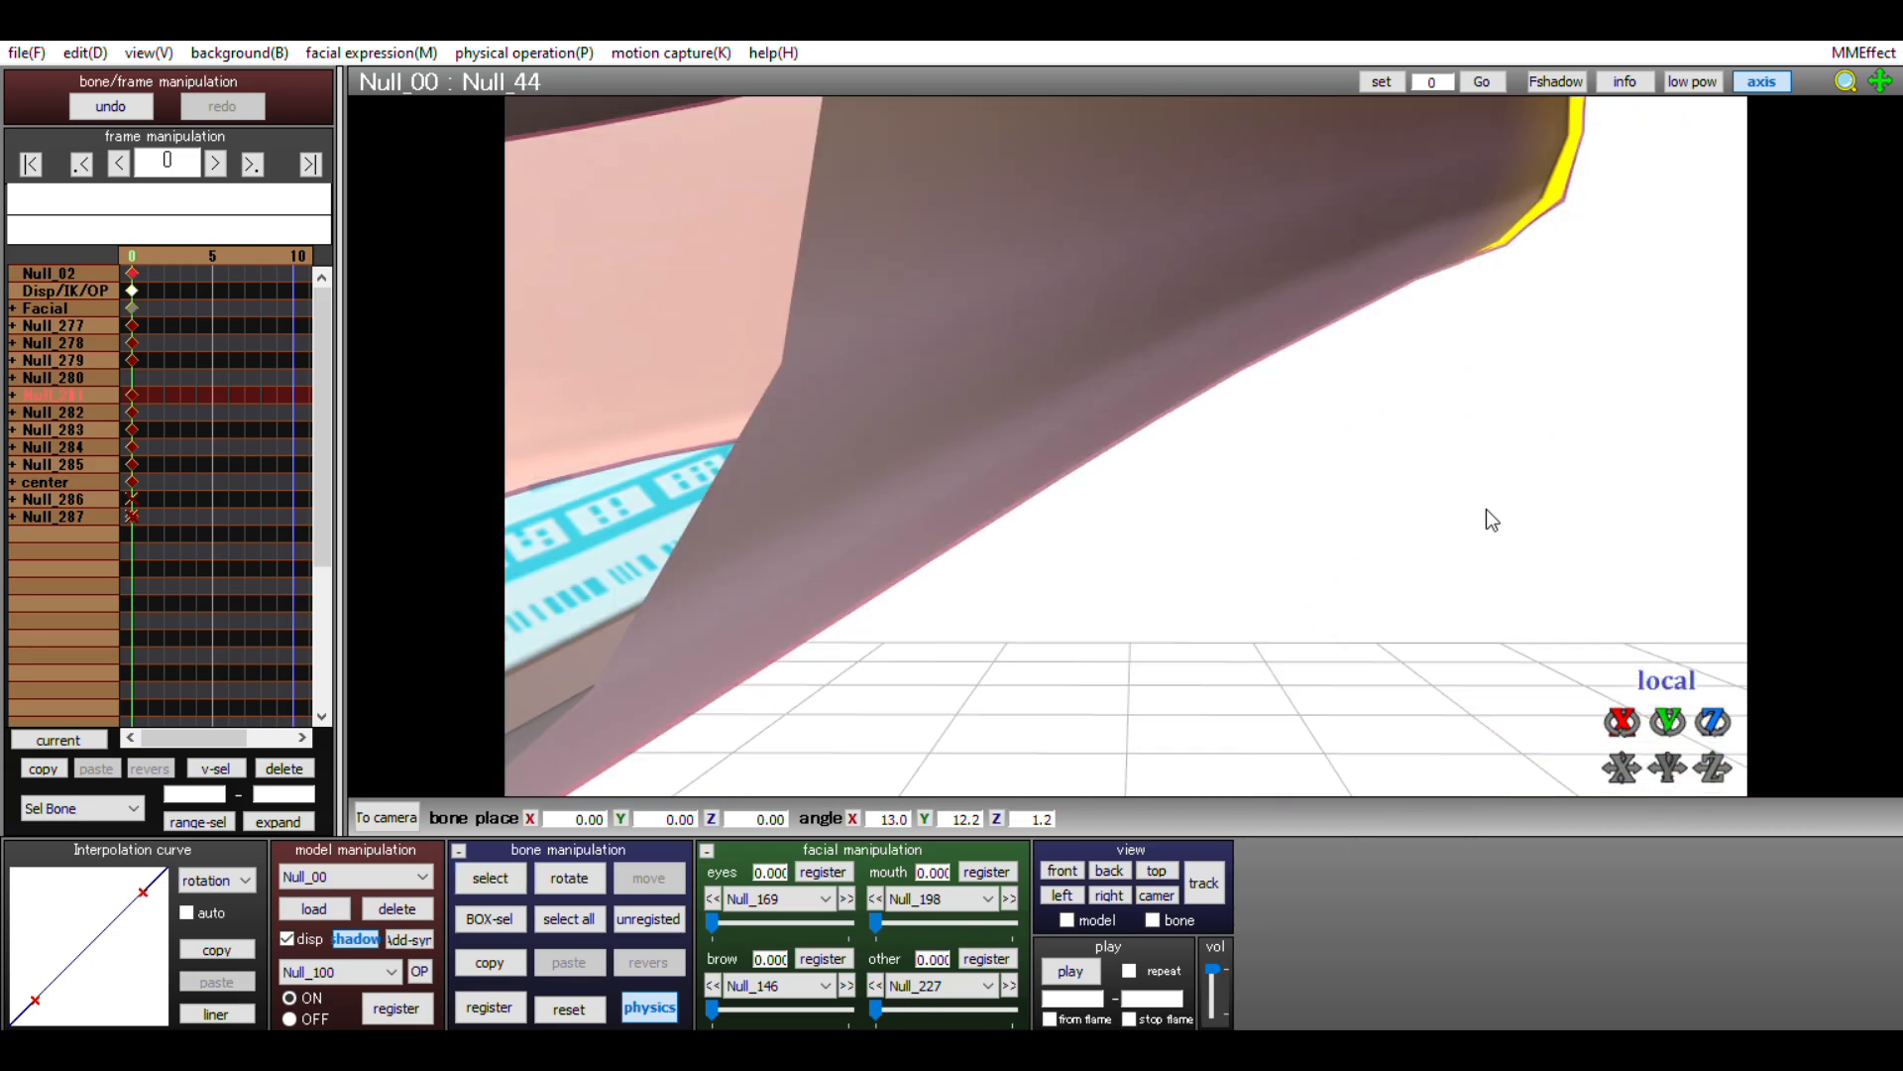
Curl one of Len's hands into a fist, raise the other arm overhead, and register both.
left_click(488, 877)
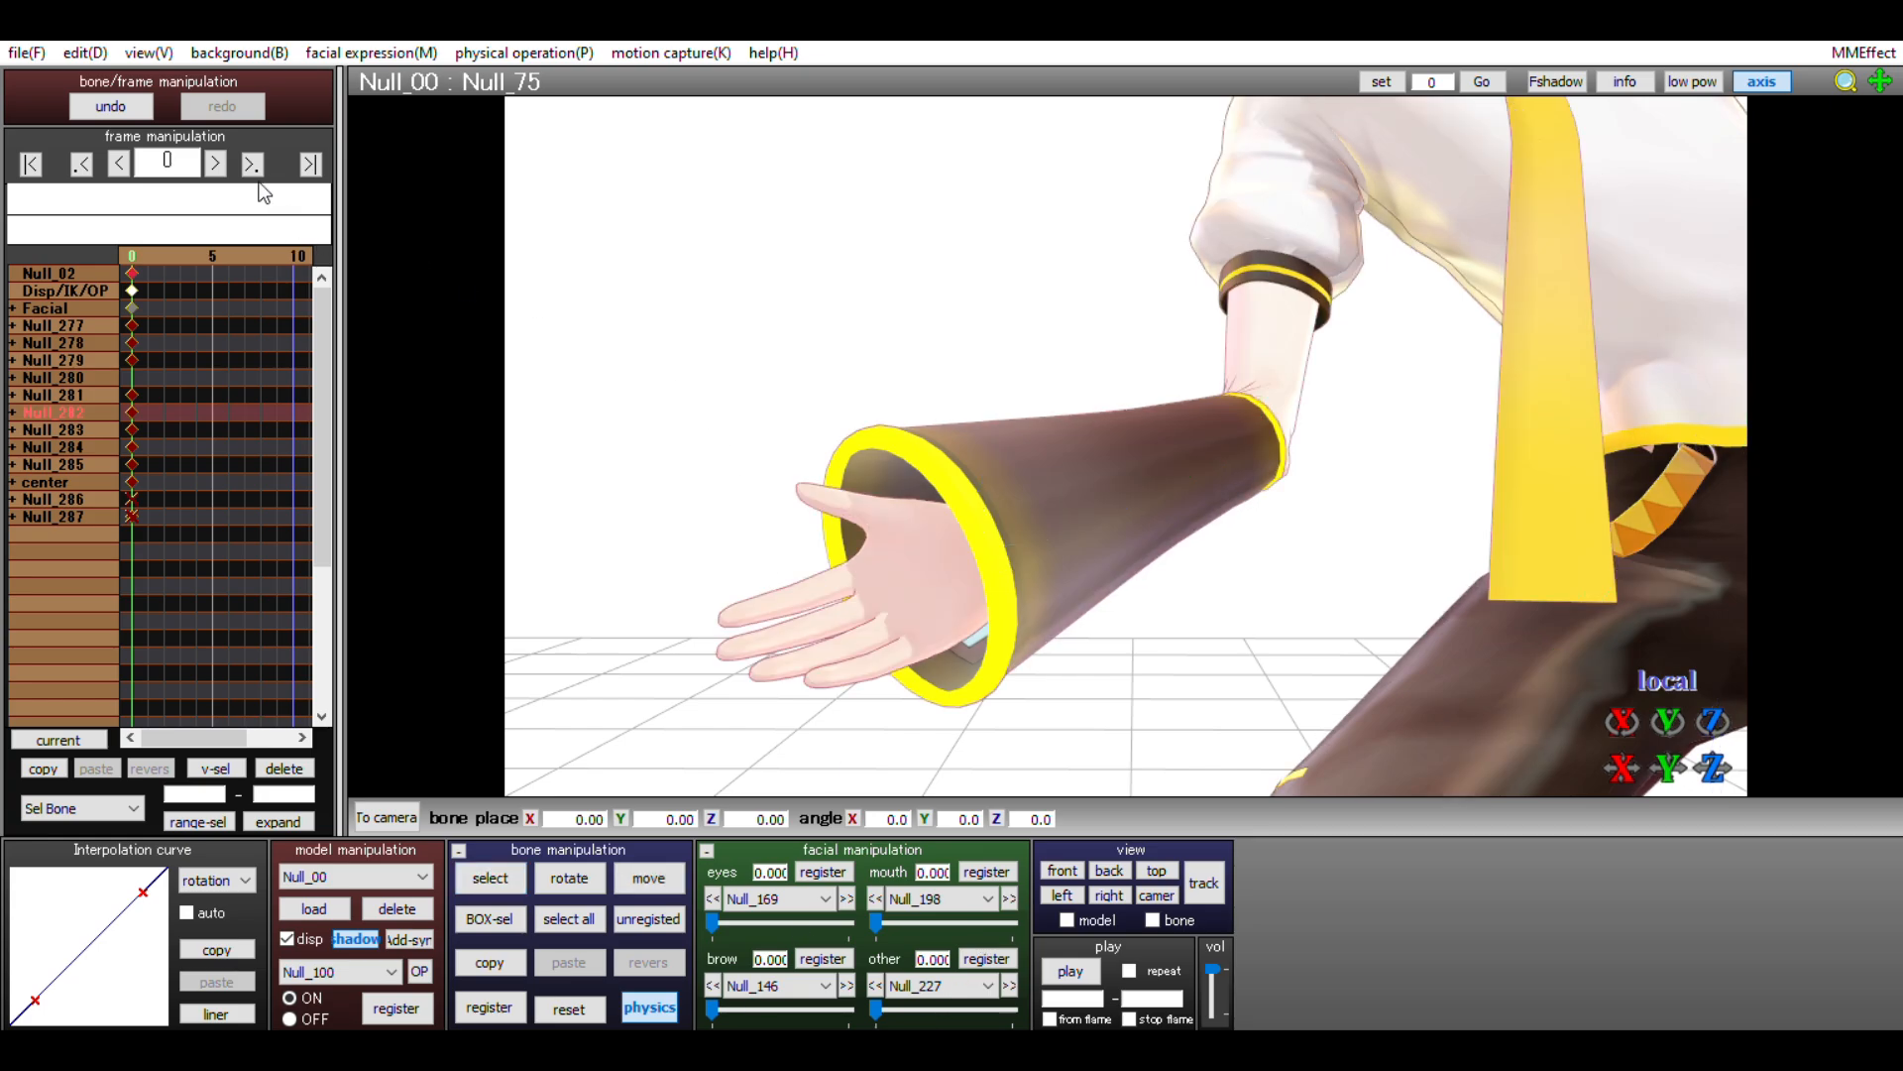
mouse_move(510, 437)
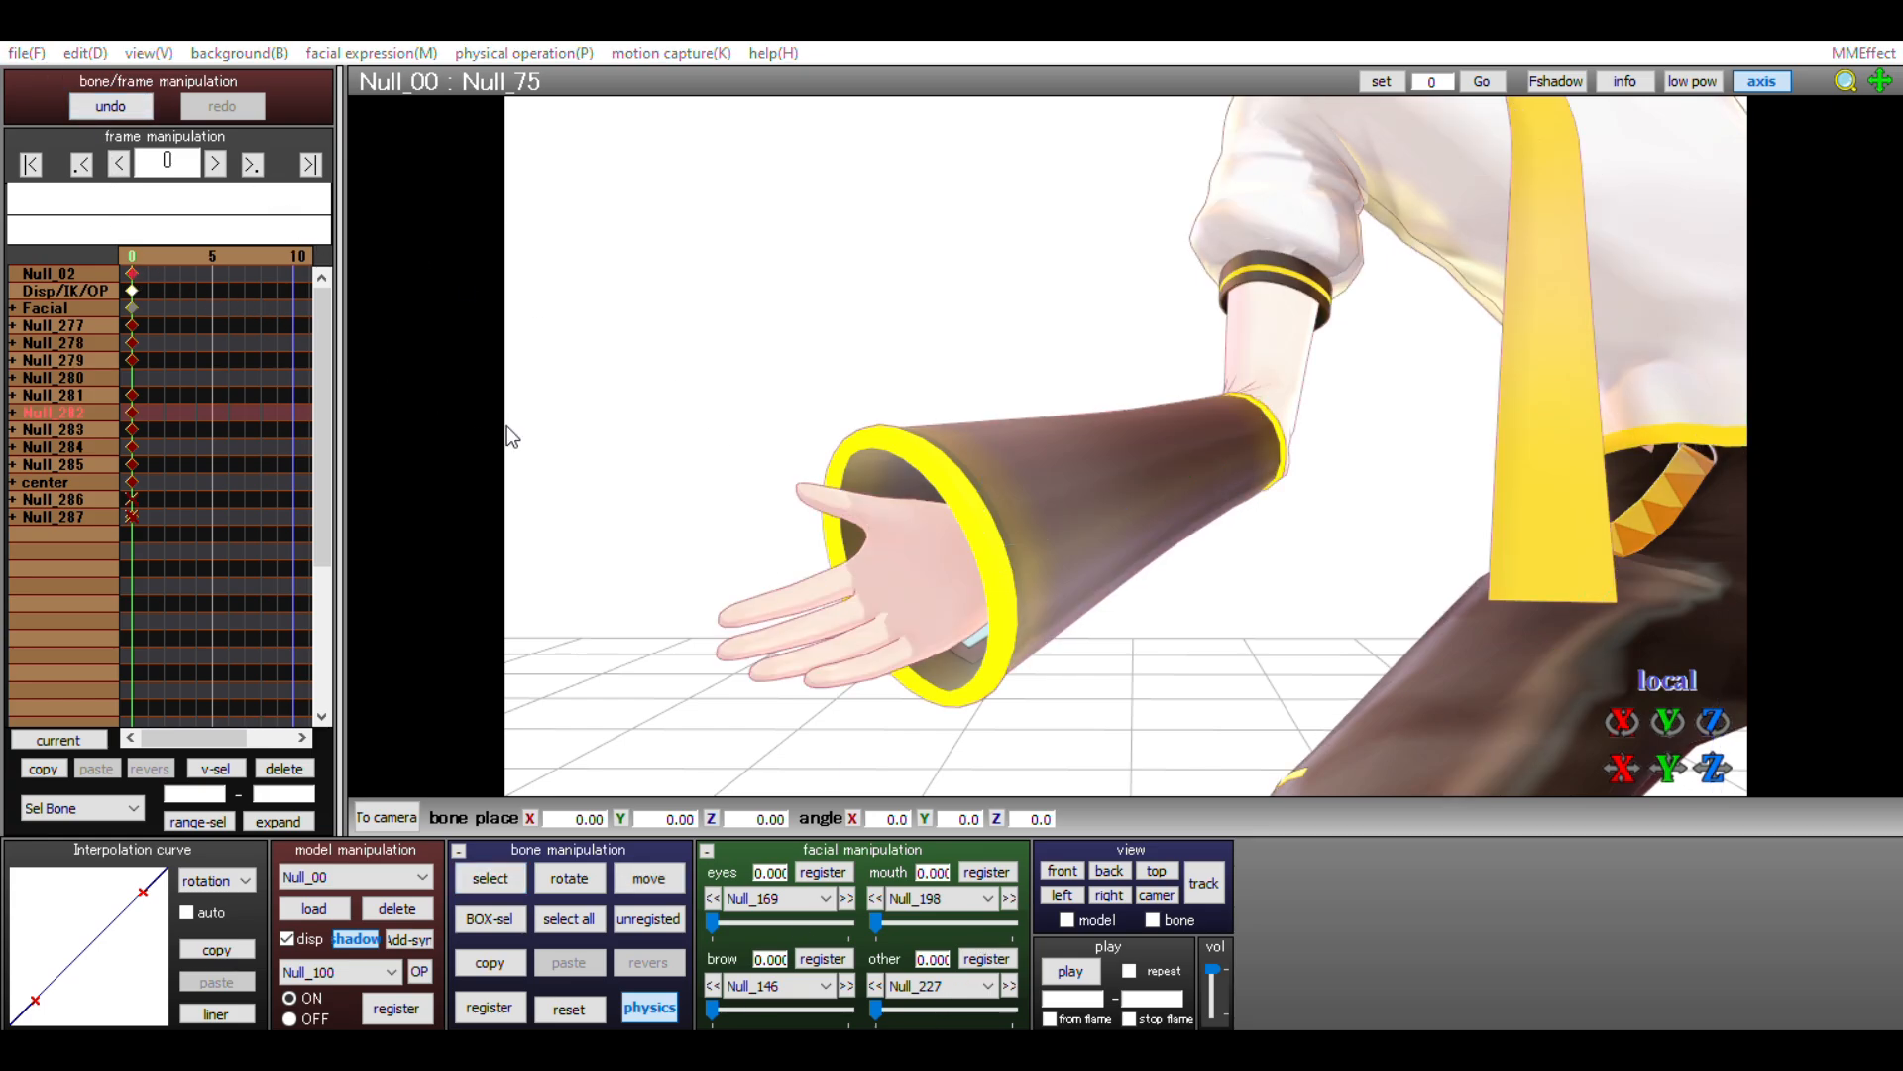
mouse_move(647, 319)
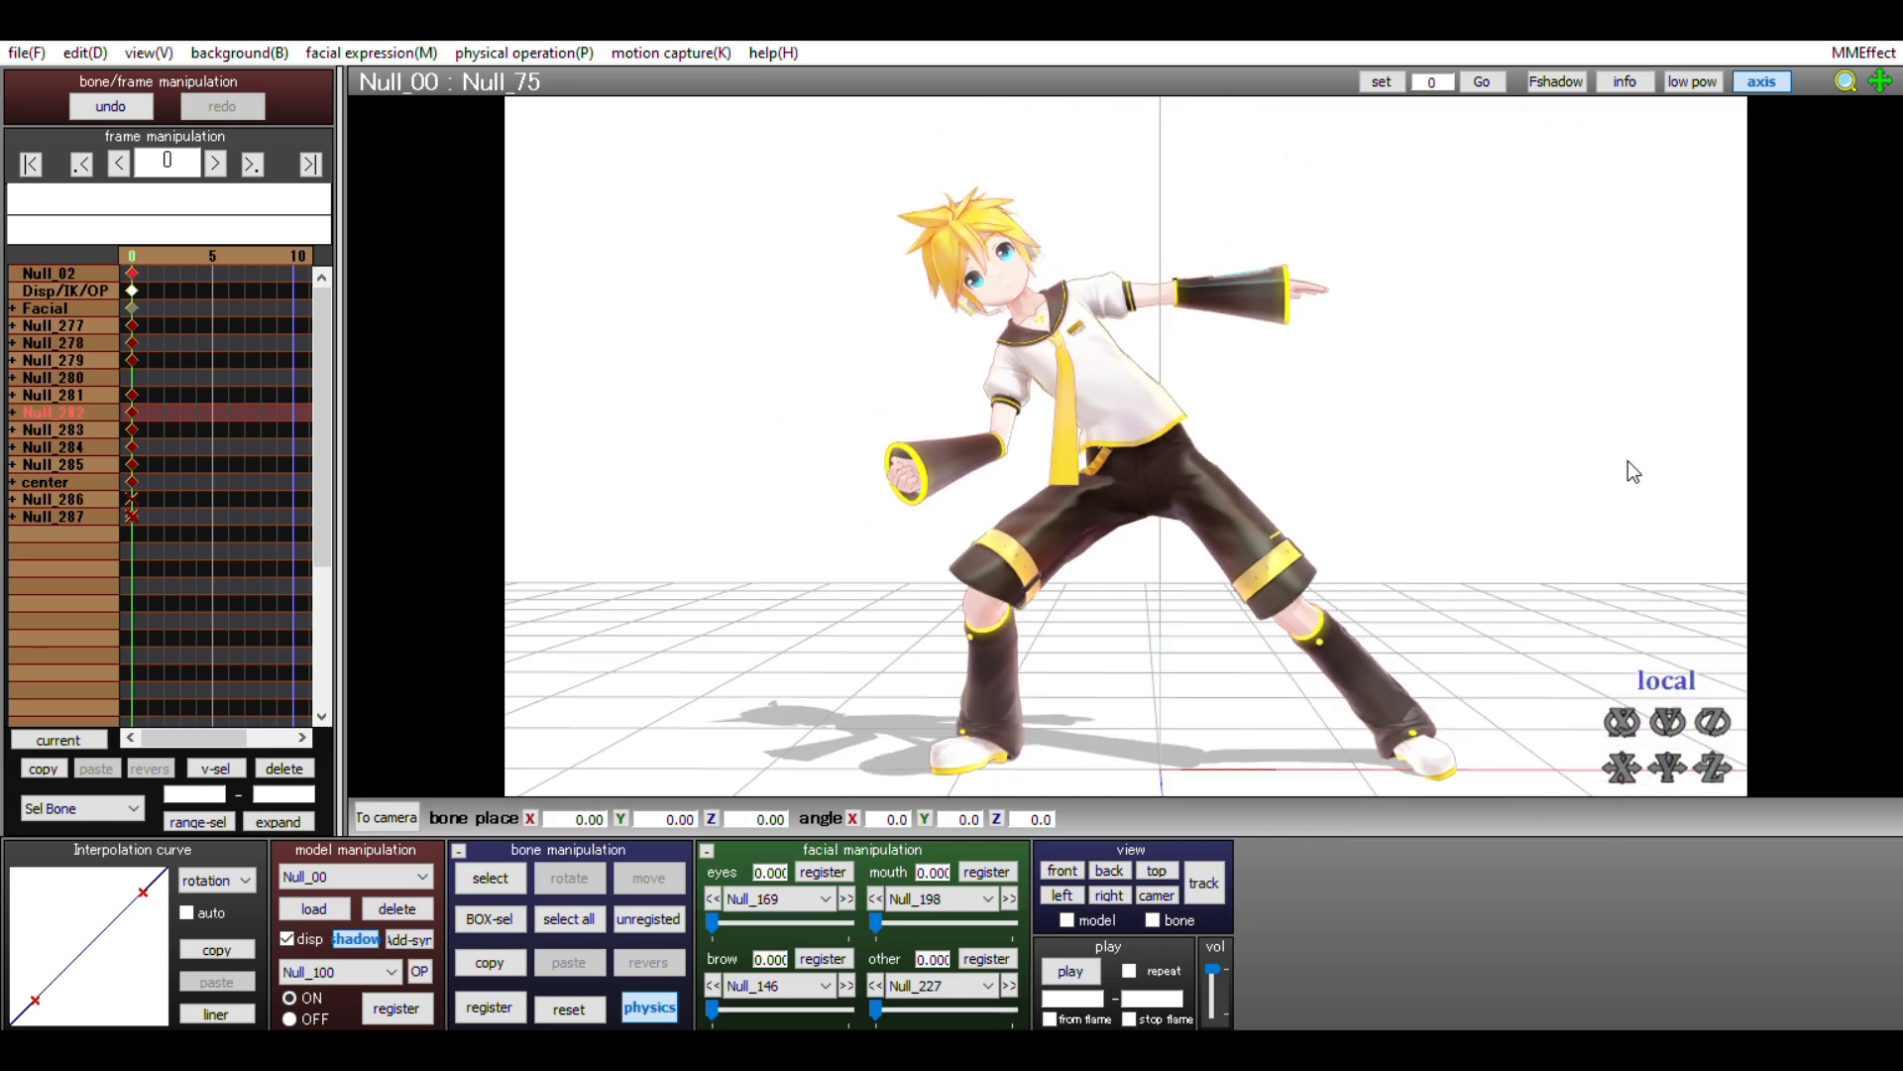
left_click(569, 877)
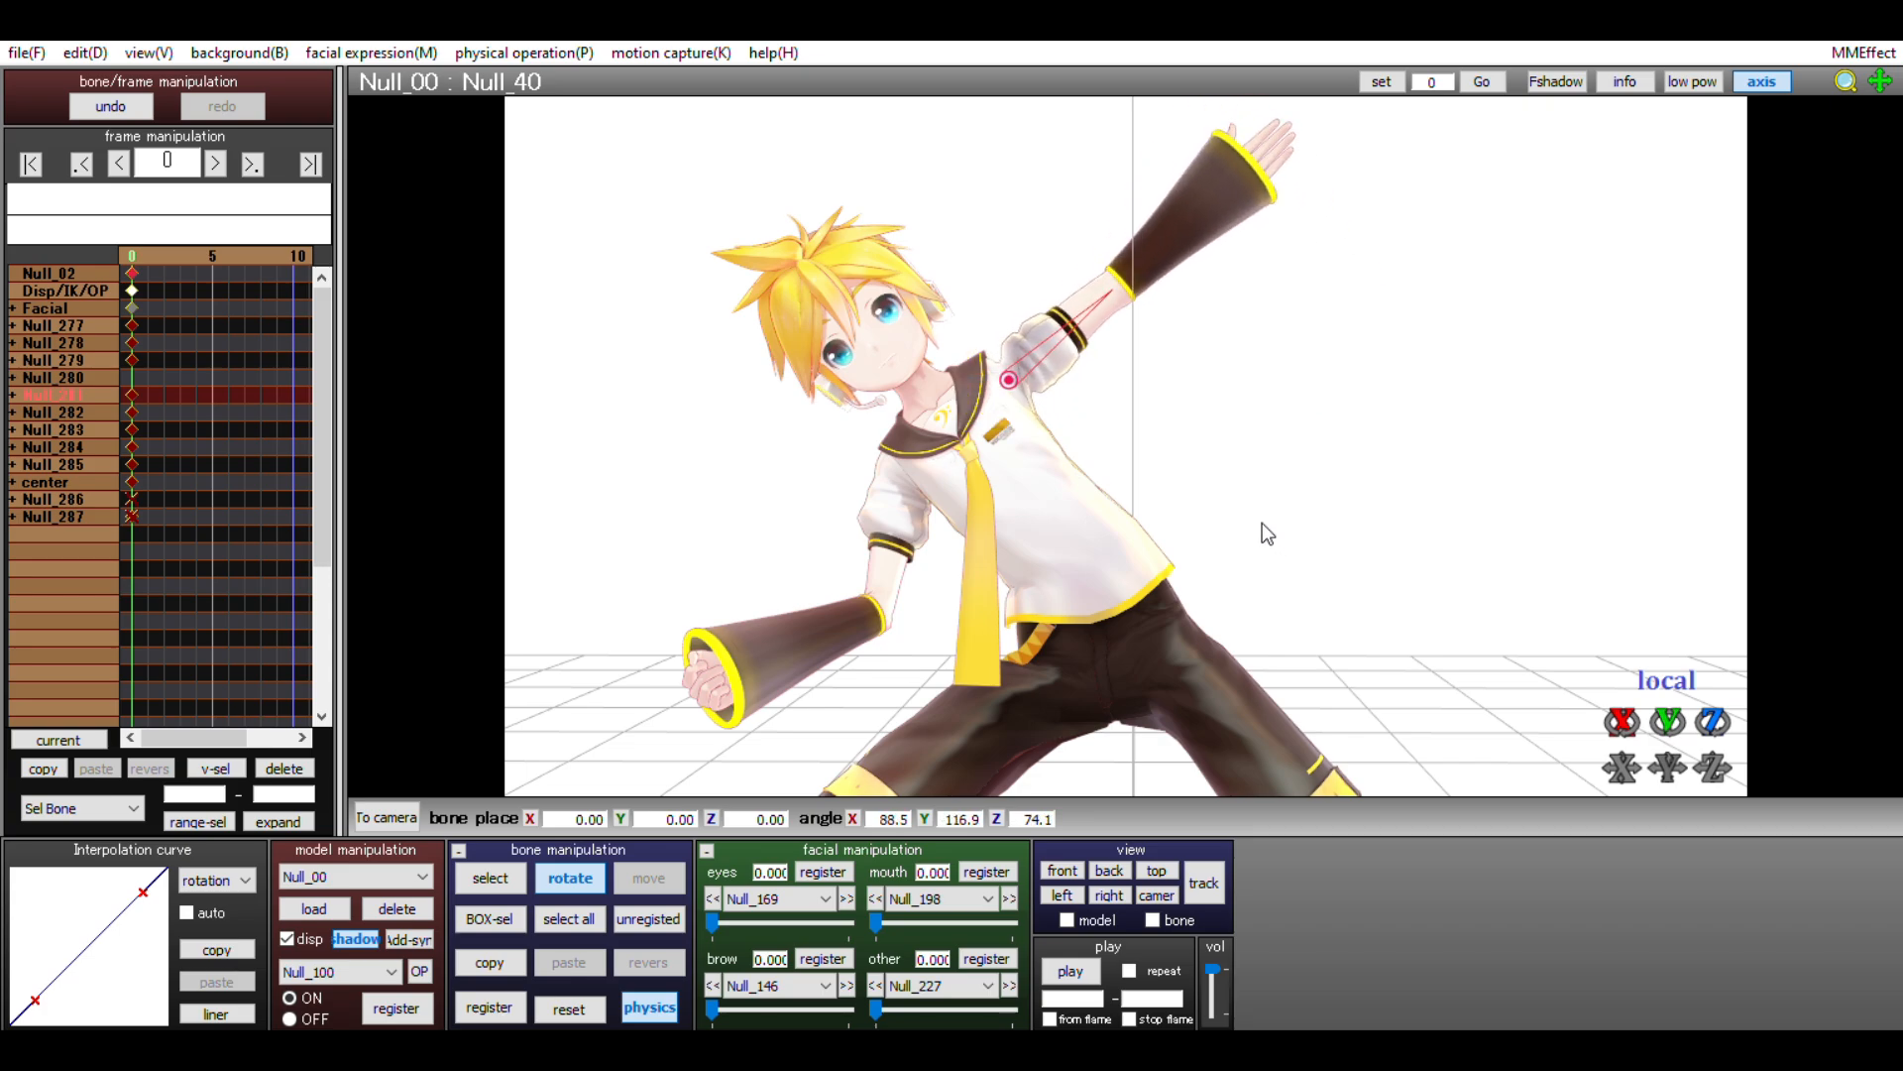
left_click(491, 877)
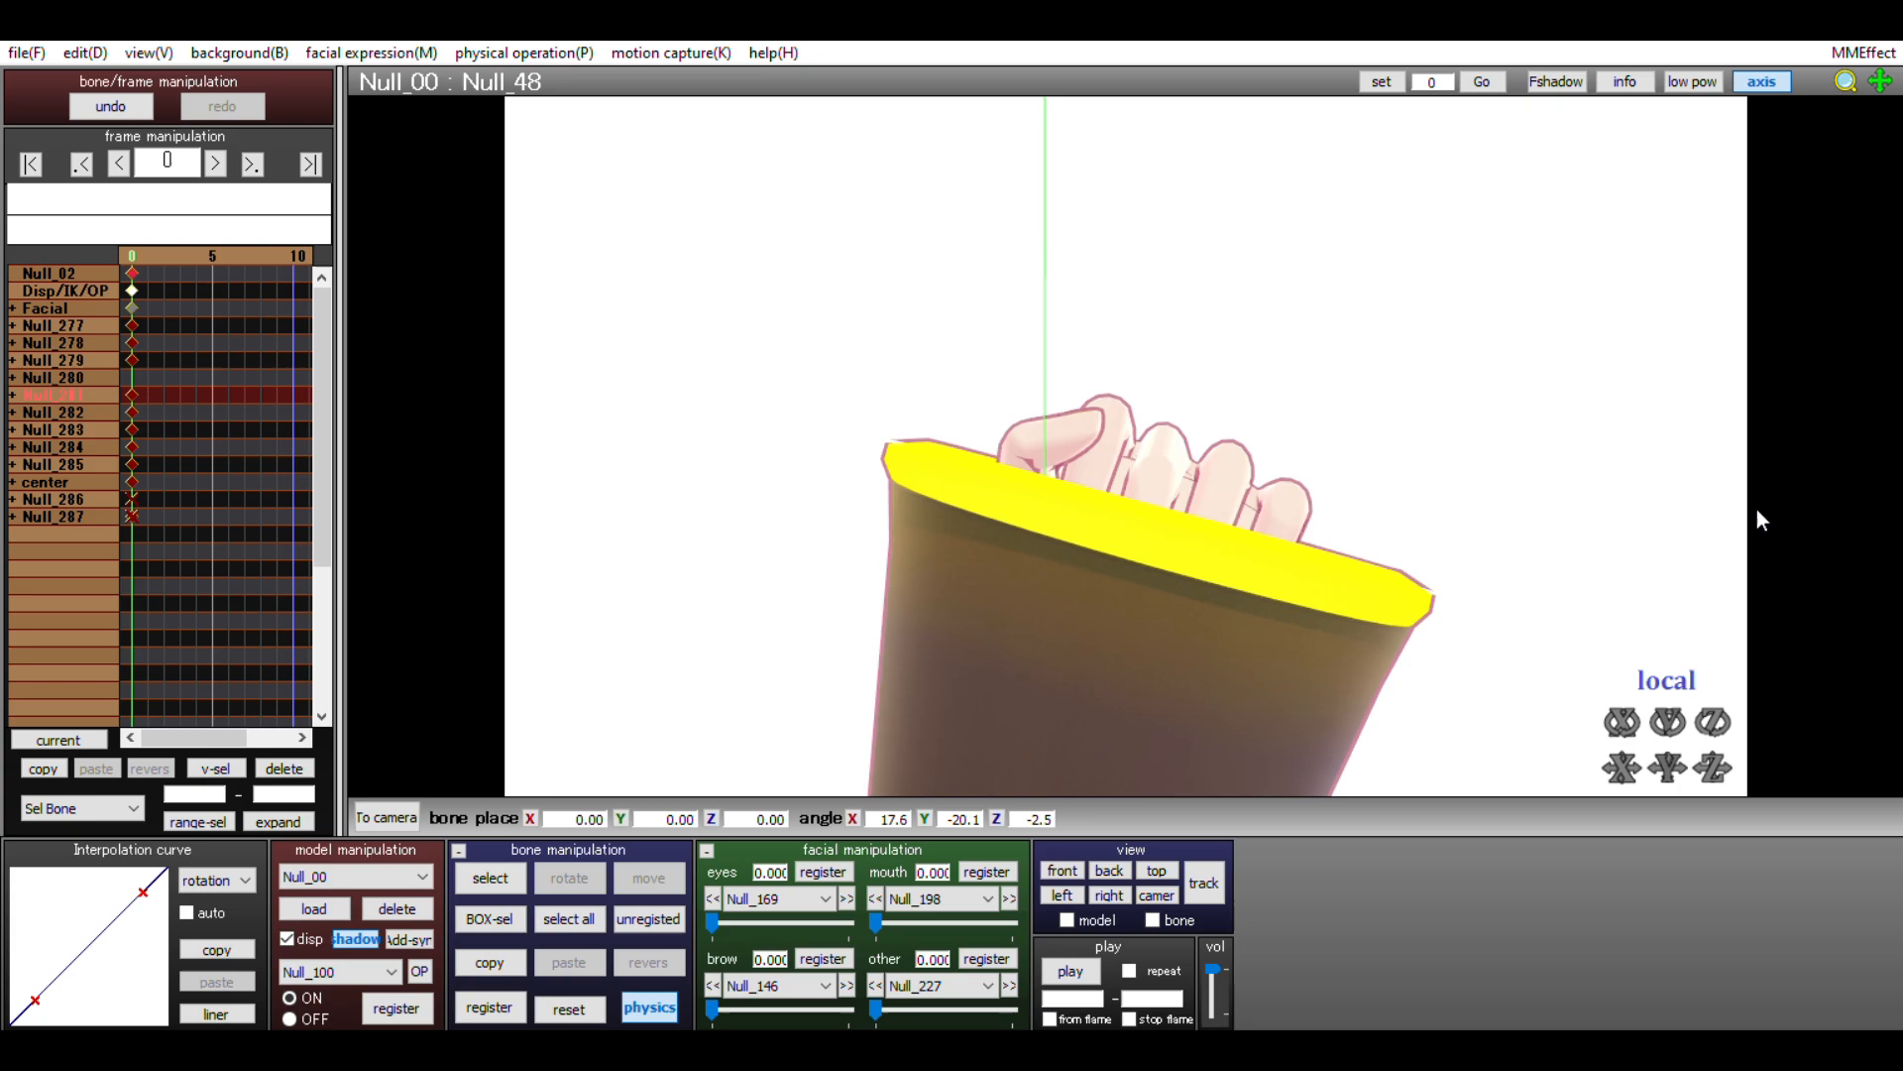
Bend the raised hand's finger bones into a V sign and register the pose.
left_click(489, 877)
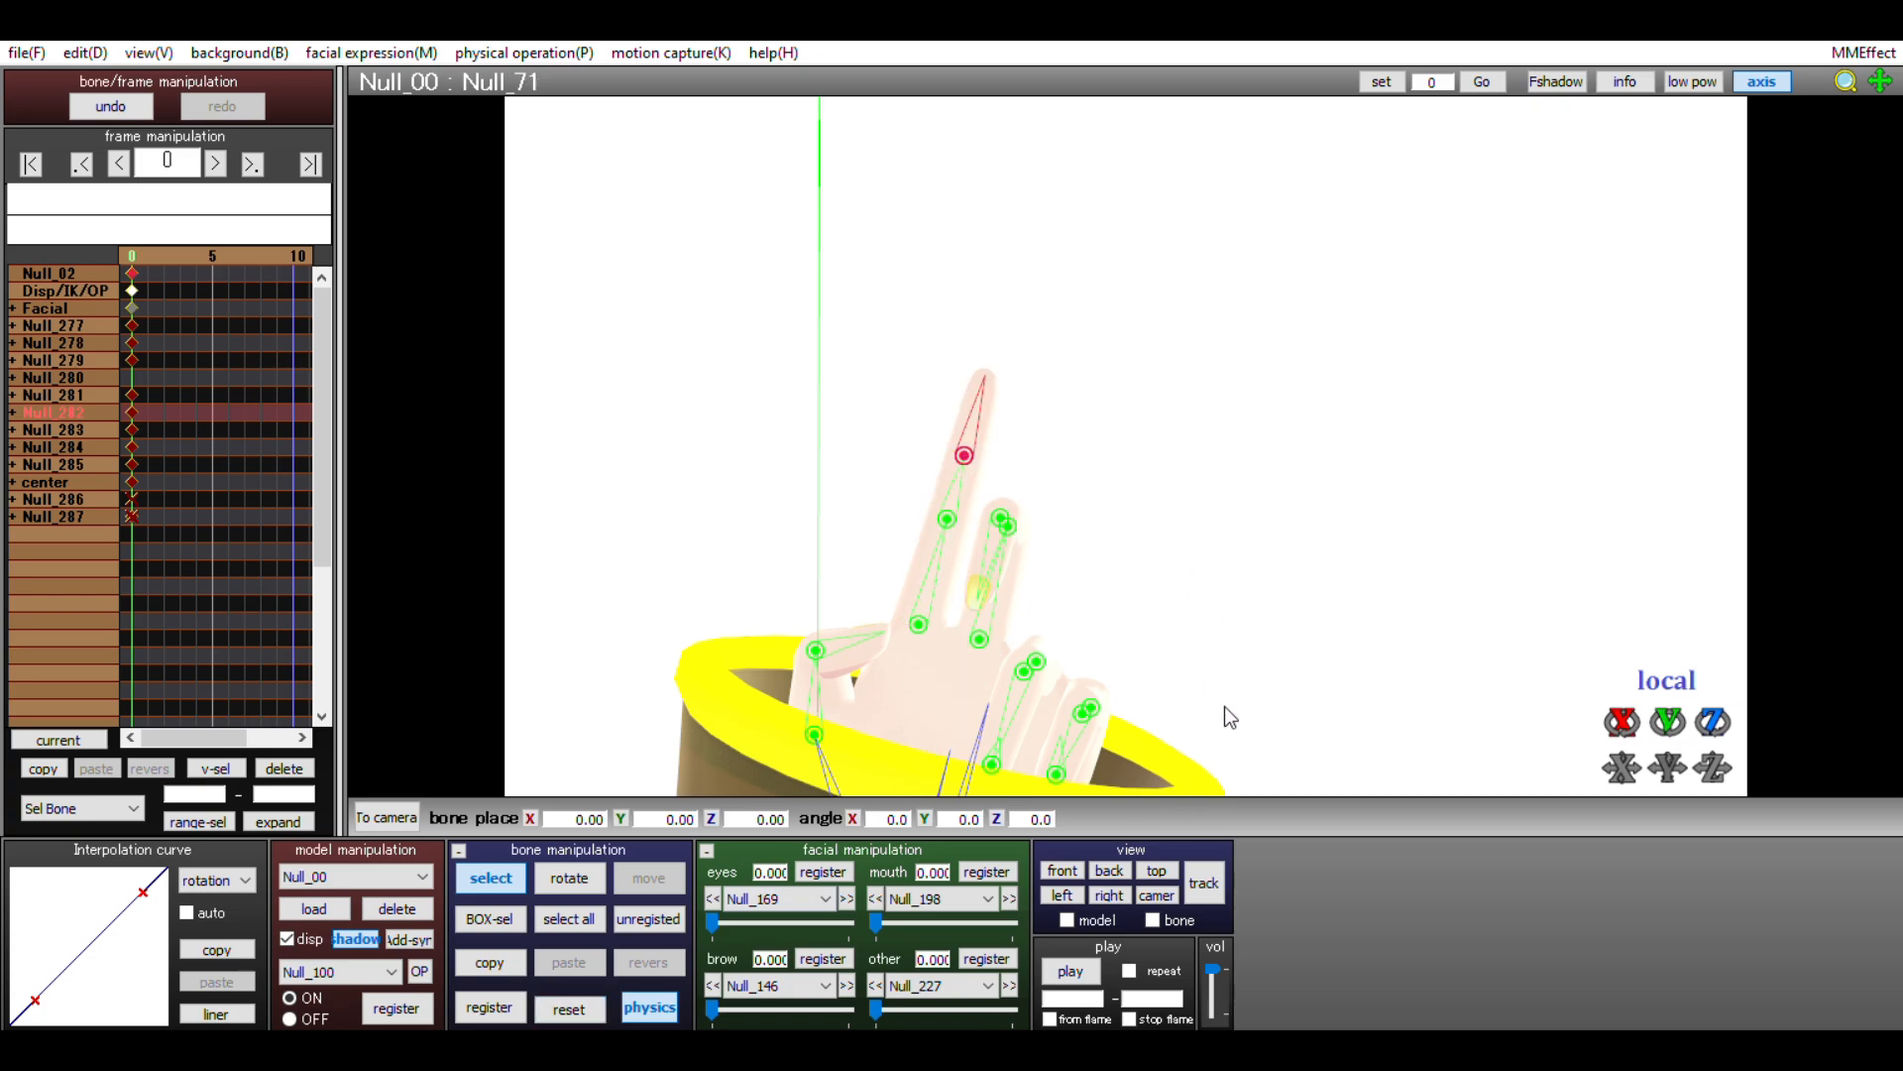
left_click(999, 517)
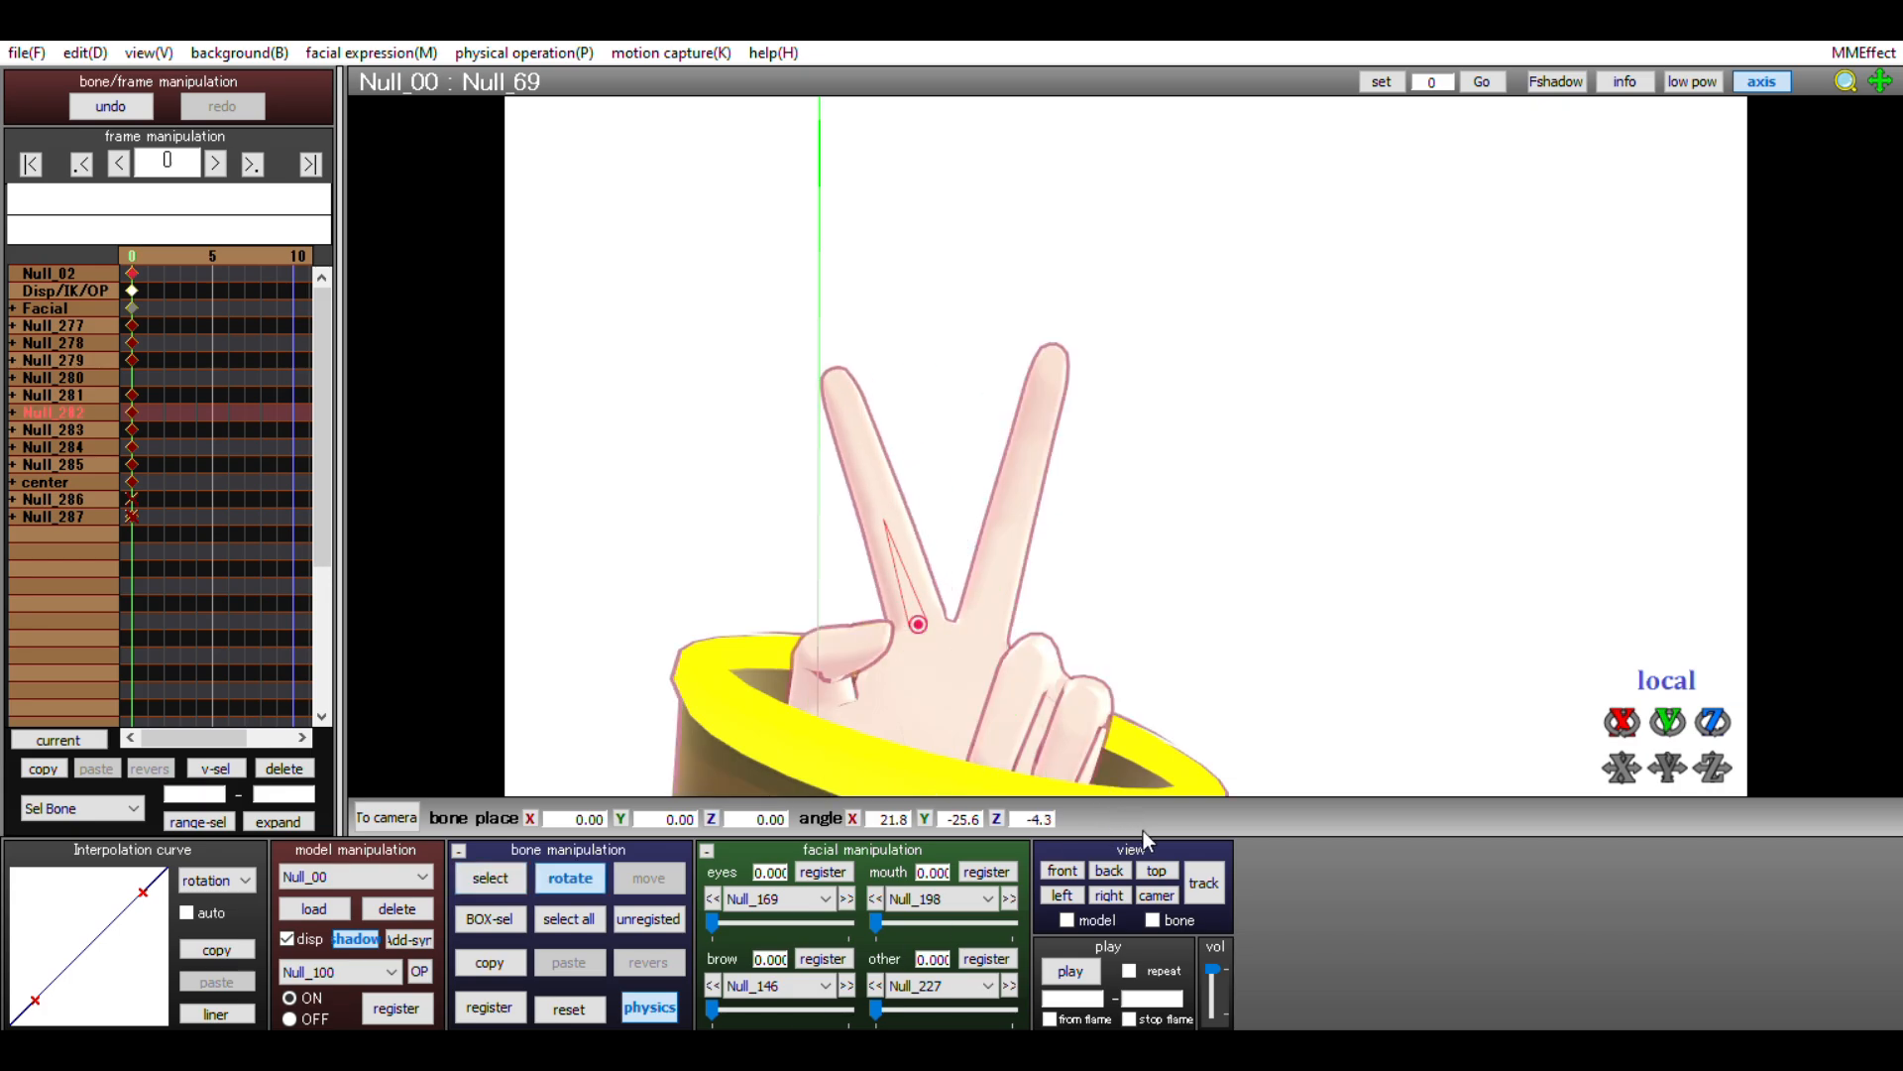
left_click(489, 877)
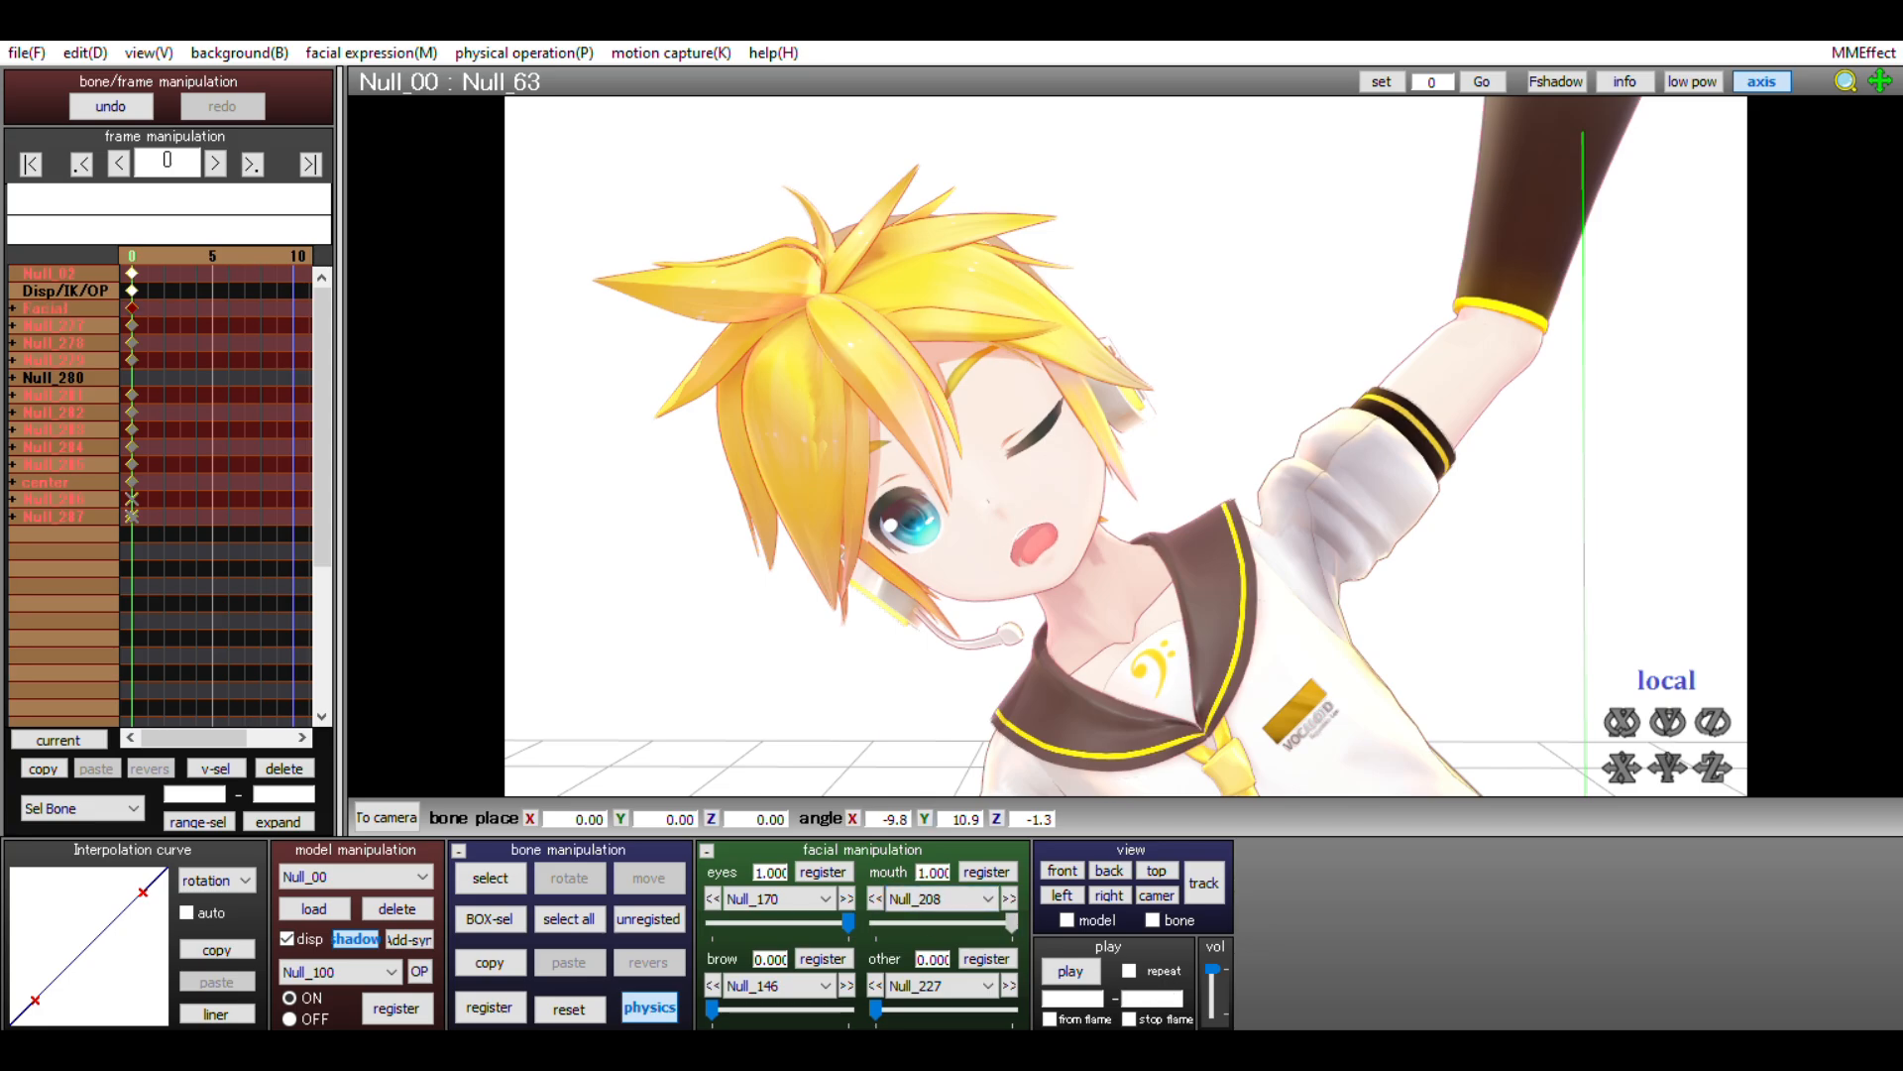
Register the wink and open-mouth morphs, then register a wider open smile.
left_click(1010, 898)
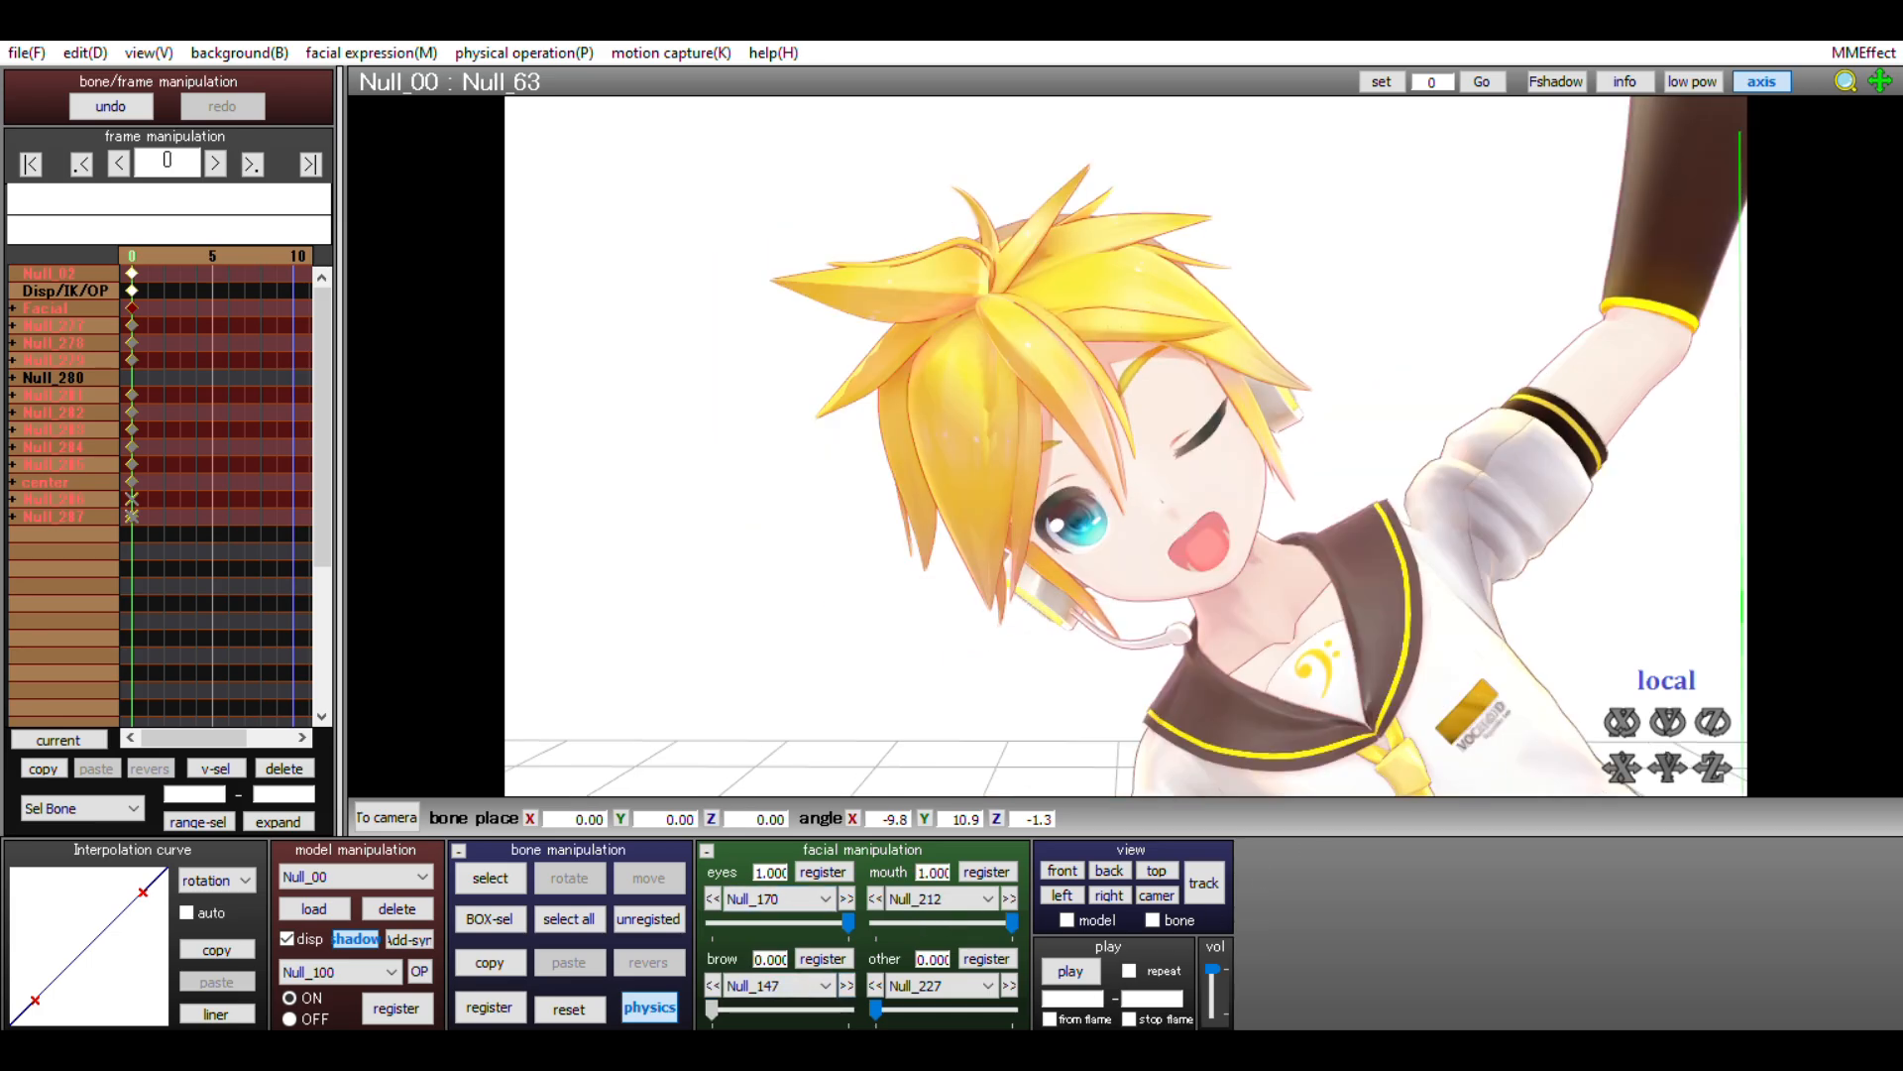
left_click(845, 984)
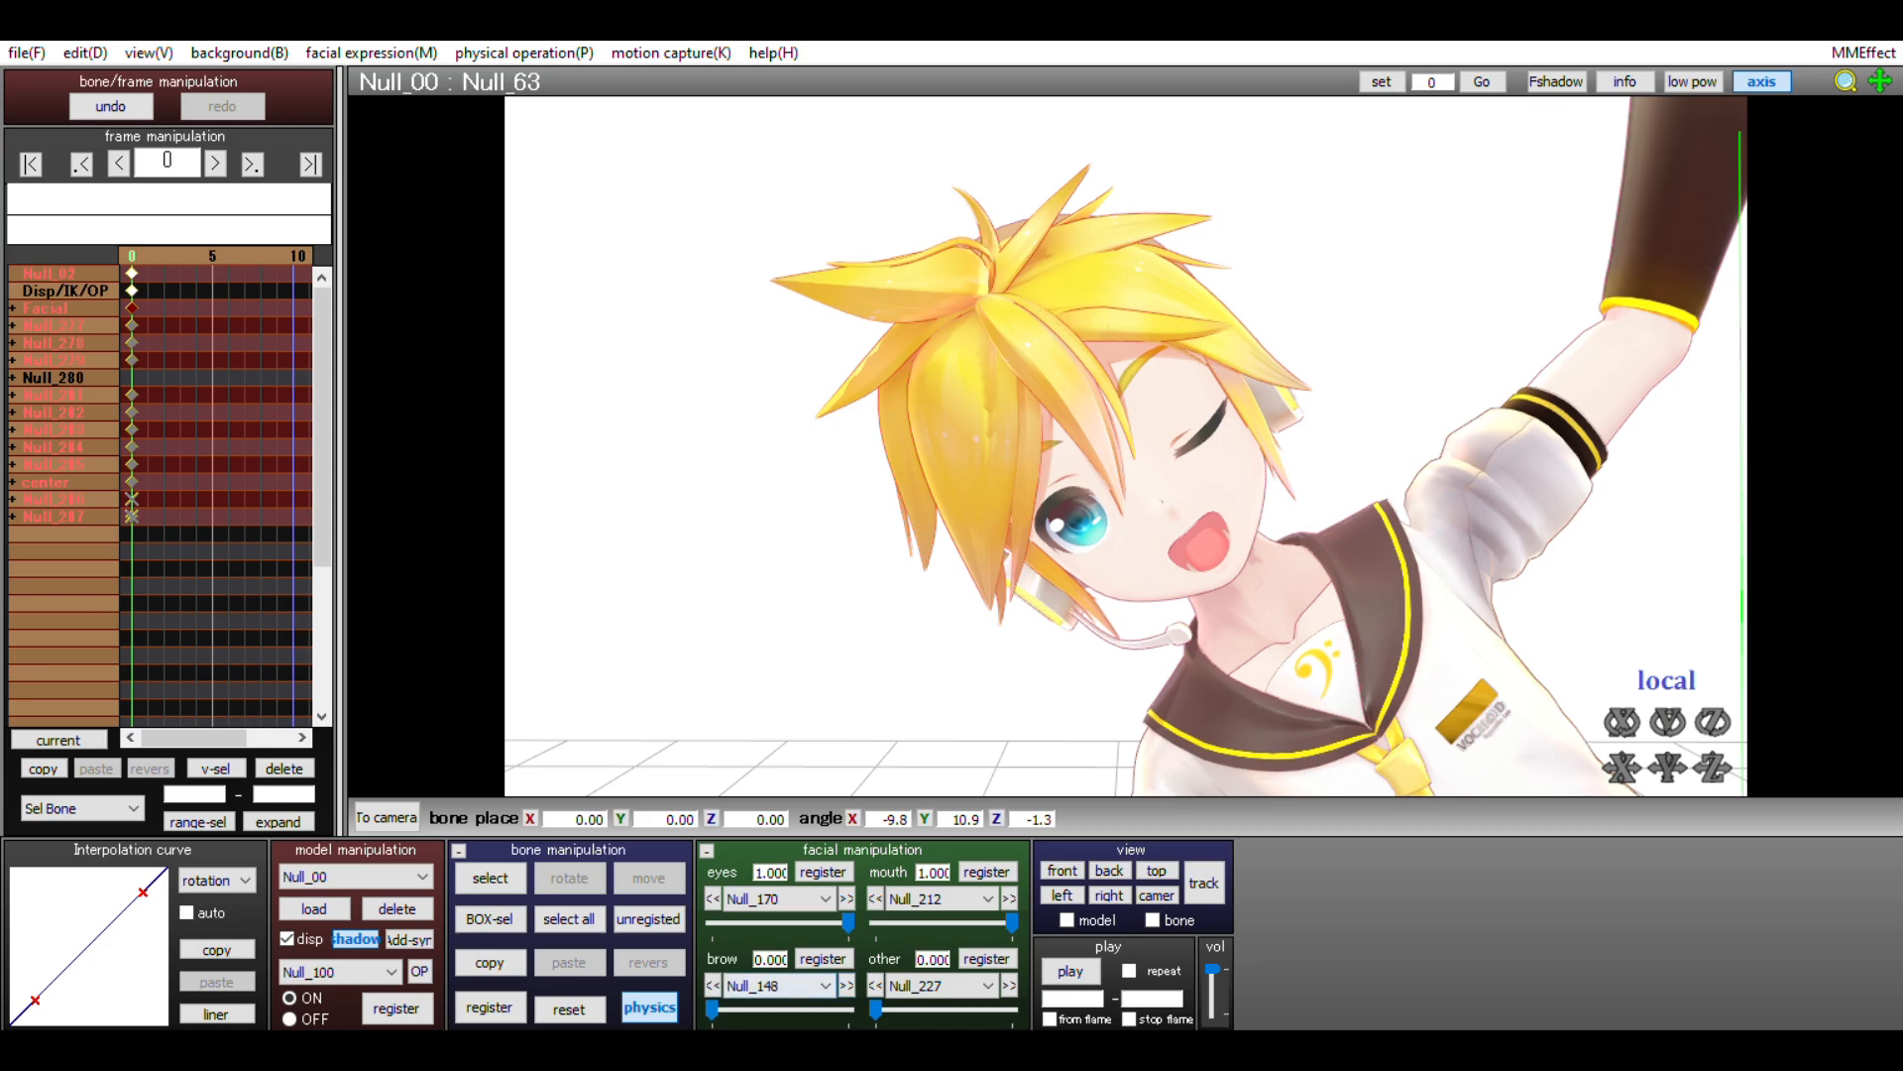